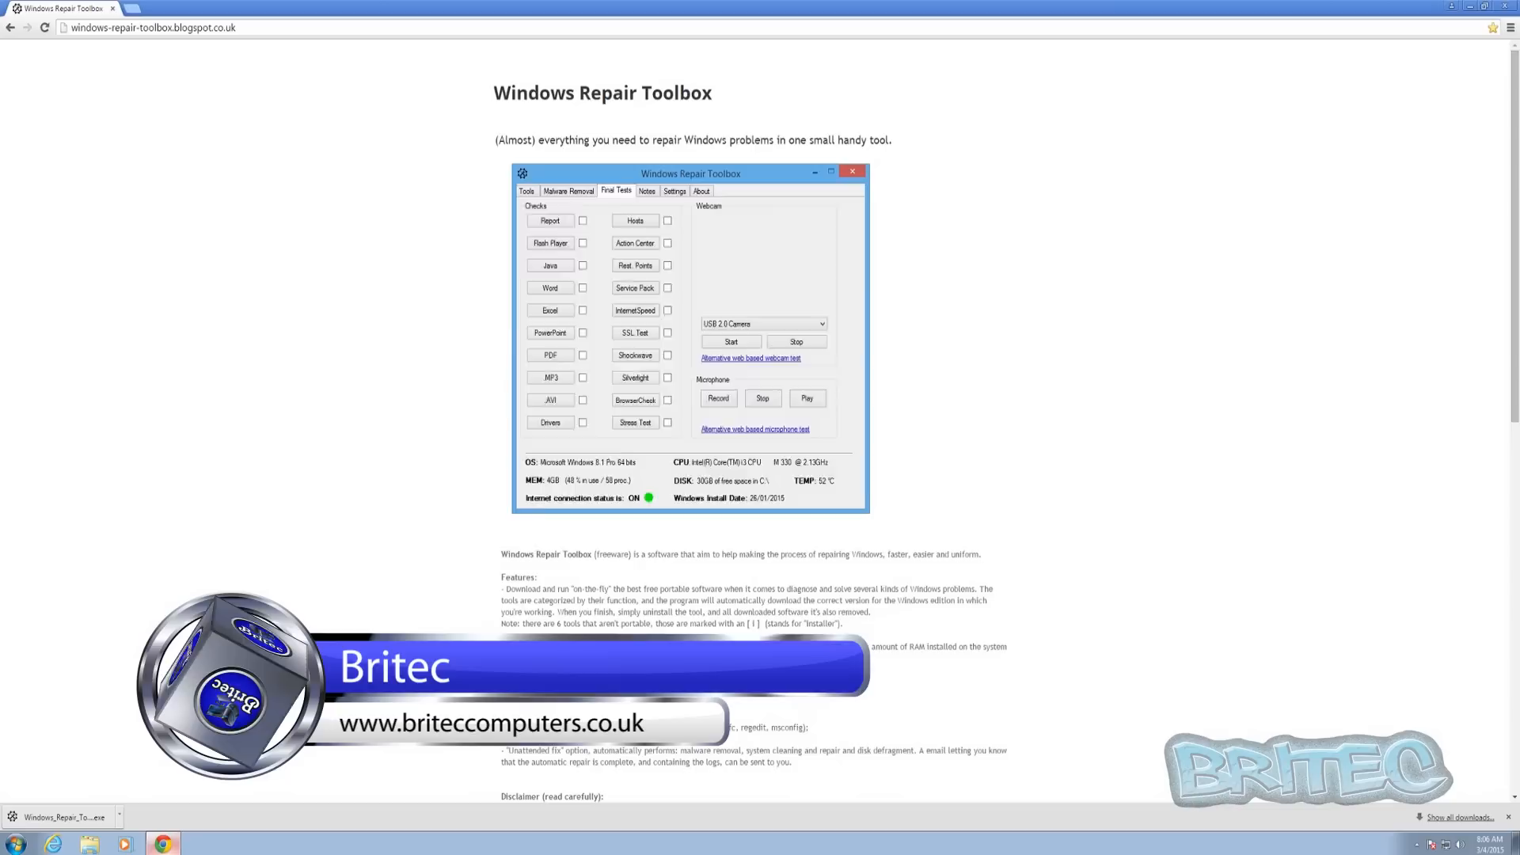
- Browse across the Windows Repair Toolbox page's header area in Chrome
left_click(701, 190)
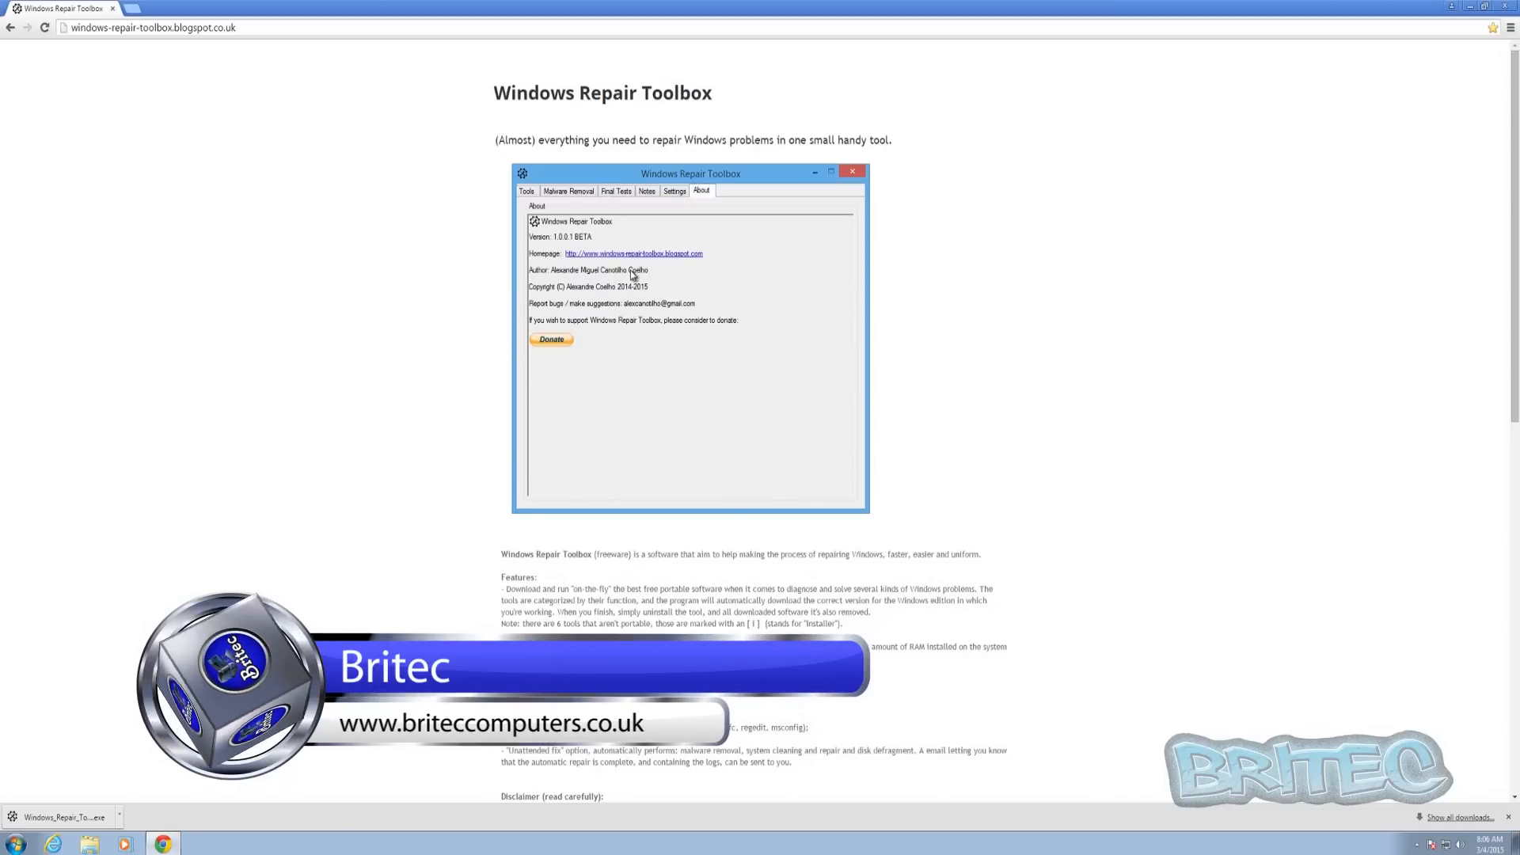
left_click(526, 190)
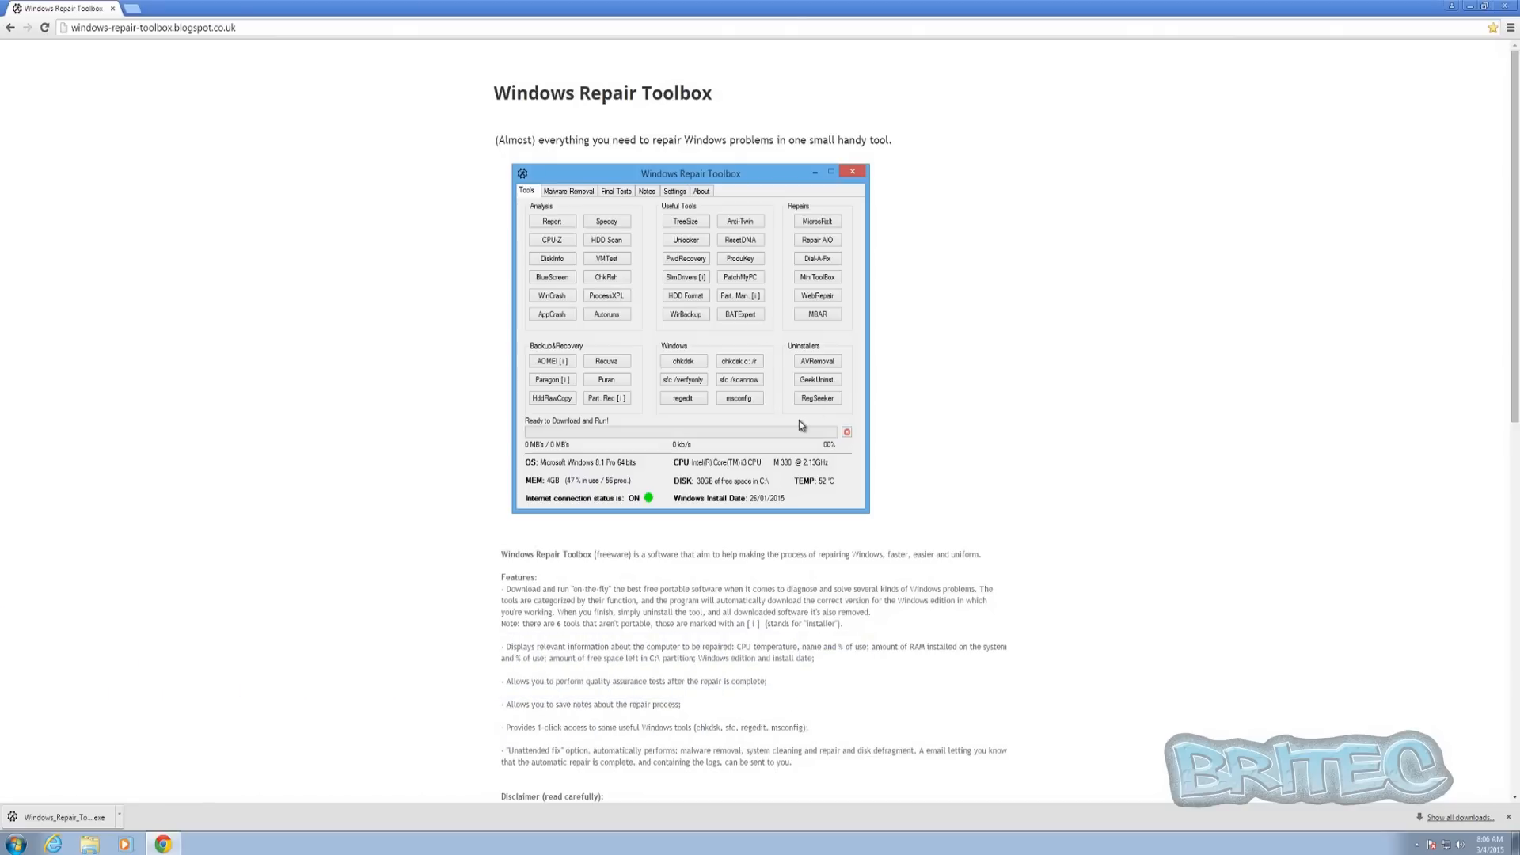
left_click(569, 191)
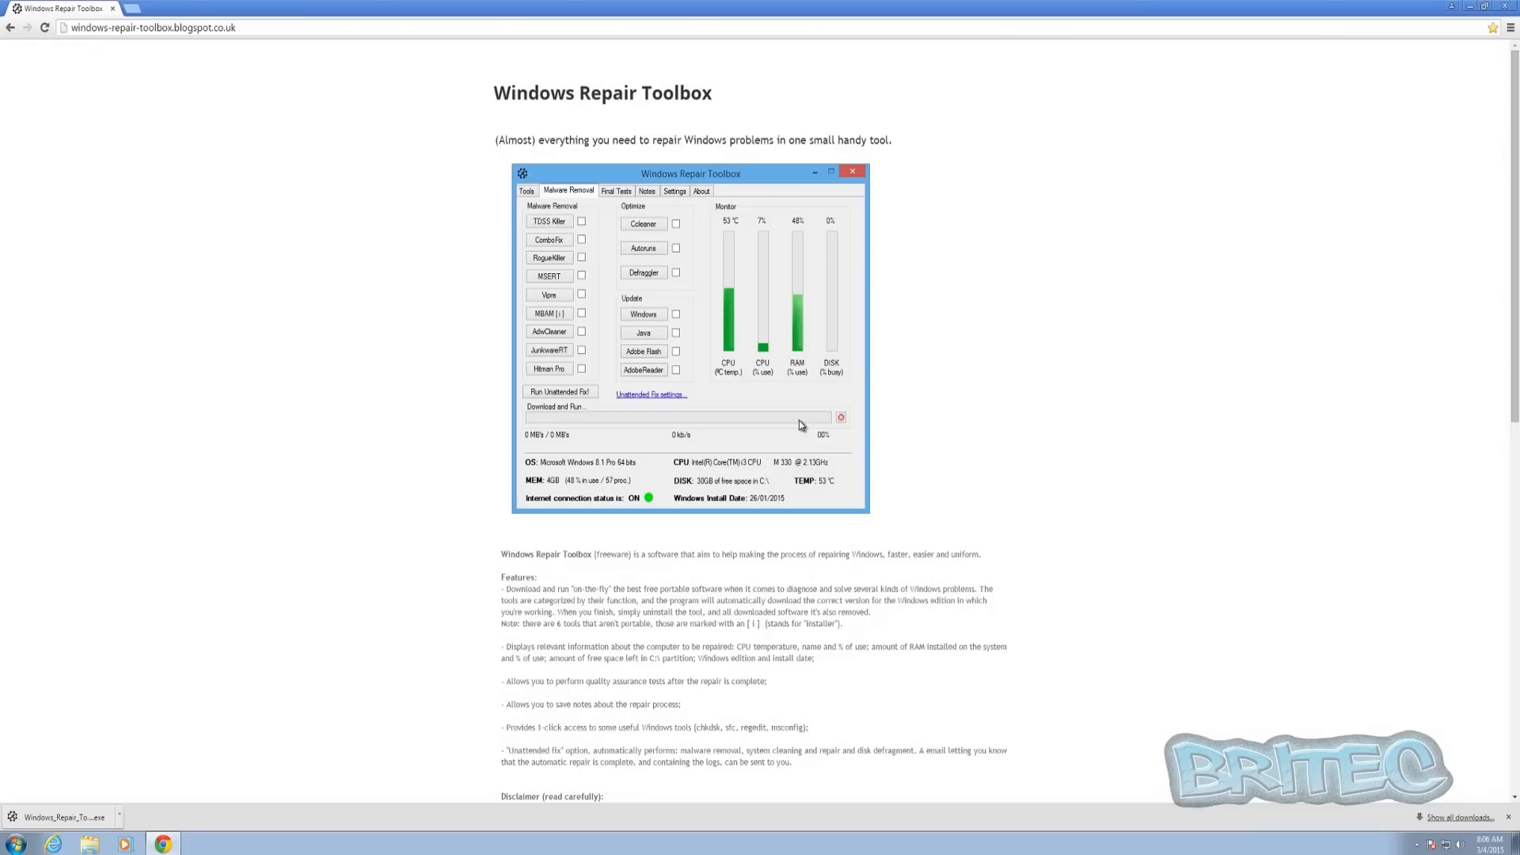
left_click(616, 190)
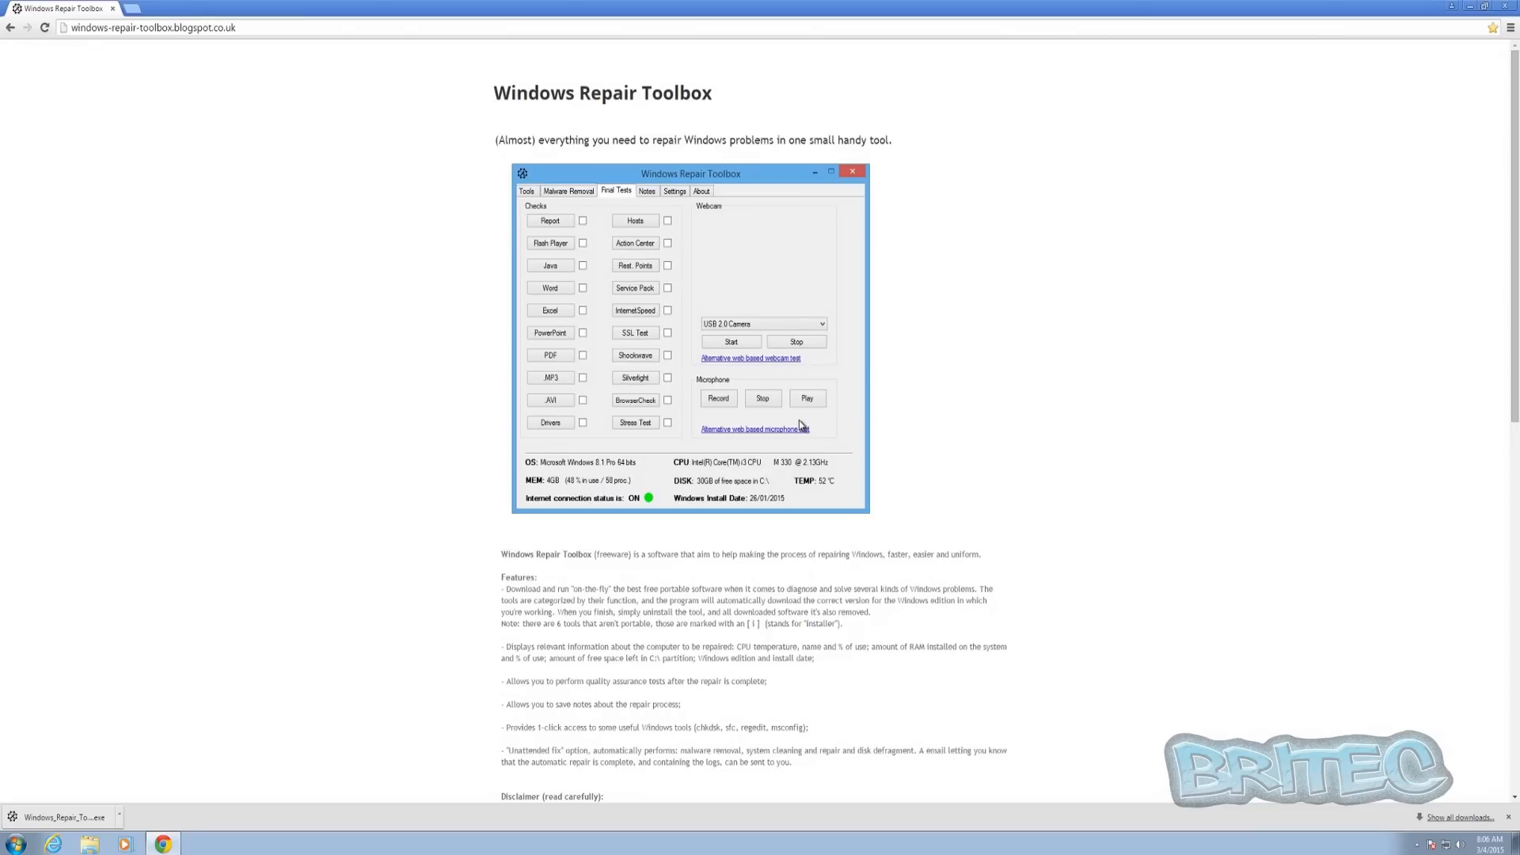
left_click(647, 191)
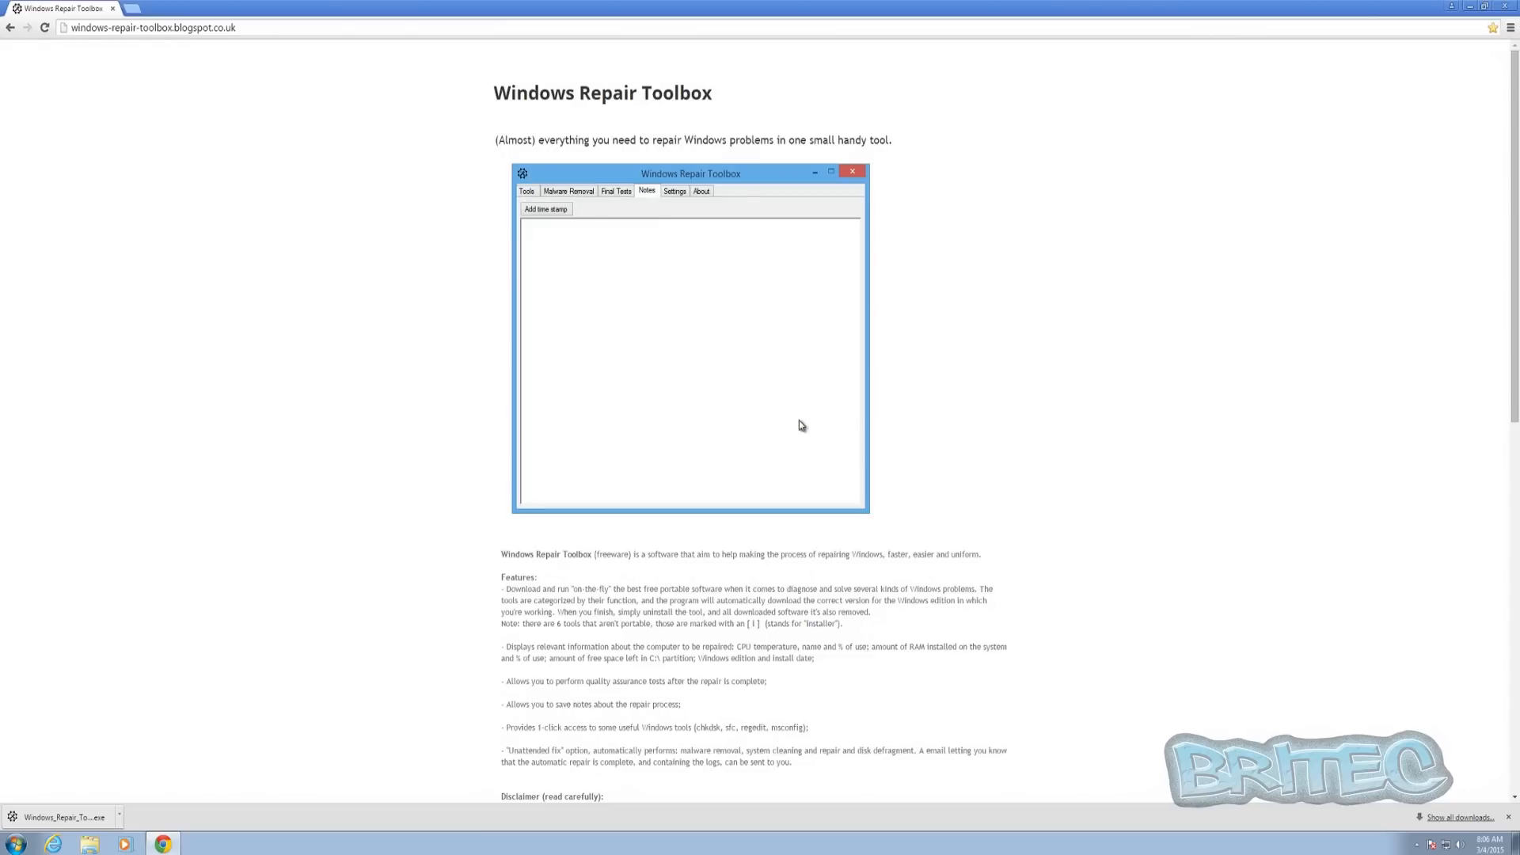
left_click(675, 191)
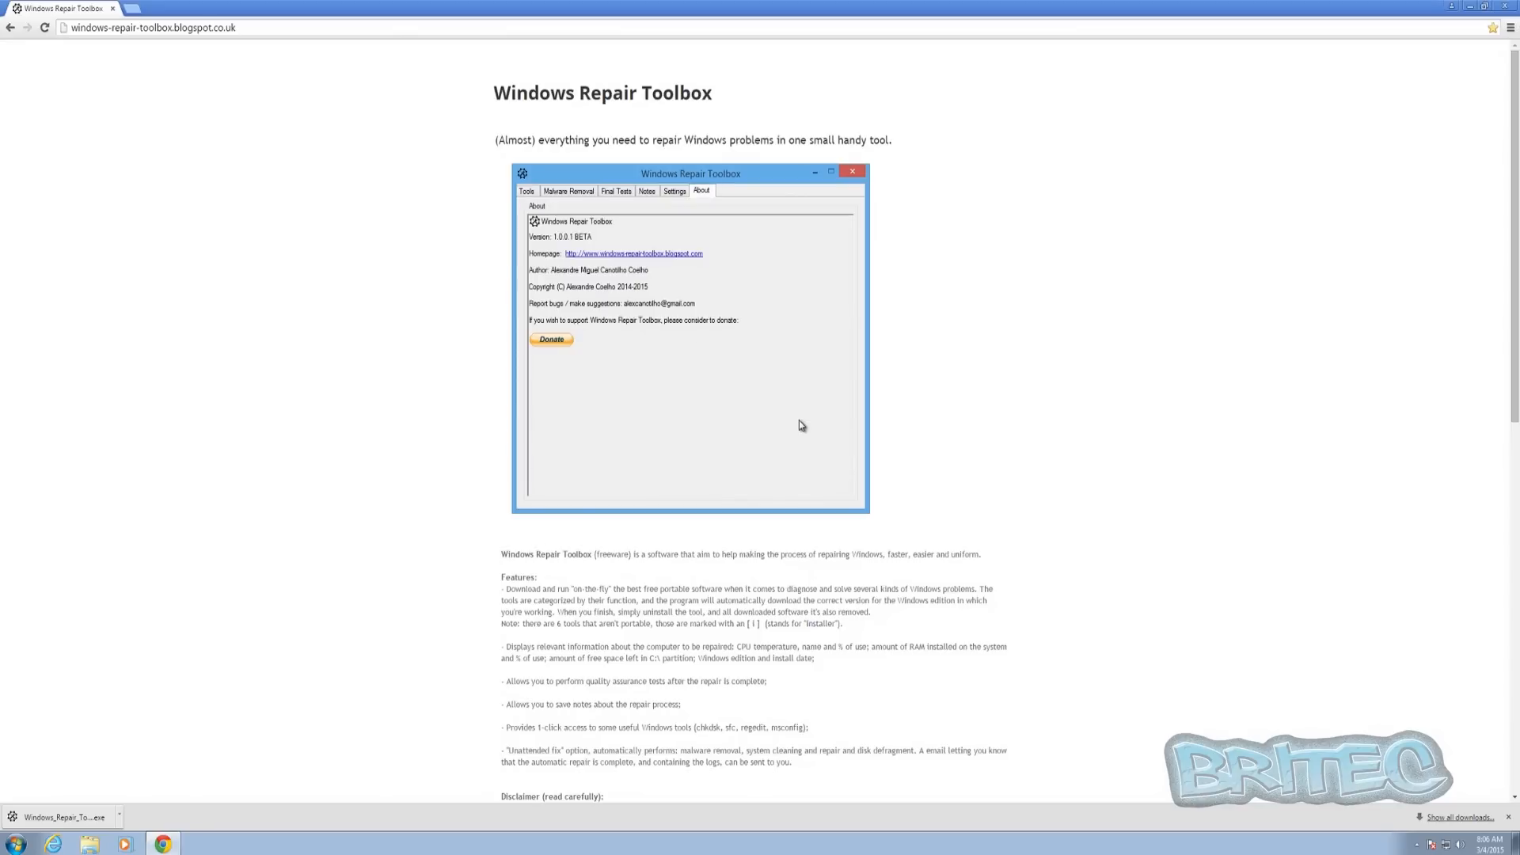
- Scroll the page down to the download links and back, leaving the desktop showing
scroll("down", 3)
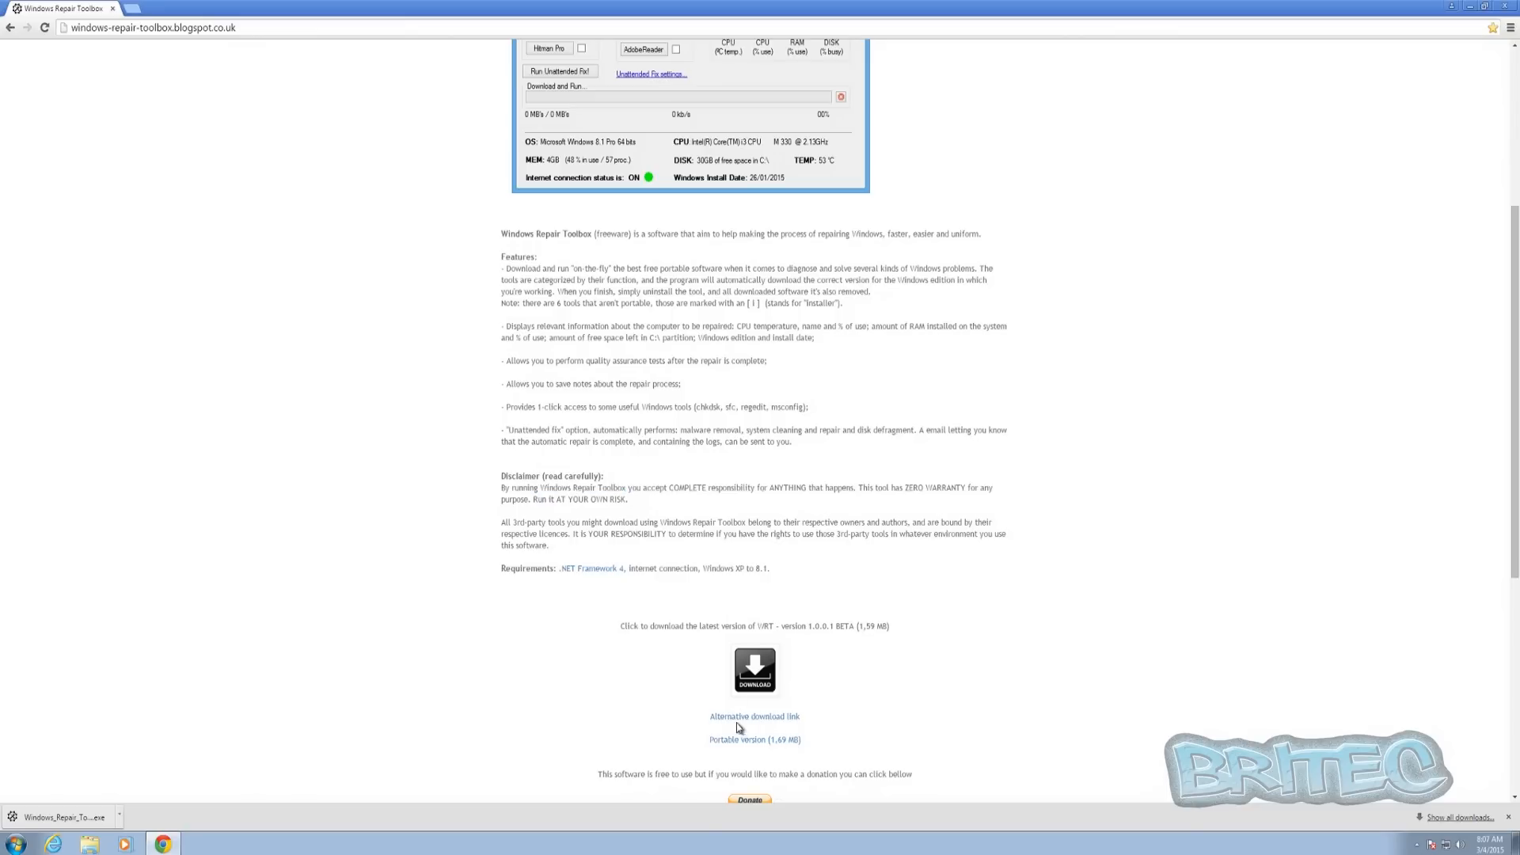
scroll("up", 3)
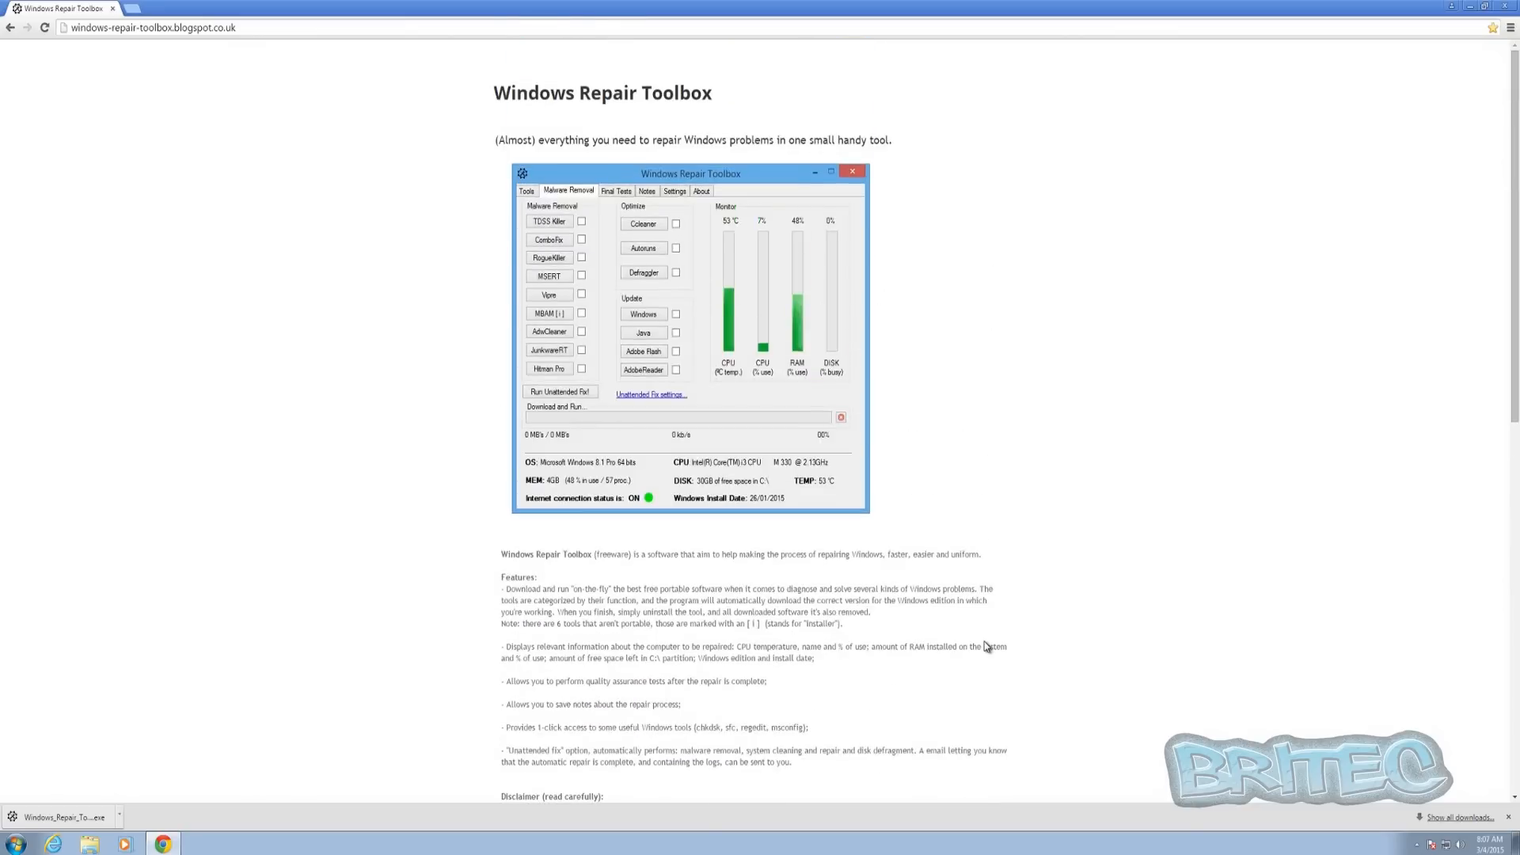
scroll("down", 3)
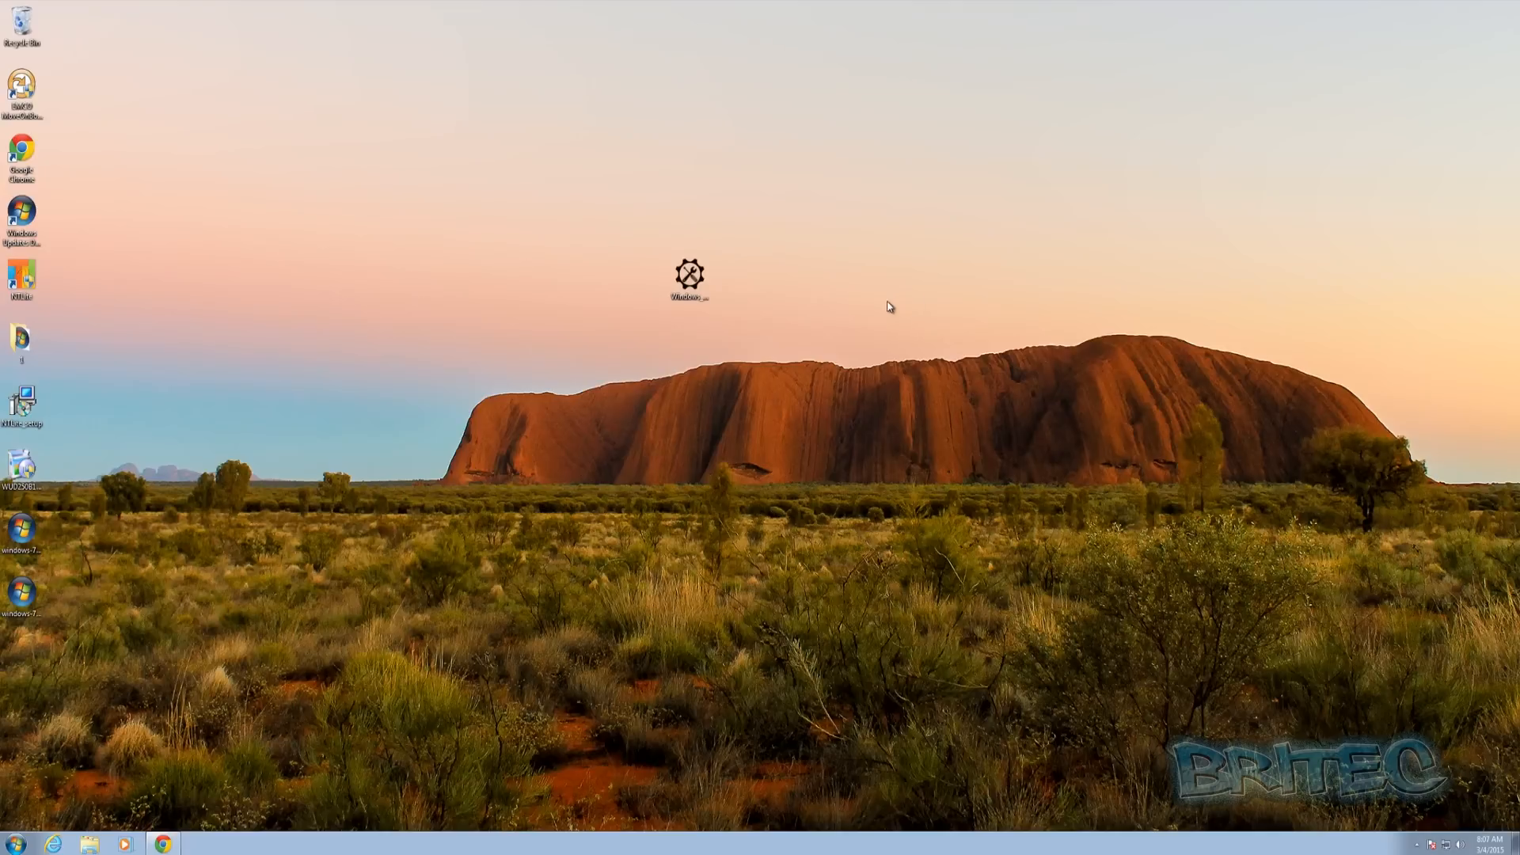
- Launch the portable Windows Repair Toolbox from the desktop, accepting the security warning and UAC prompt
double_click(688, 275)
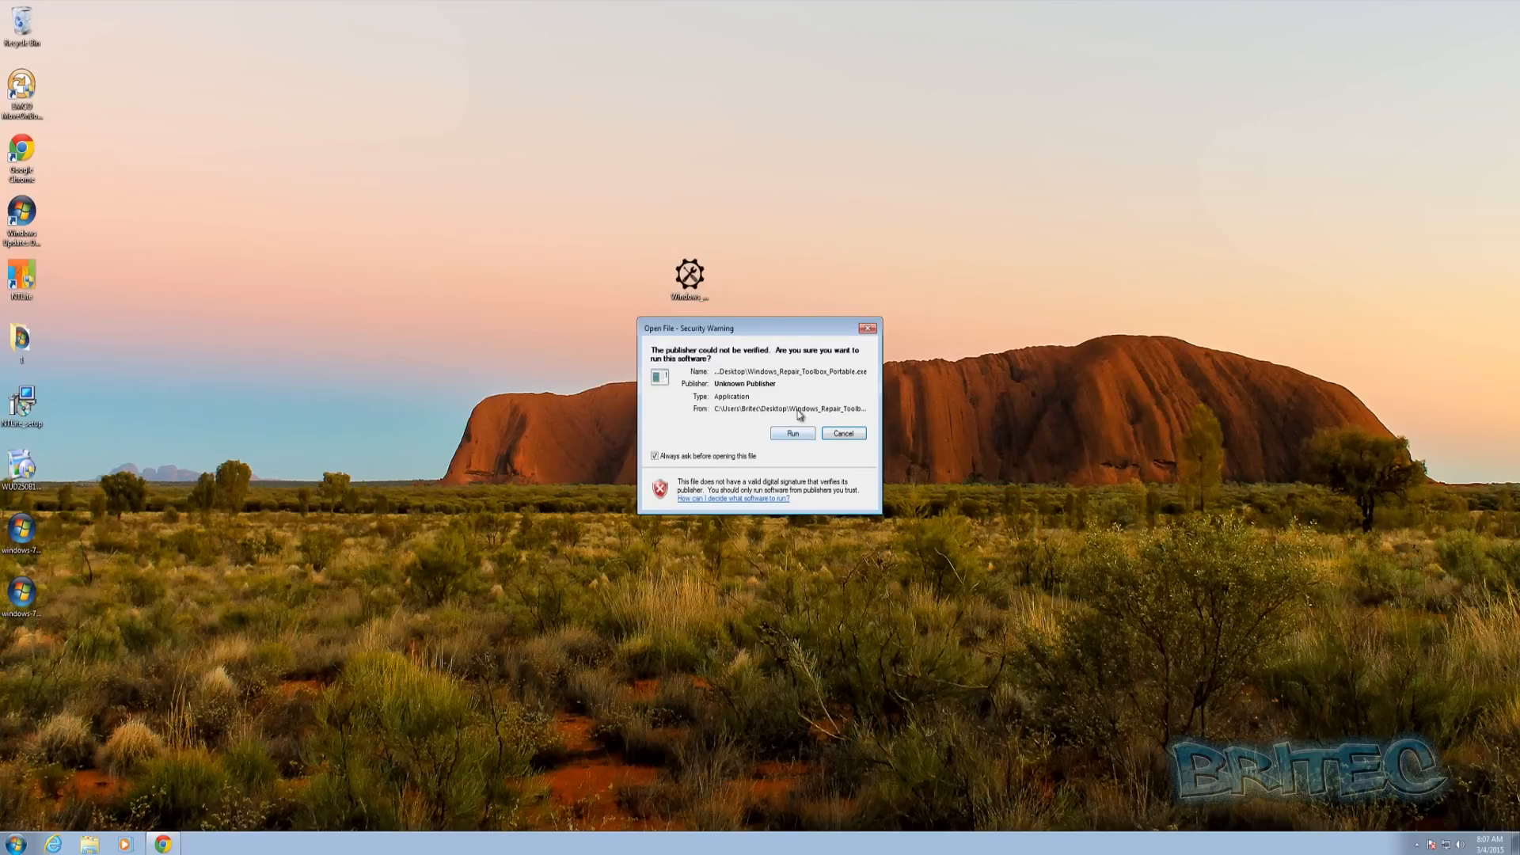
left_click(792, 432)
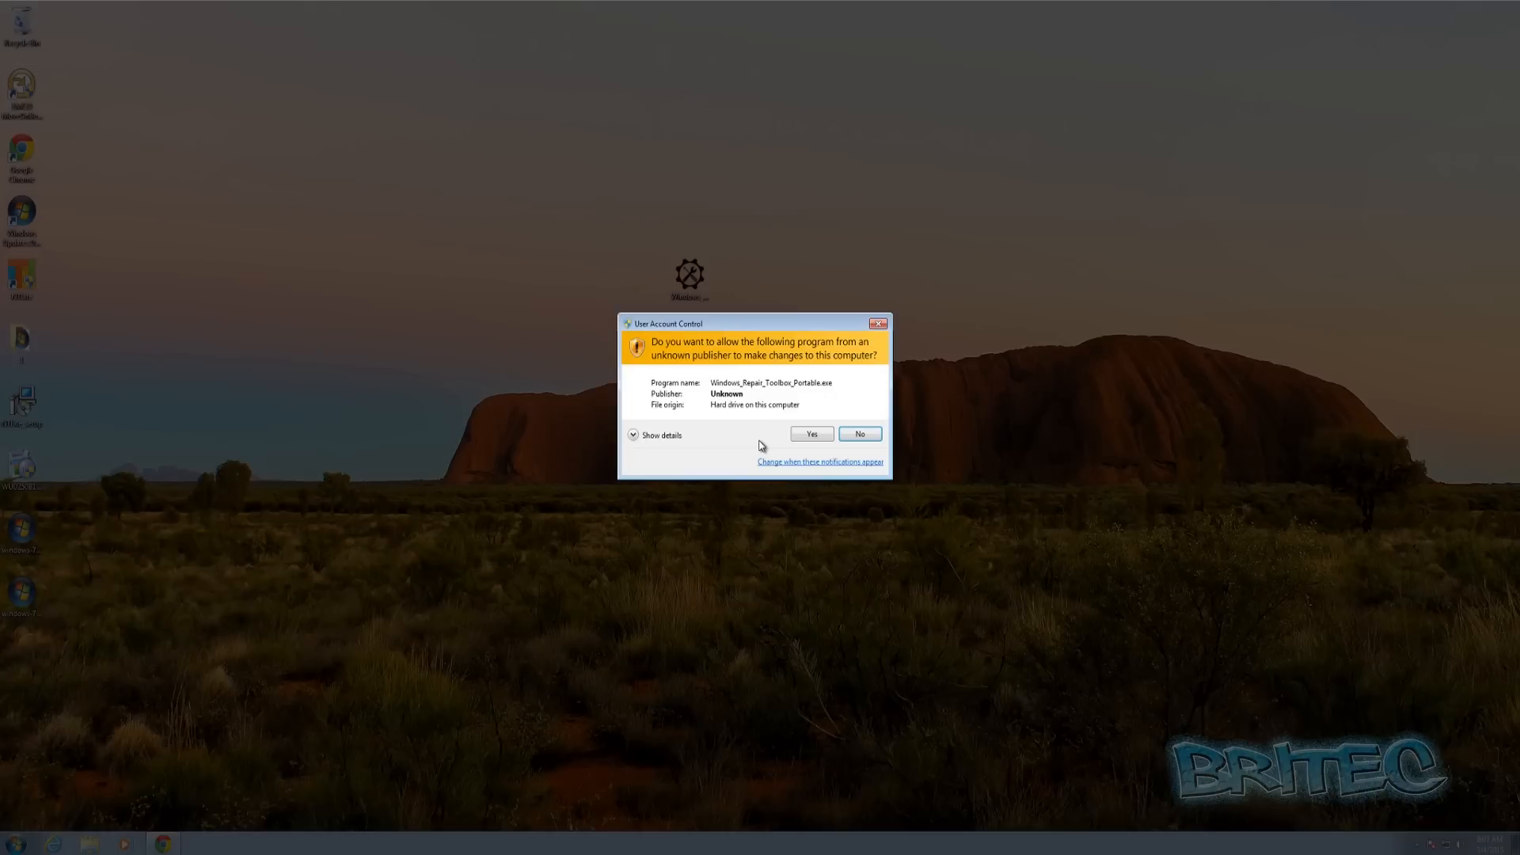
left_click(811, 433)
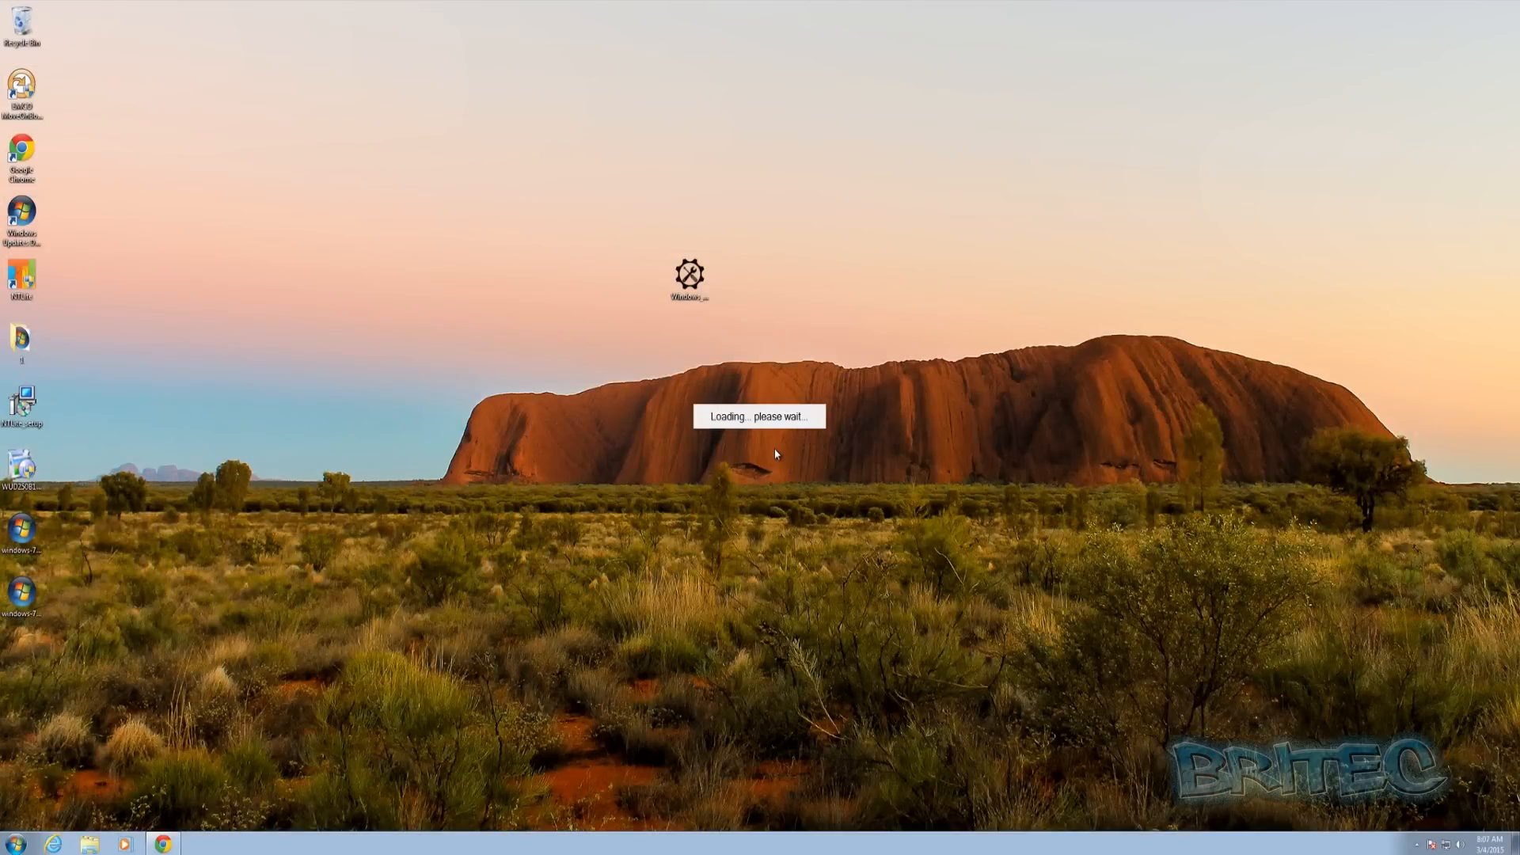
mouse_move(755, 445)
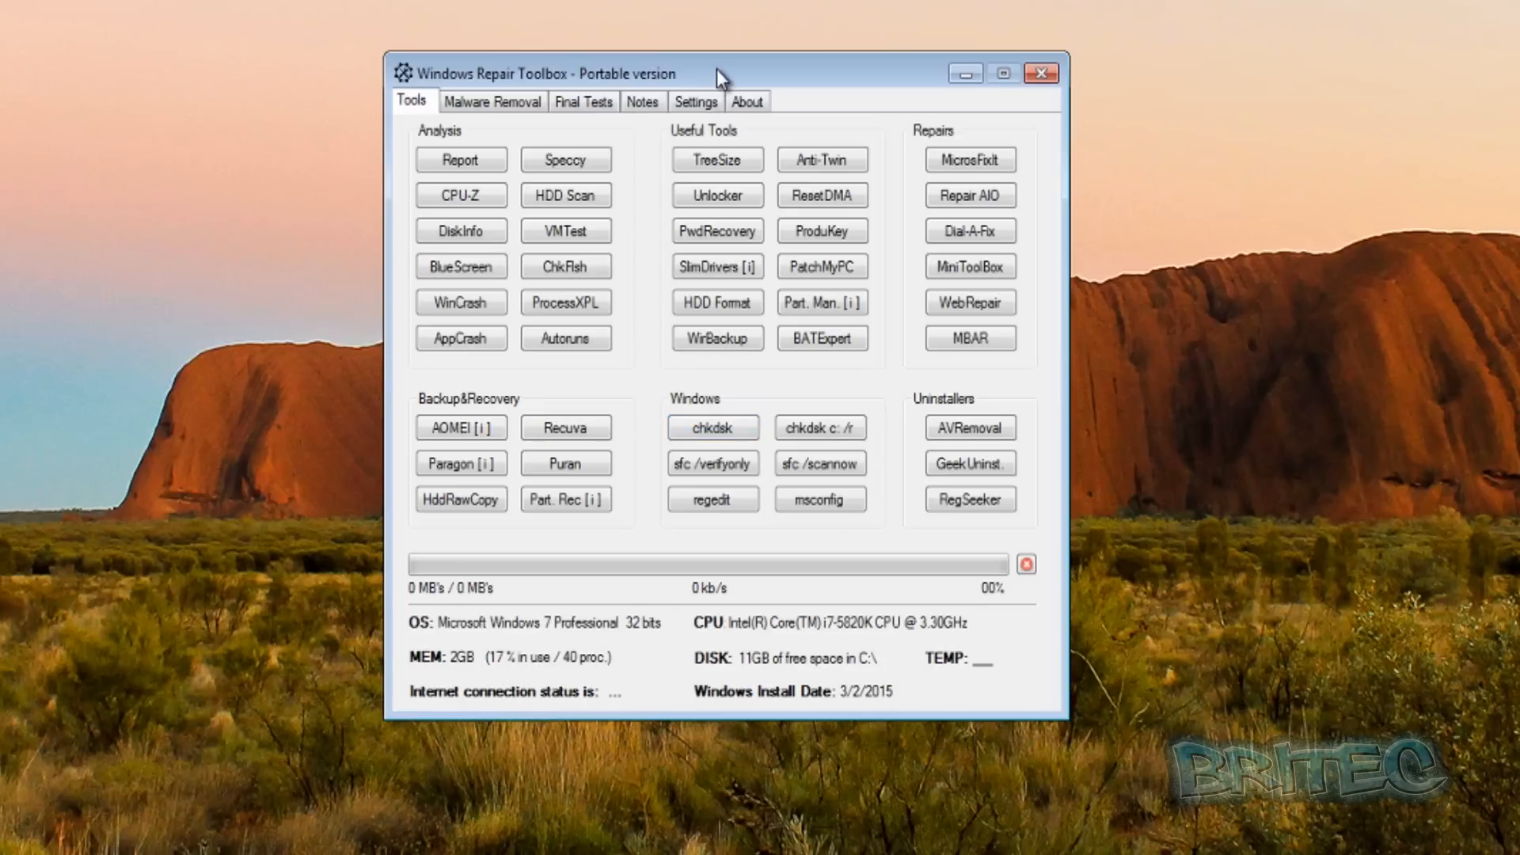
left_click(718, 338)
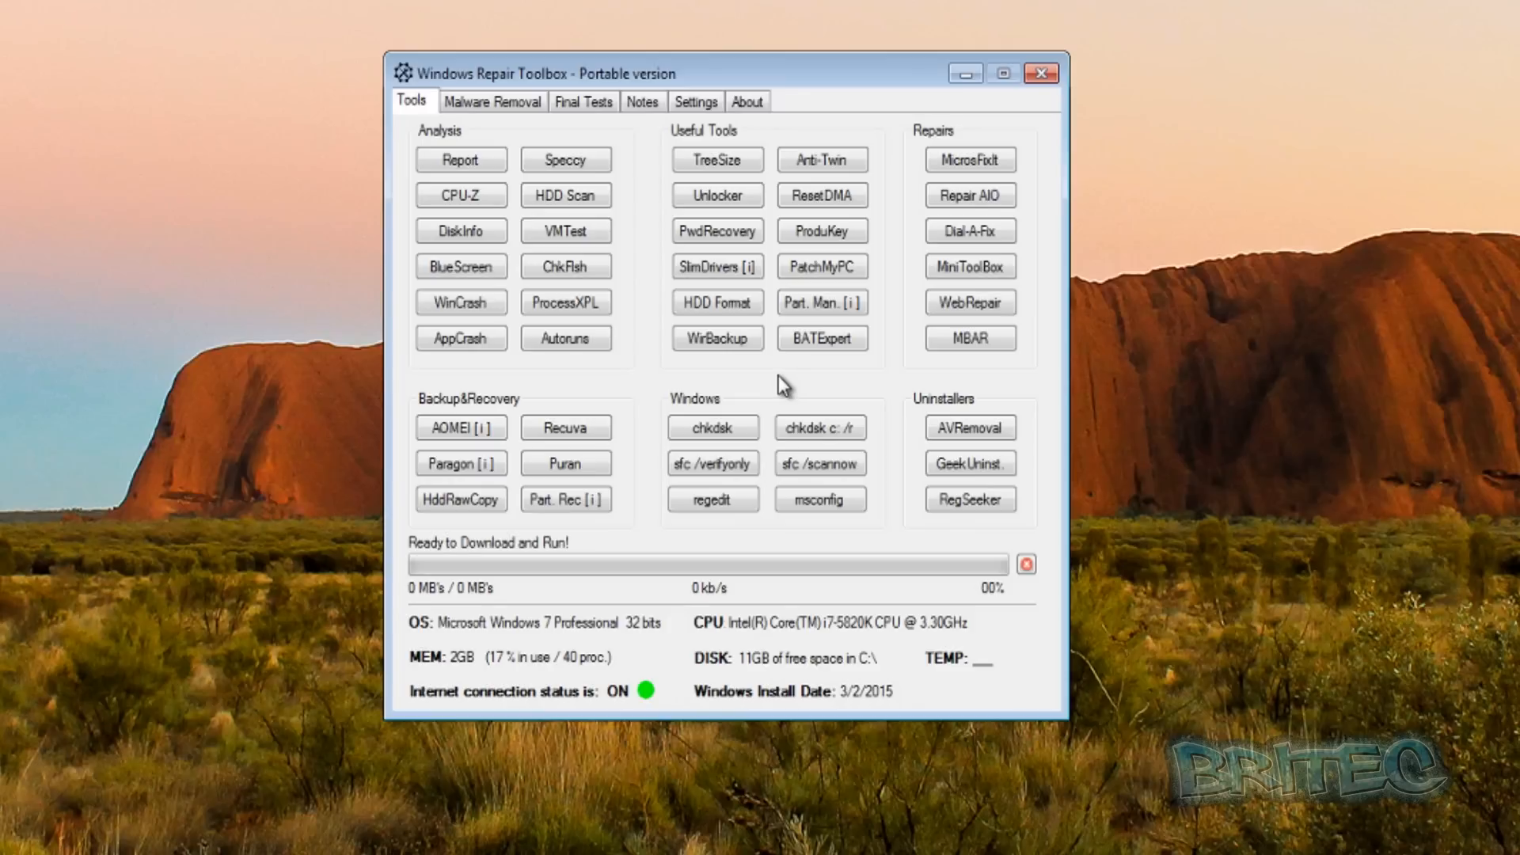
mouse_move(770, 391)
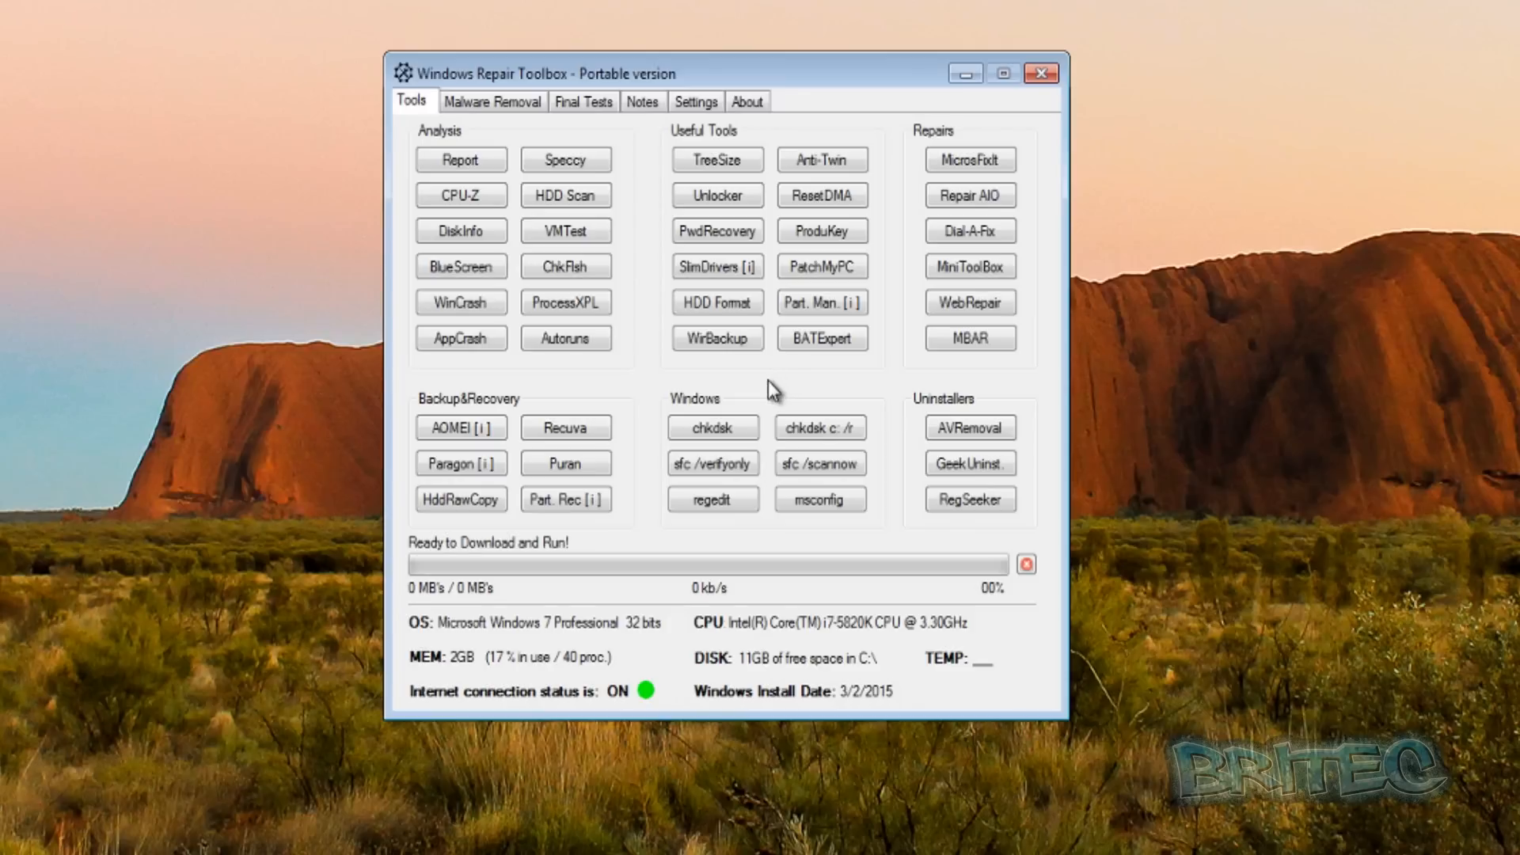
mouse_move(770, 383)
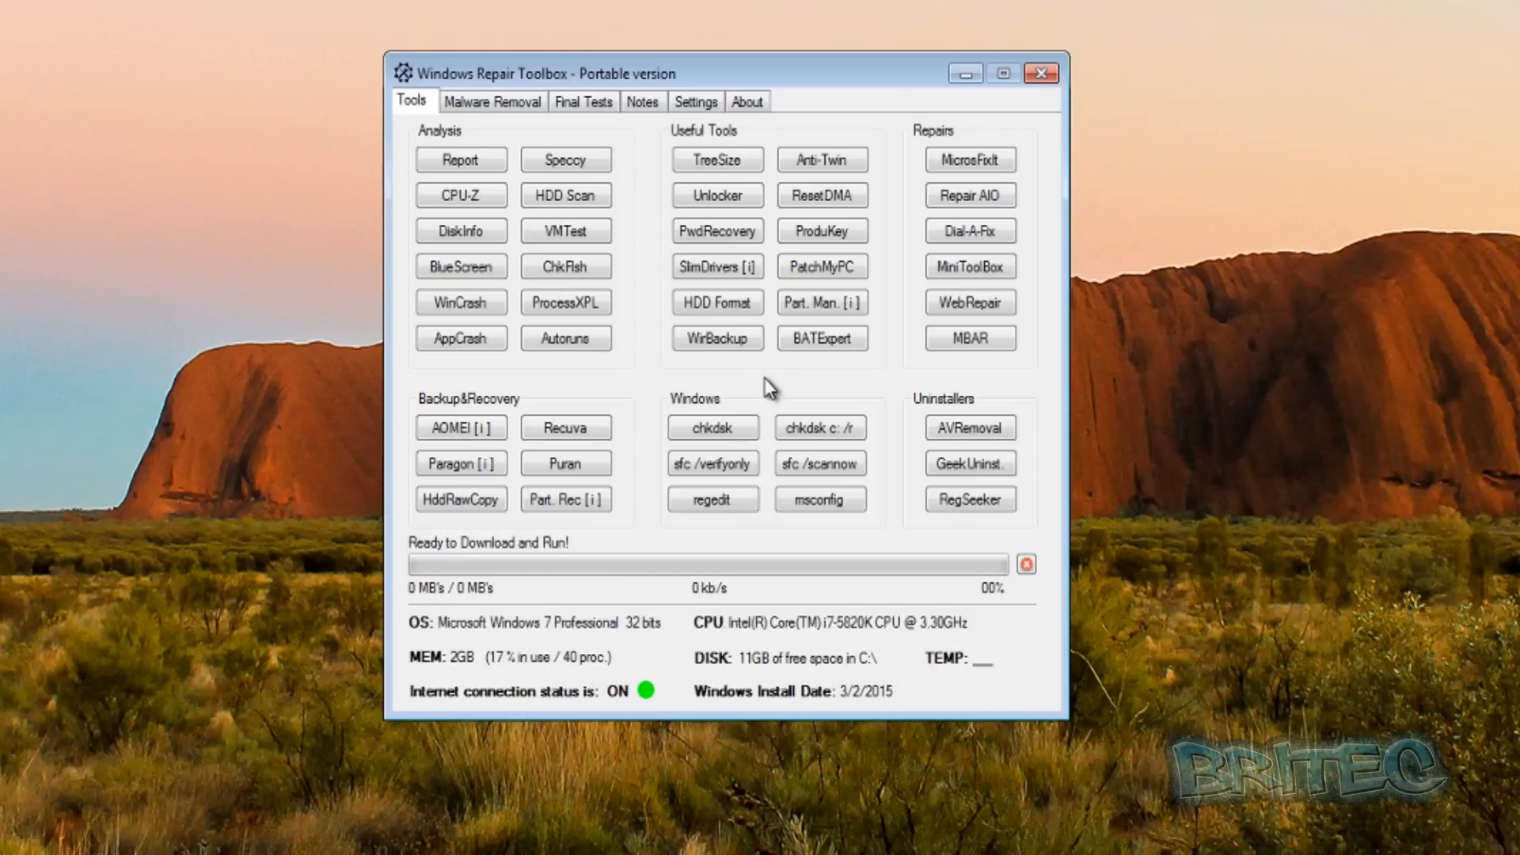
mouse_move(819, 396)
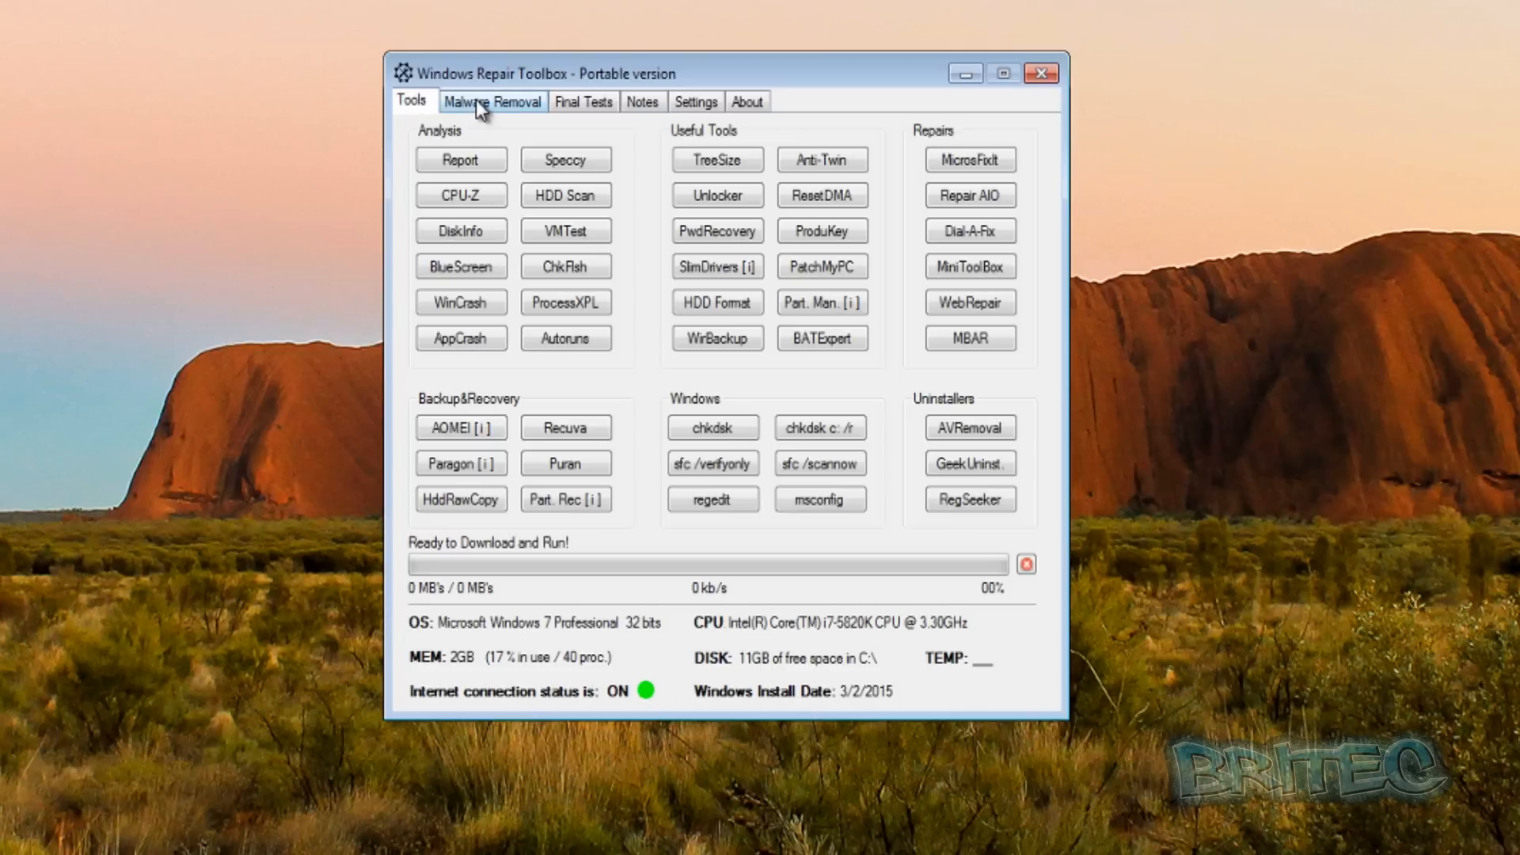
left_click(583, 101)
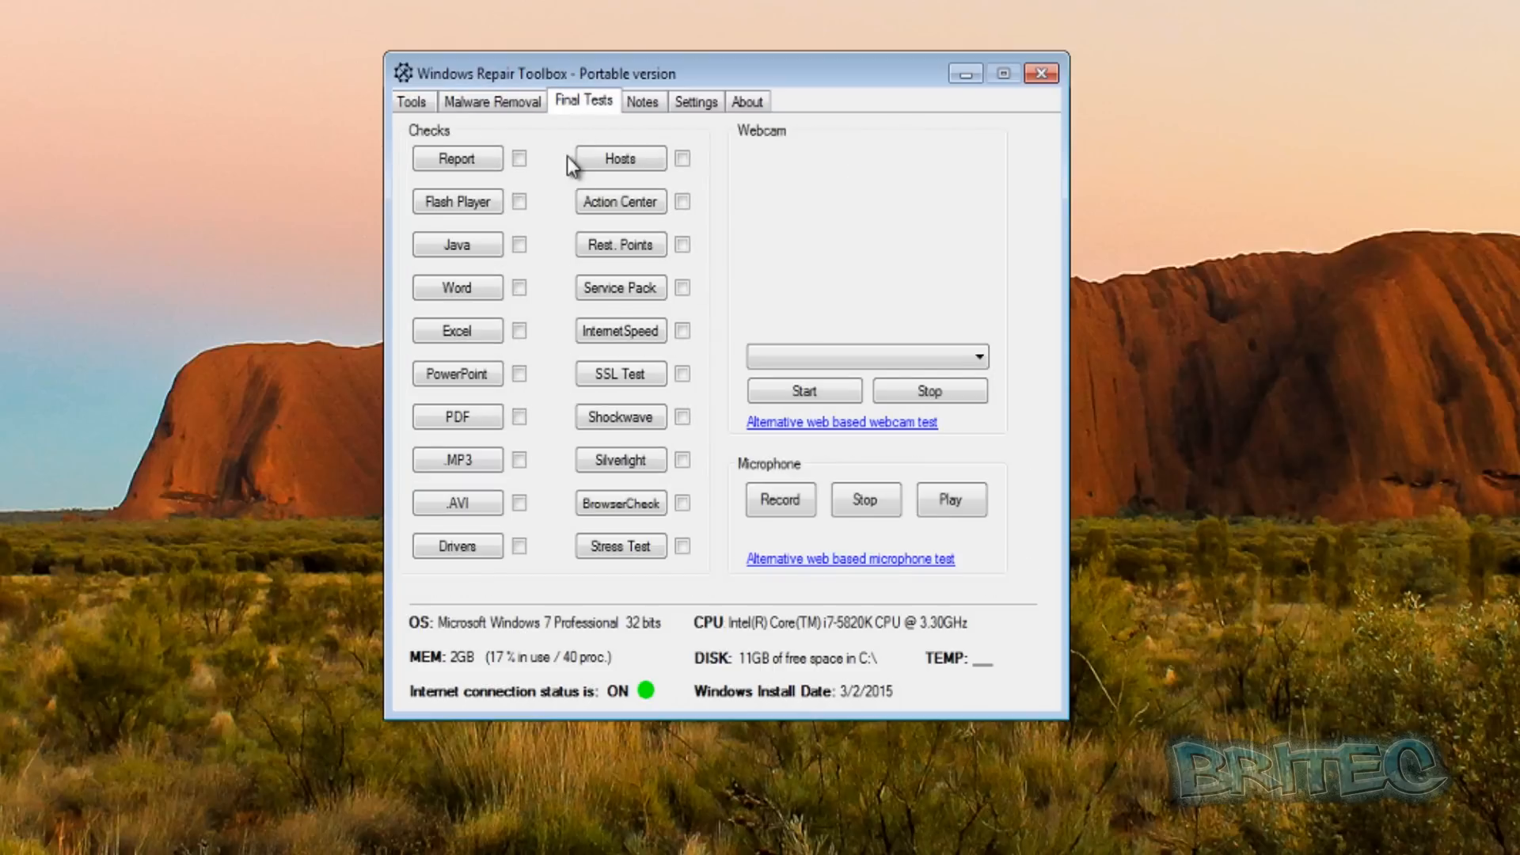
left_click(642, 101)
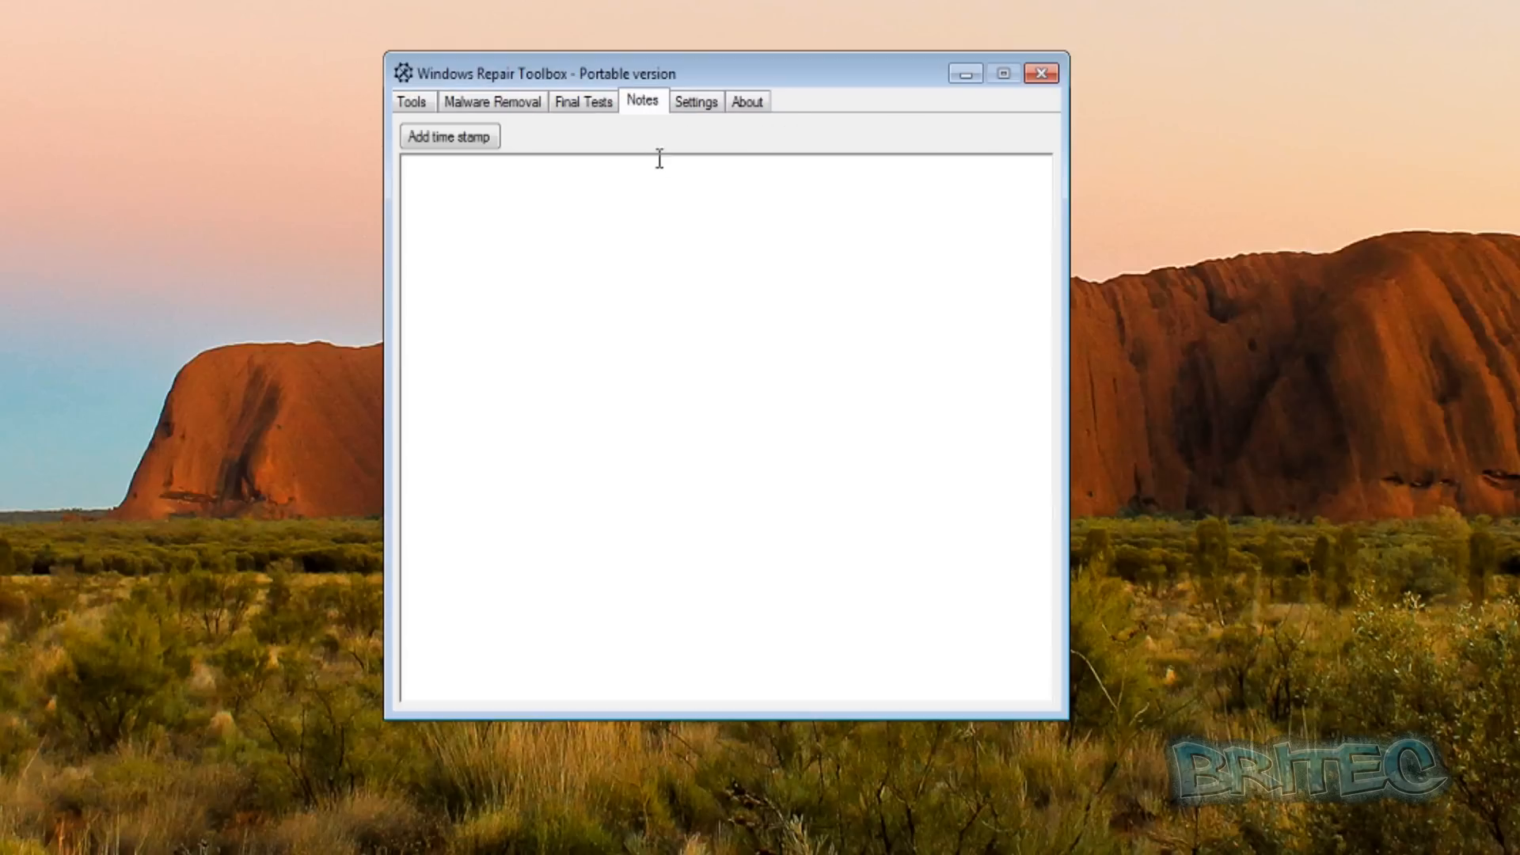
left_click(694, 99)
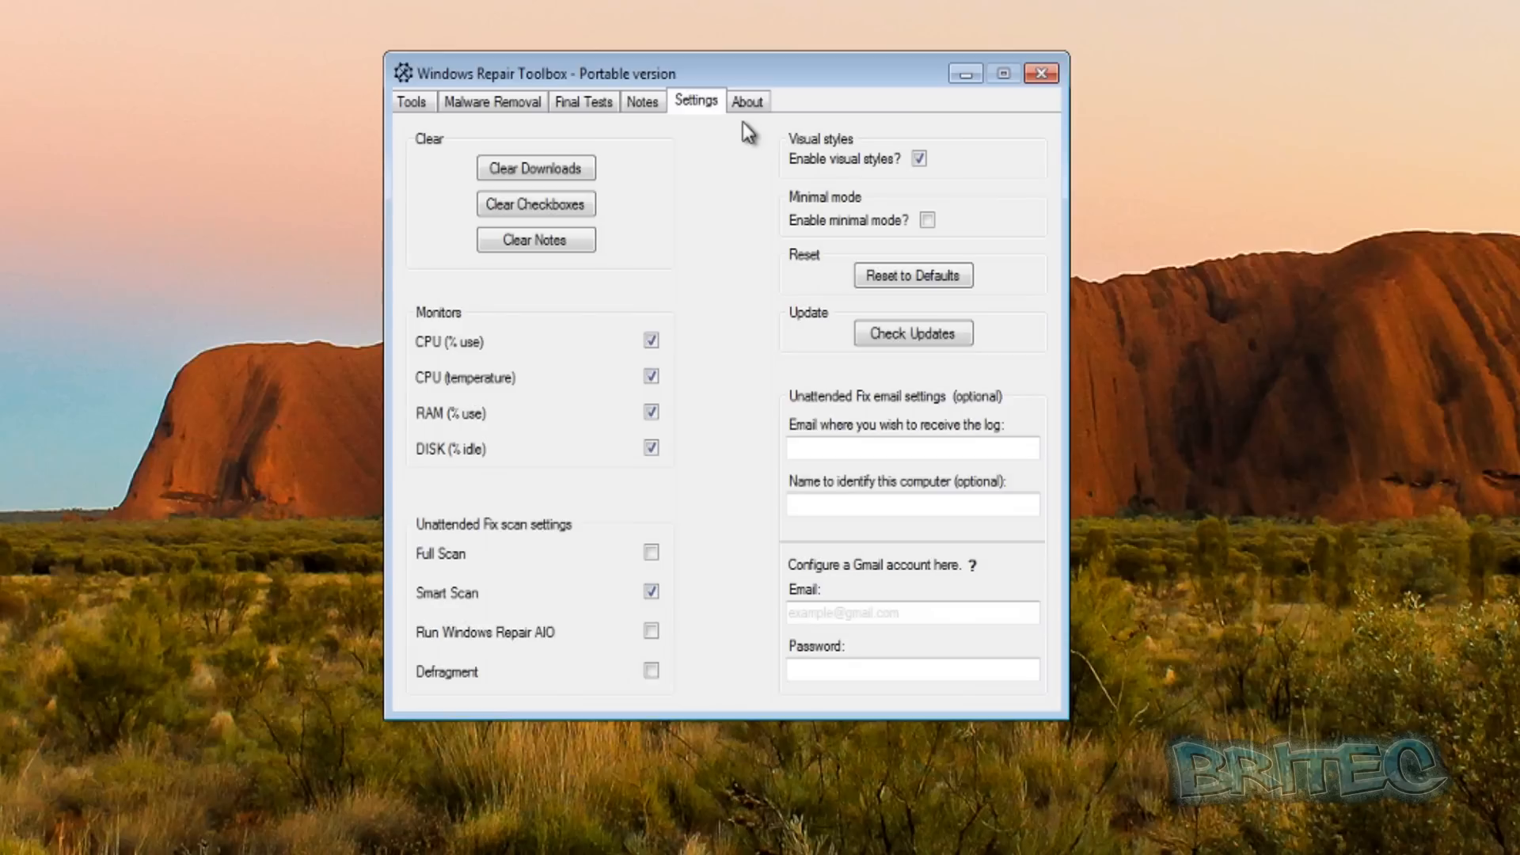
left_click(747, 100)
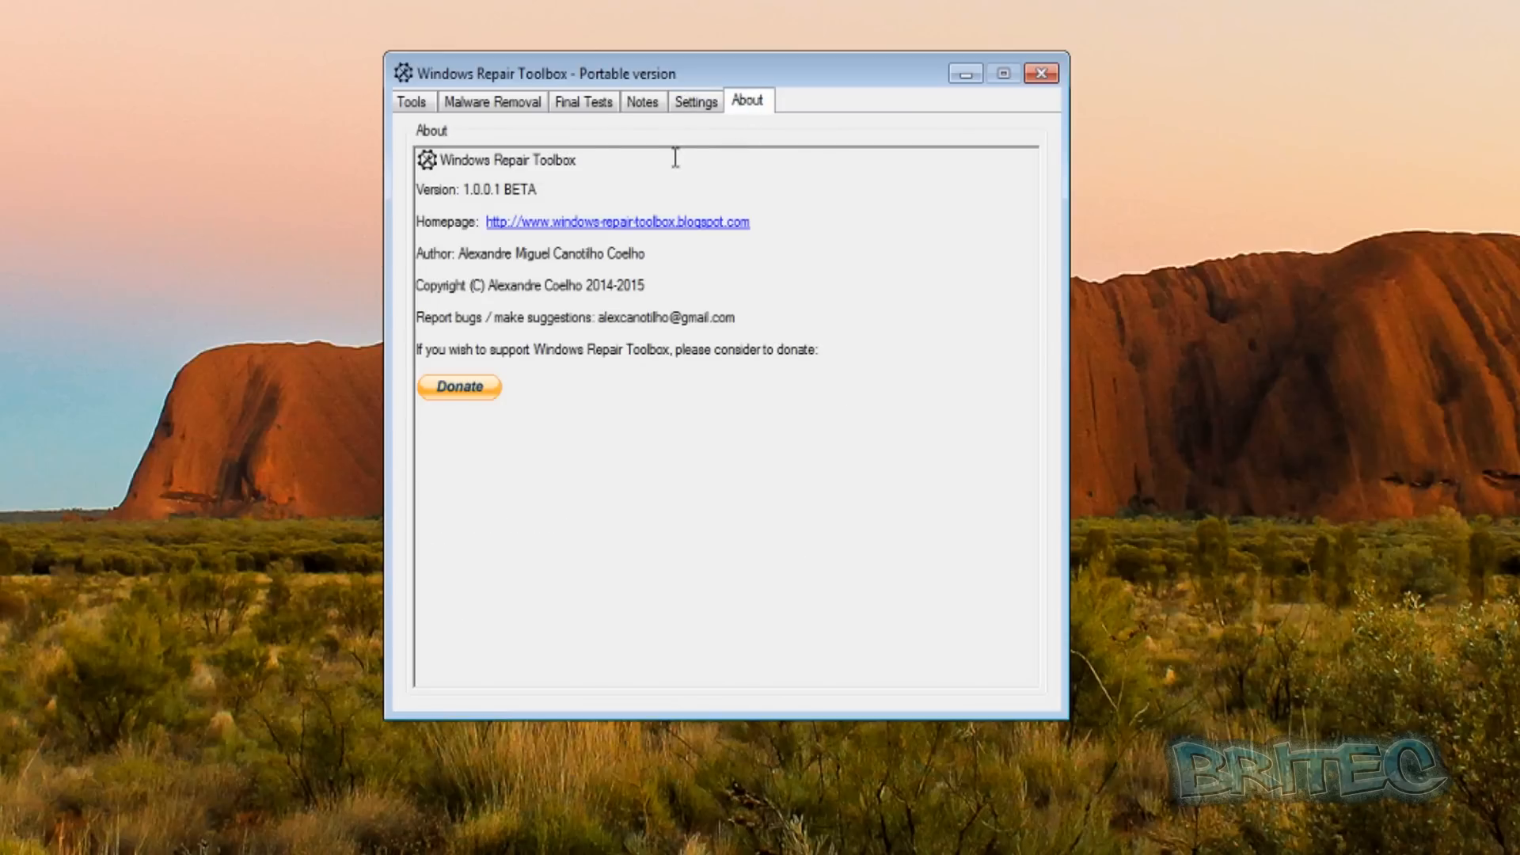
mouse_move(488, 342)
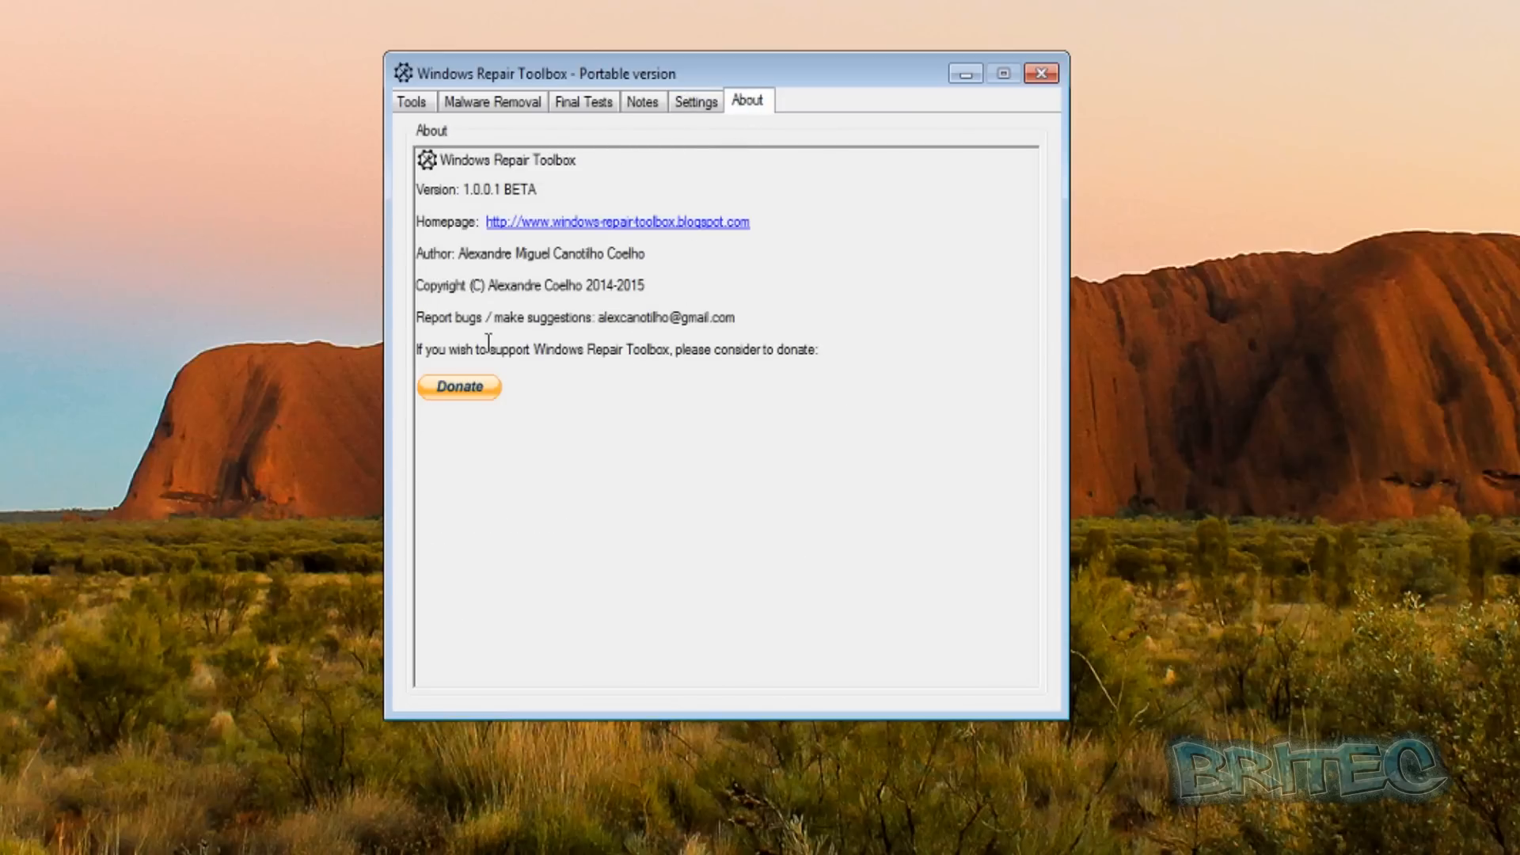
left_click(410, 101)
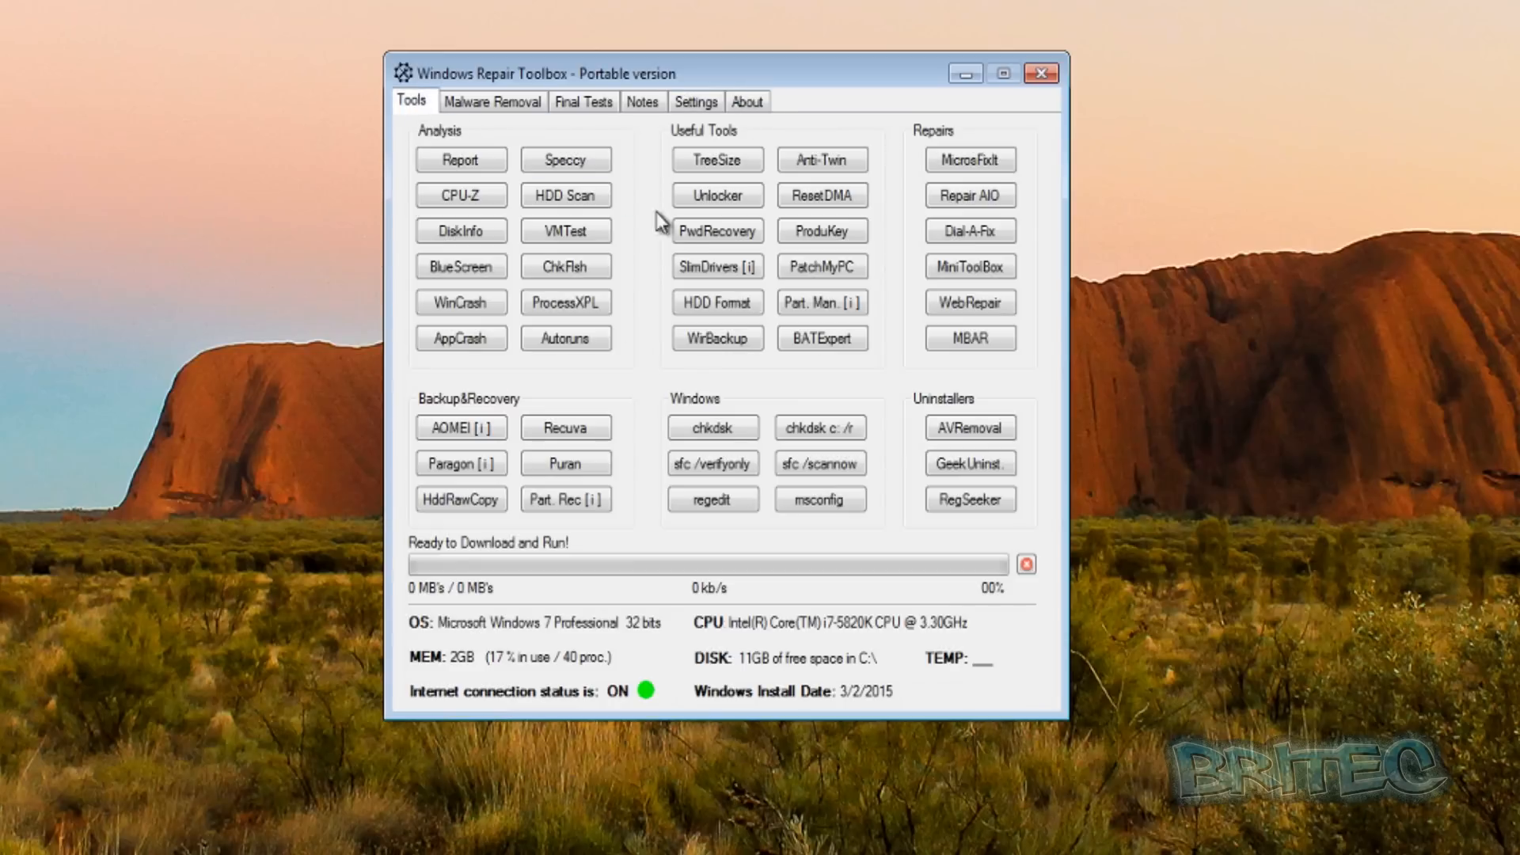
mouse_move(768, 361)
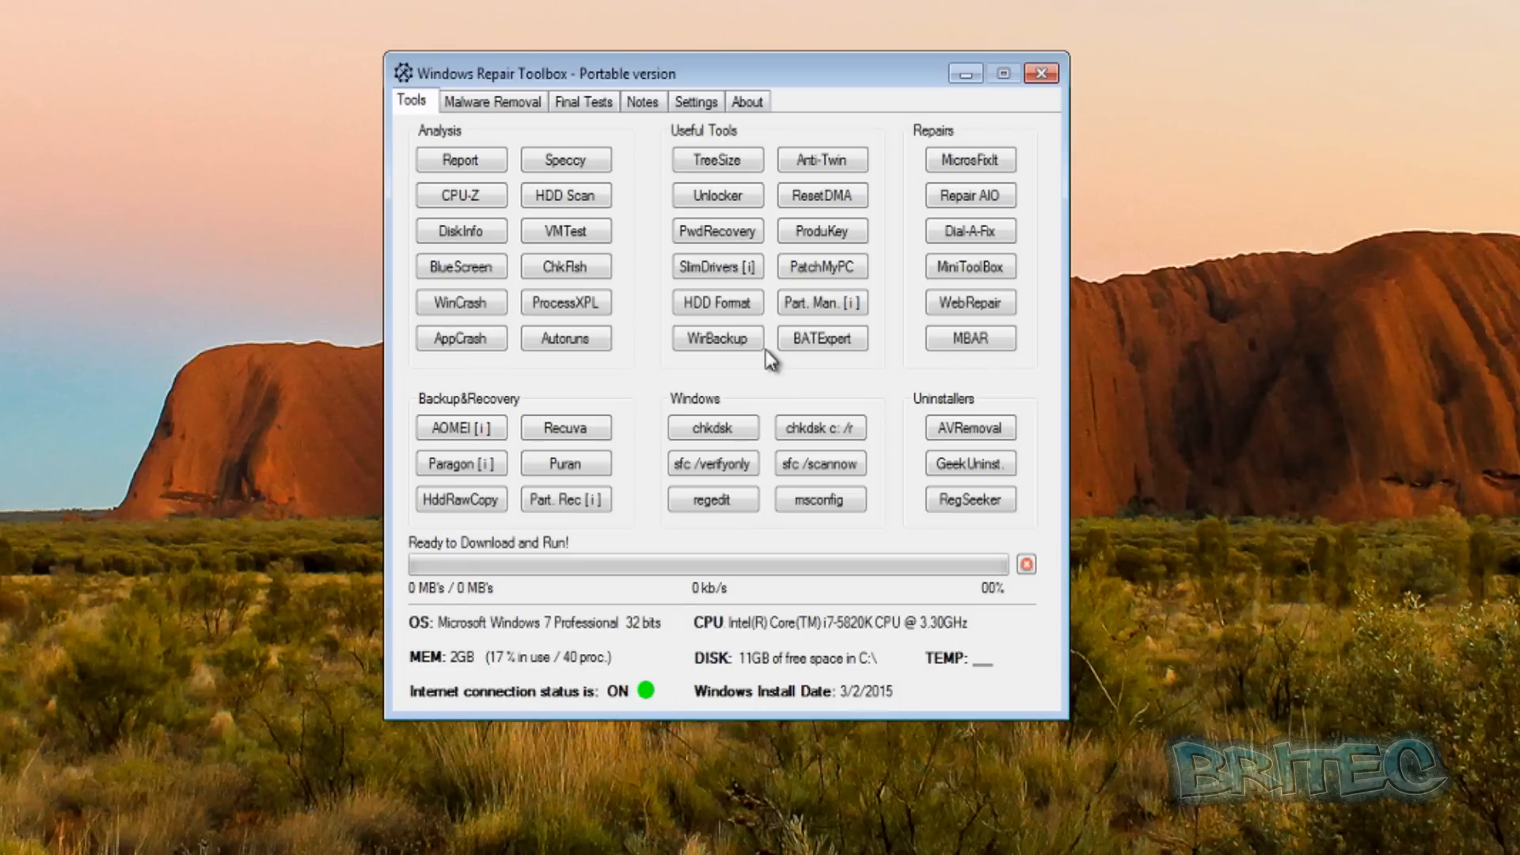
mouse_move(881, 190)
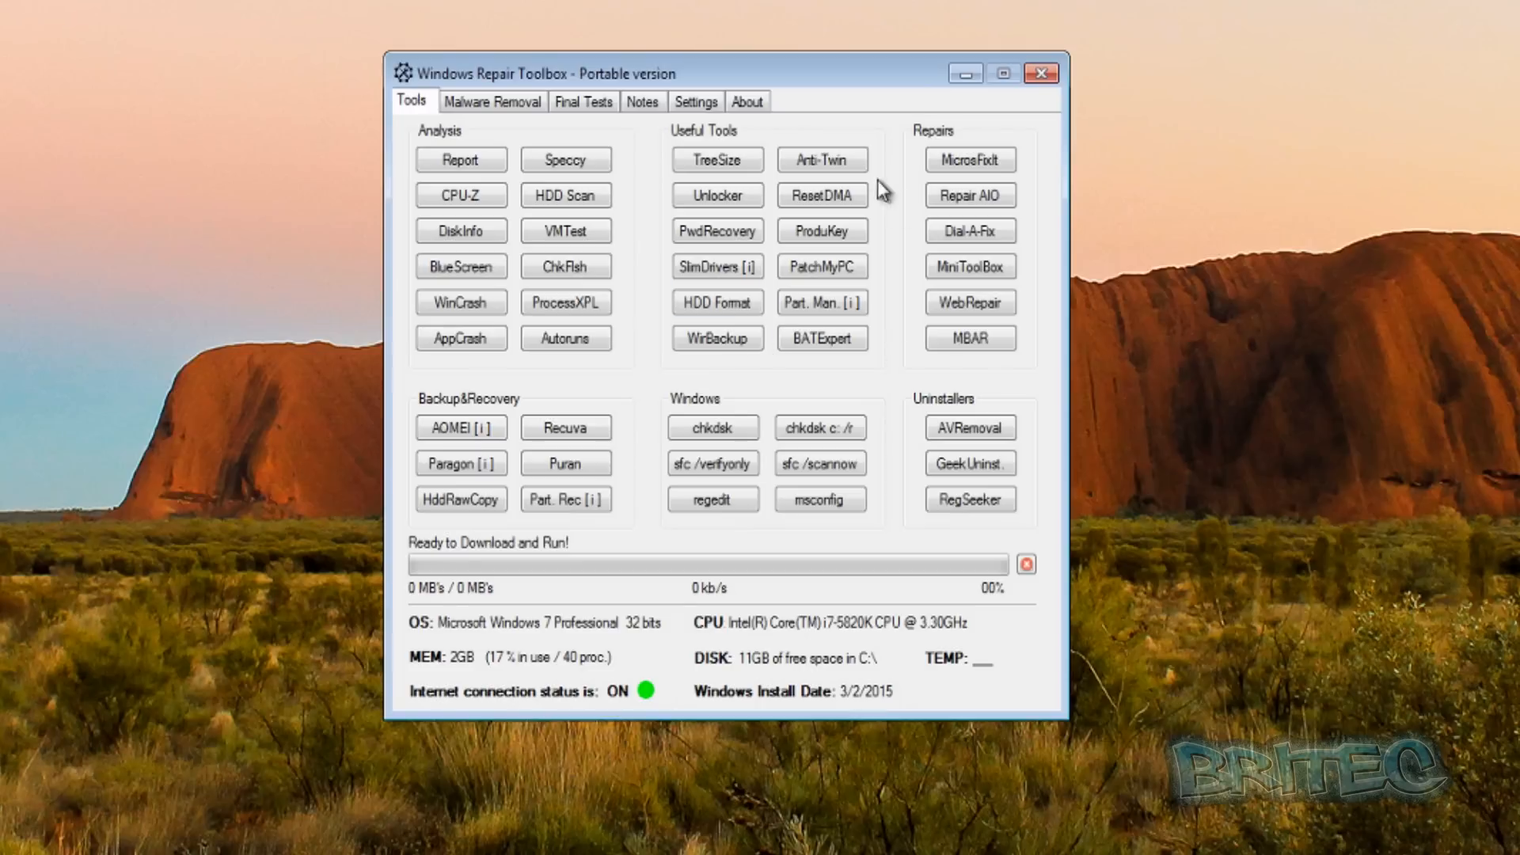
mouse_move(763, 146)
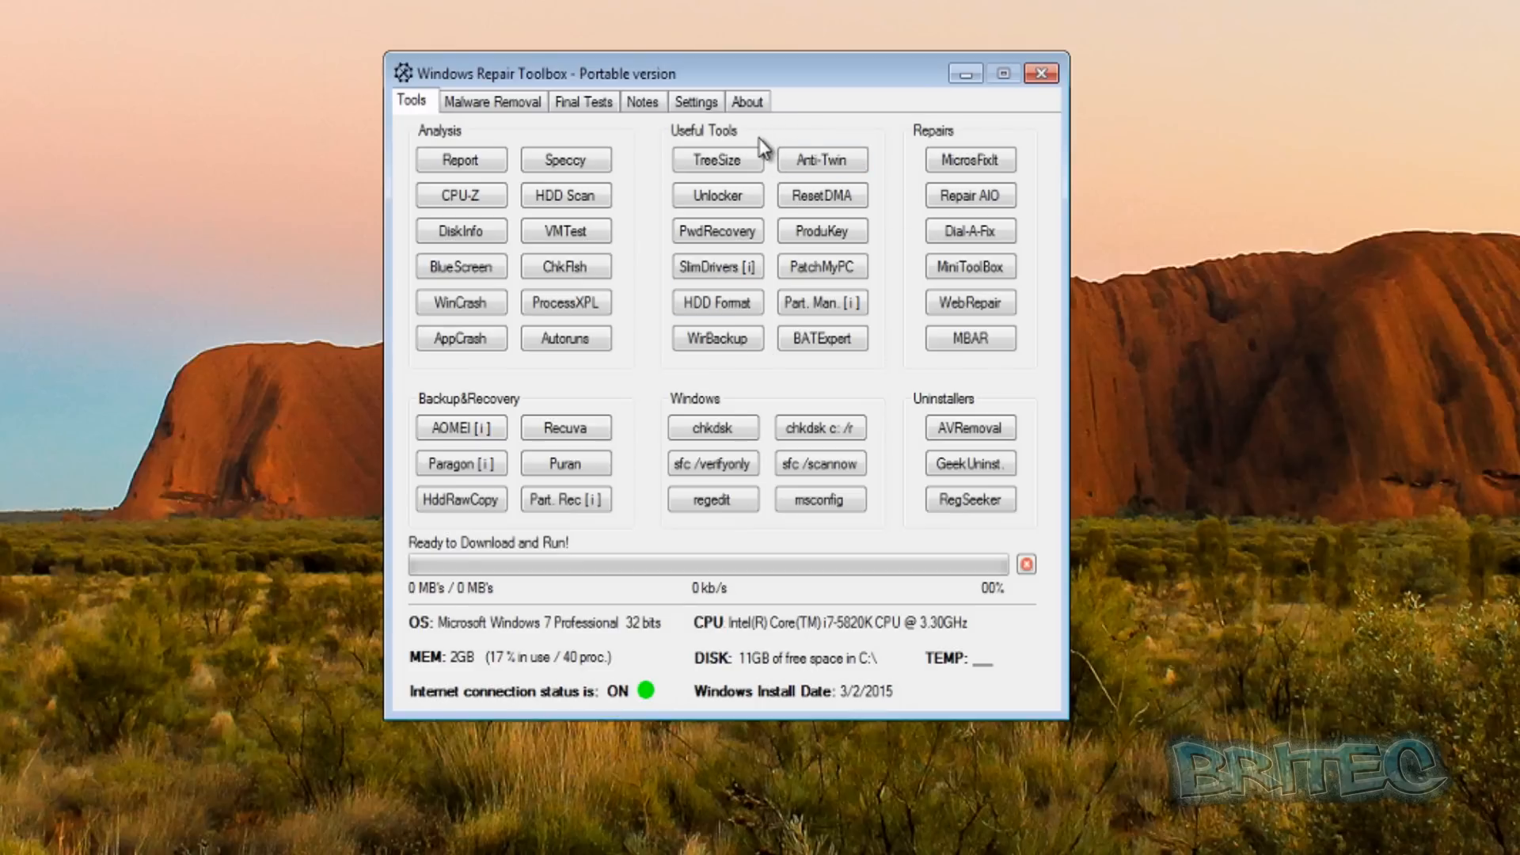
mouse_move(717, 230)
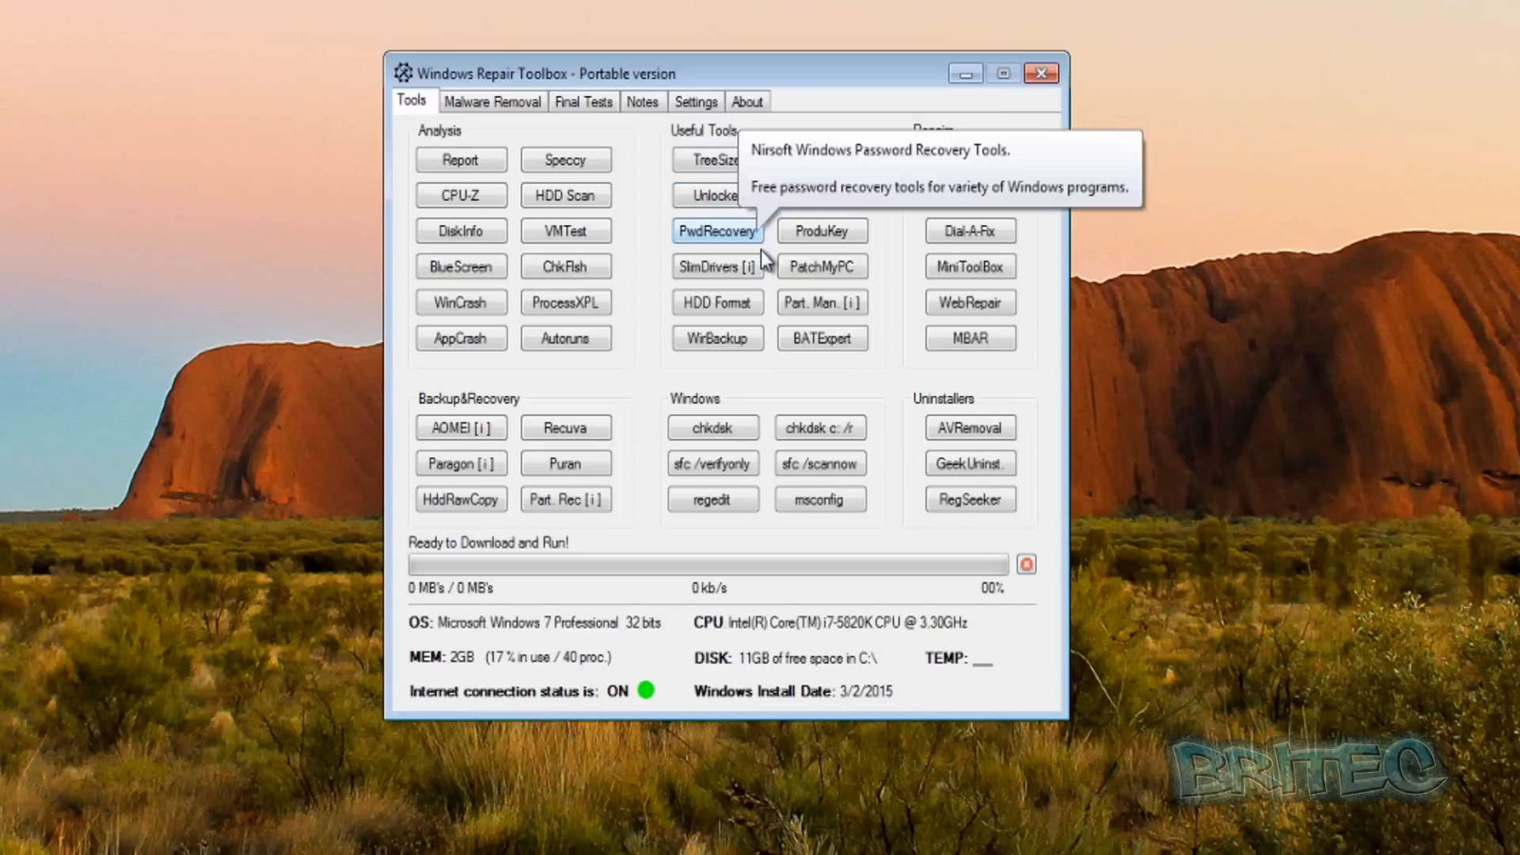
mouse_move(737, 595)
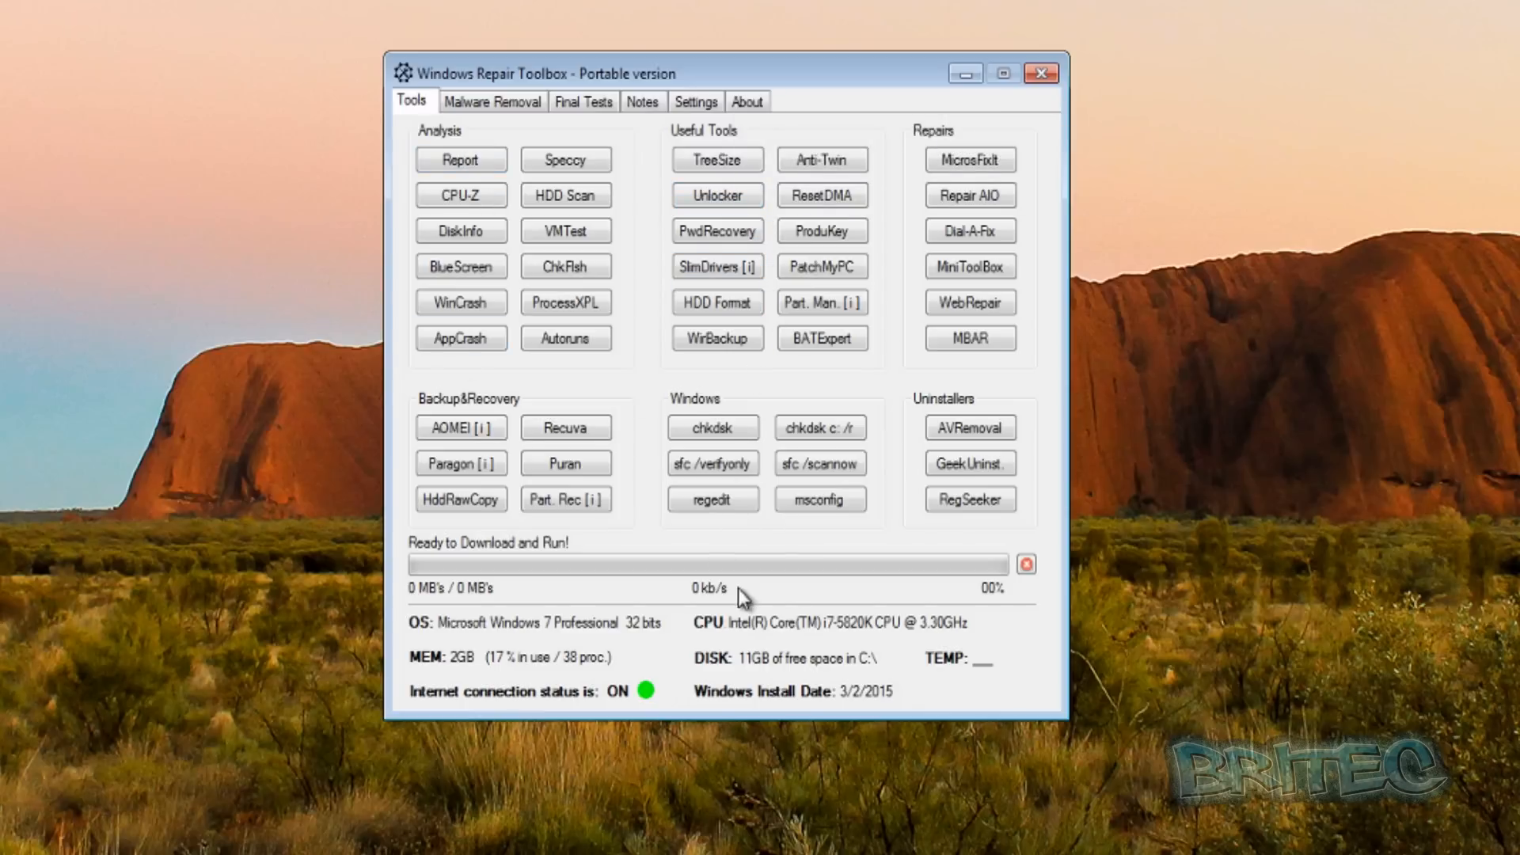
mouse_move(770, 540)
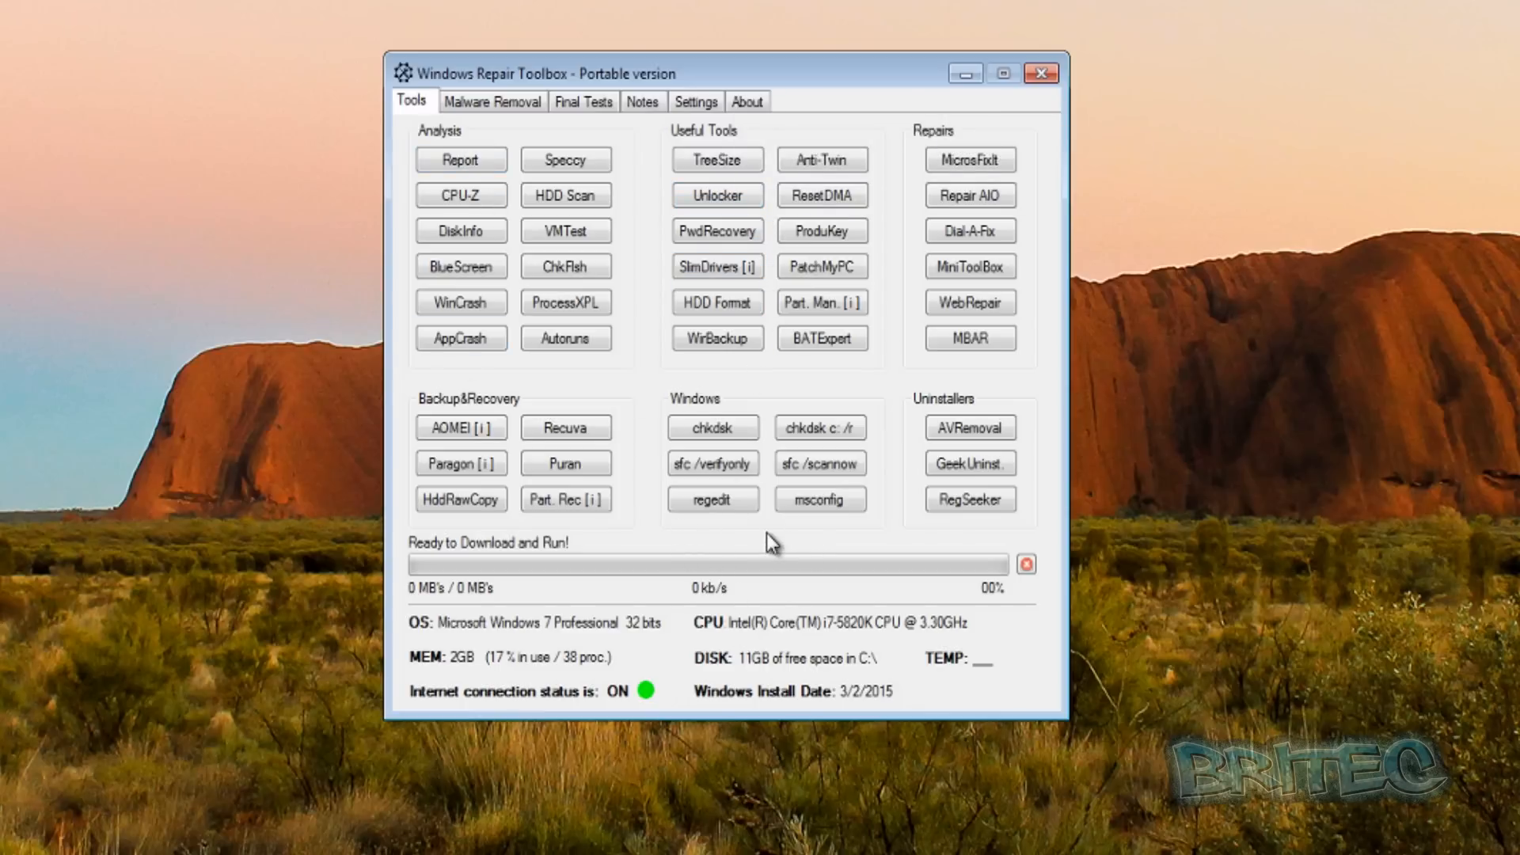
mouse_move(409, 109)
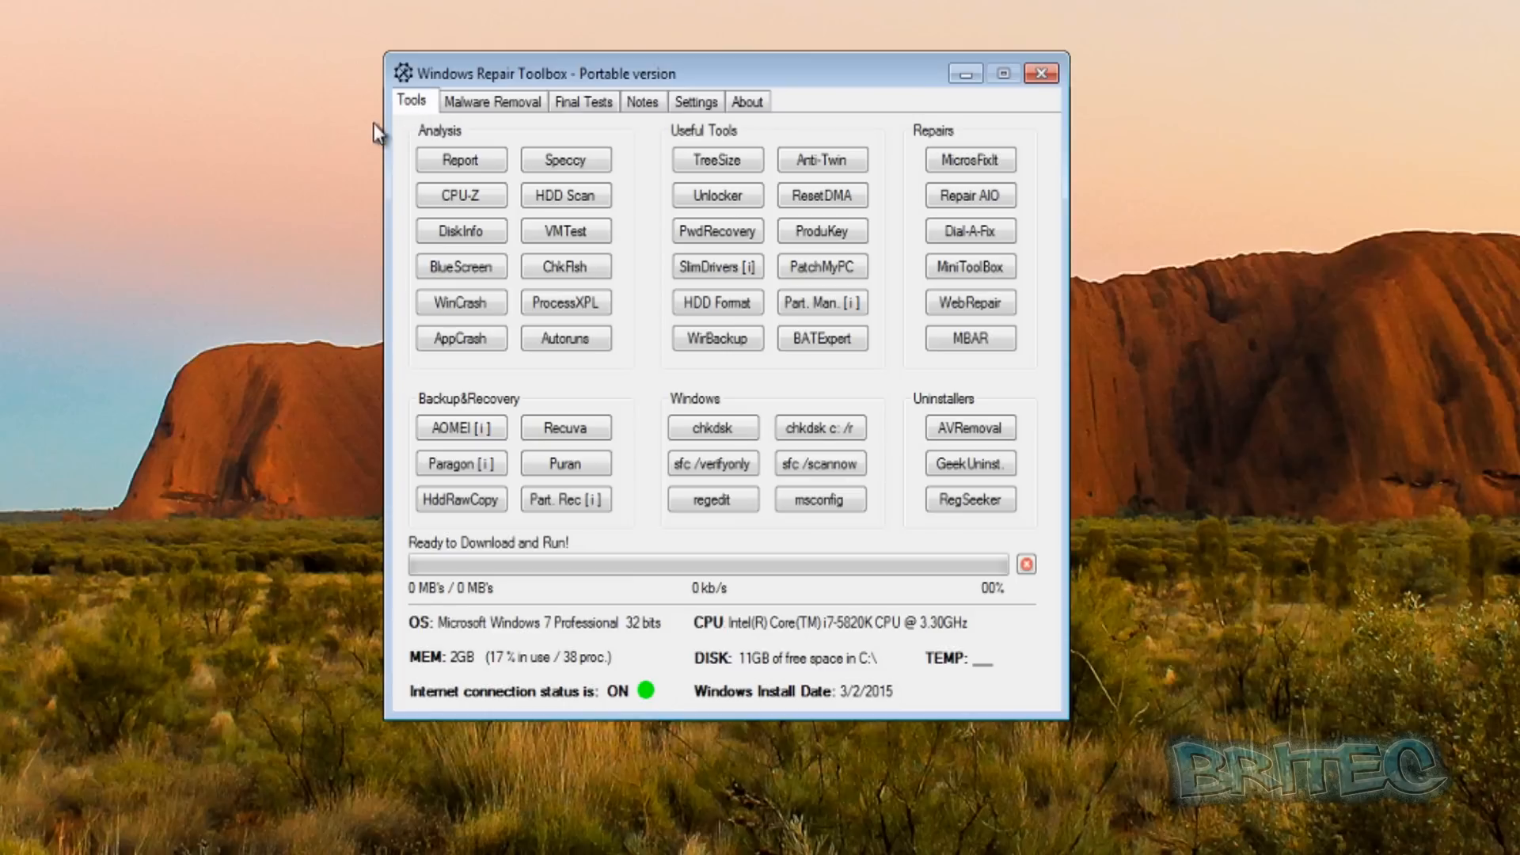
mouse_move(461, 159)
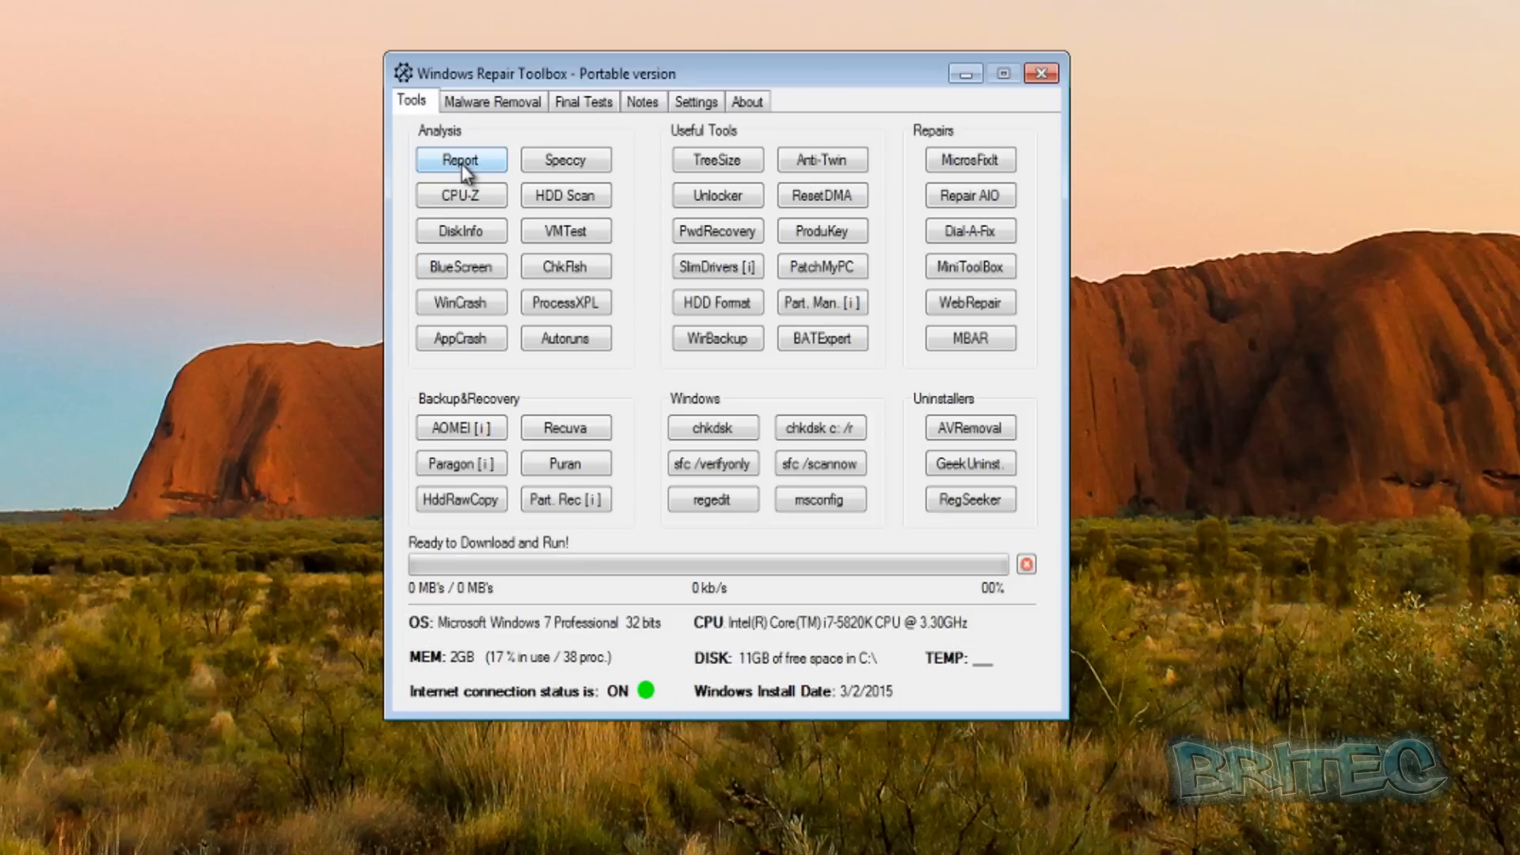
mouse_move(461, 160)
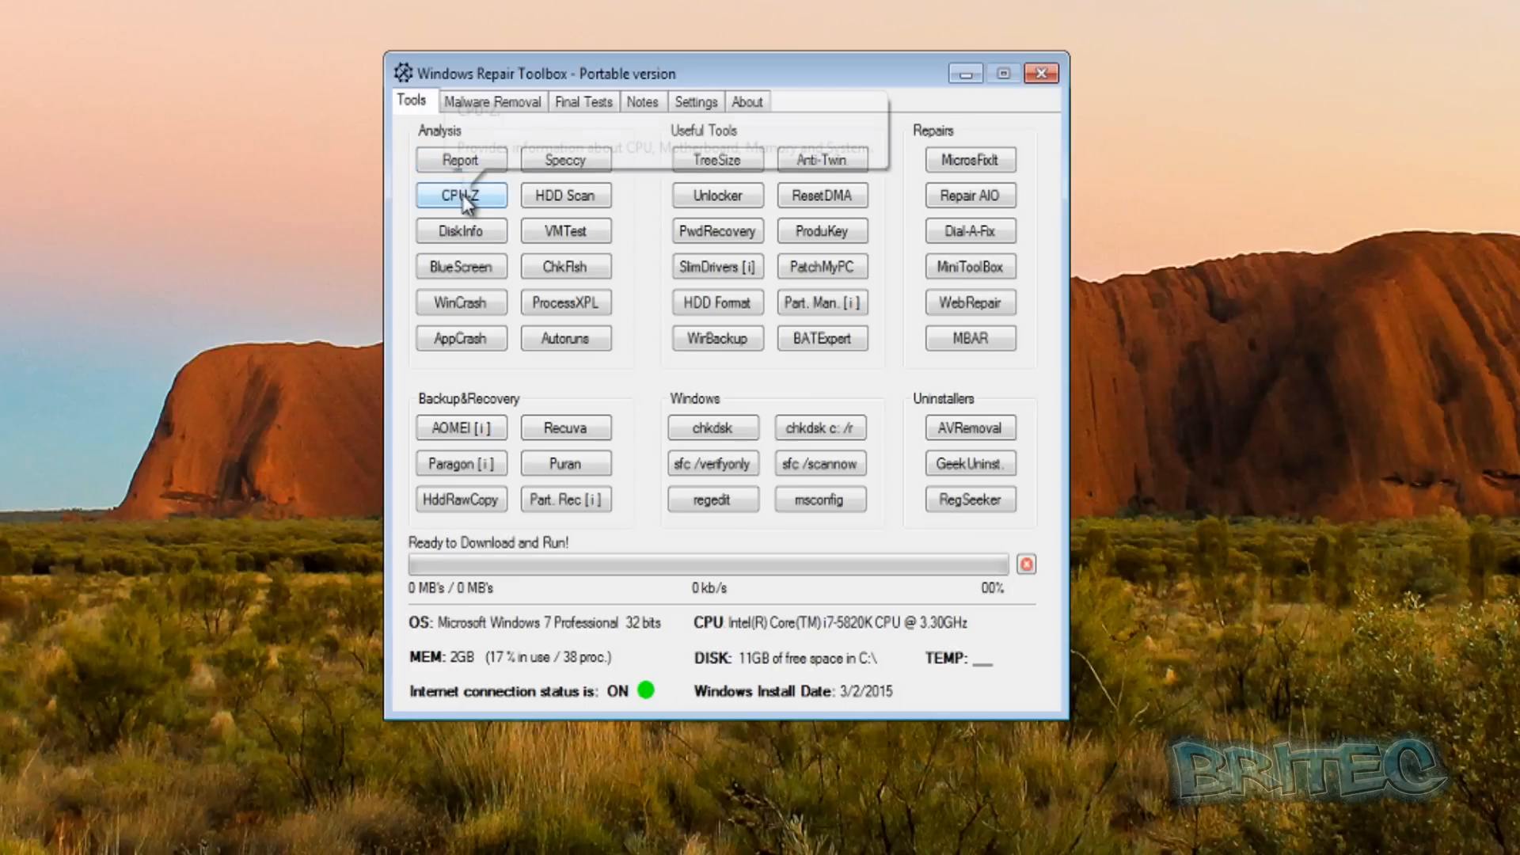
mouse_move(461, 231)
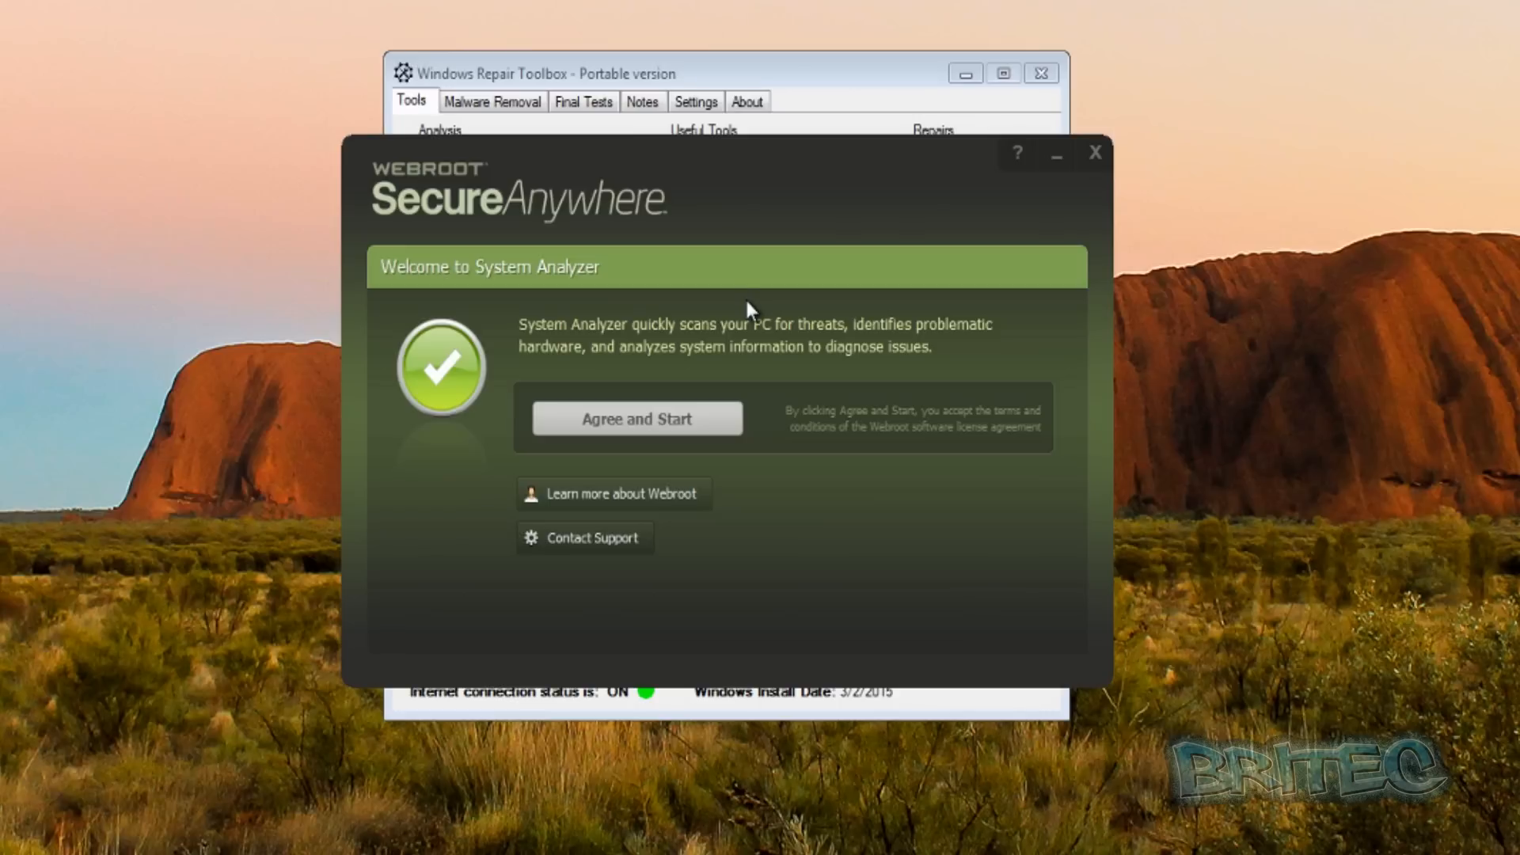
- Agree and start the Webroot system scan, then close its 57/100 results
left_click(636, 419)
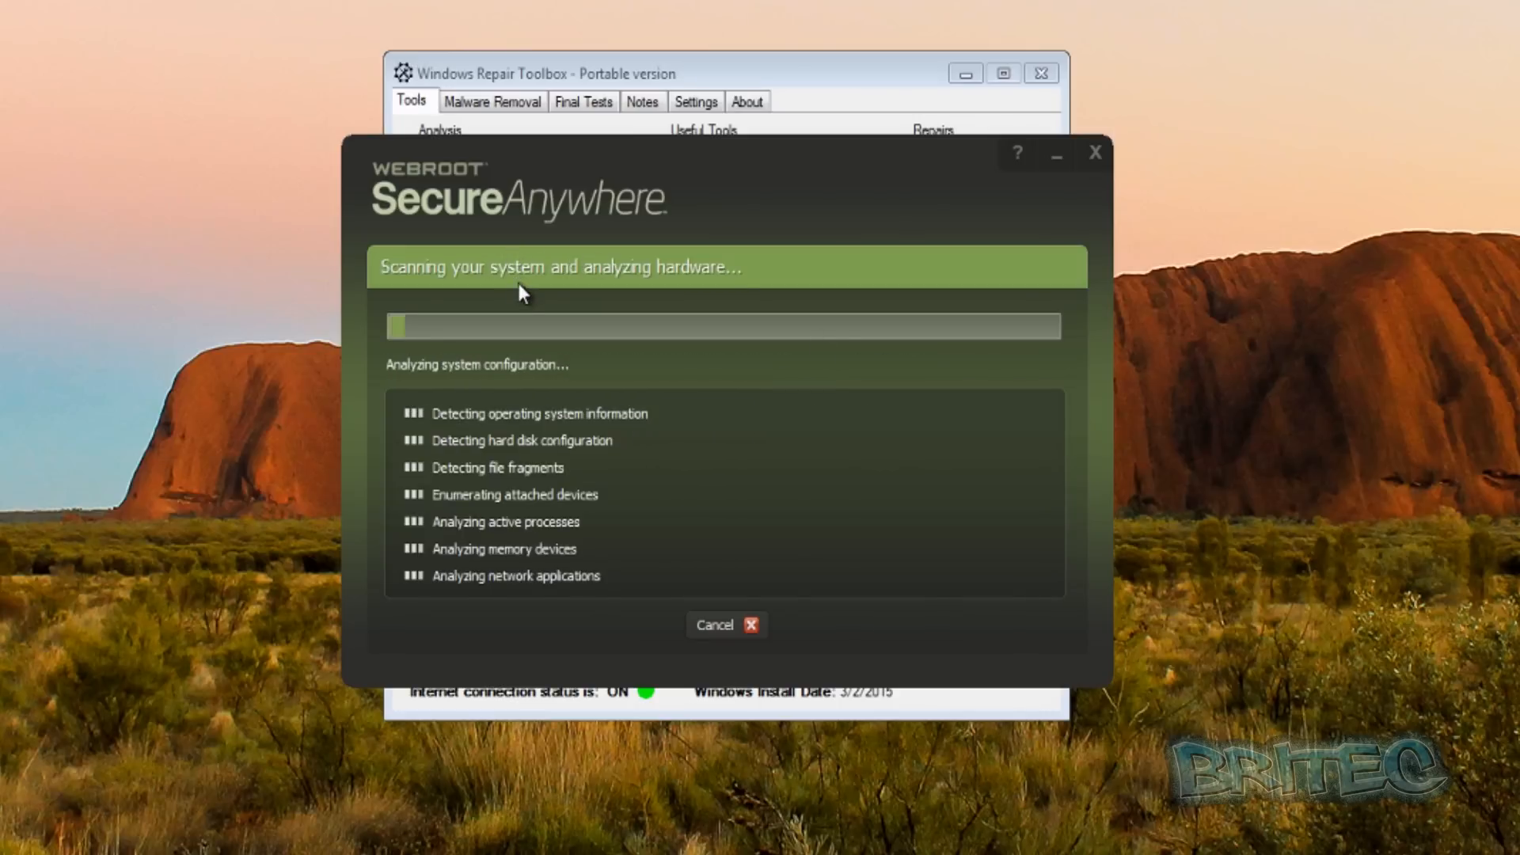
mouse_move(560, 523)
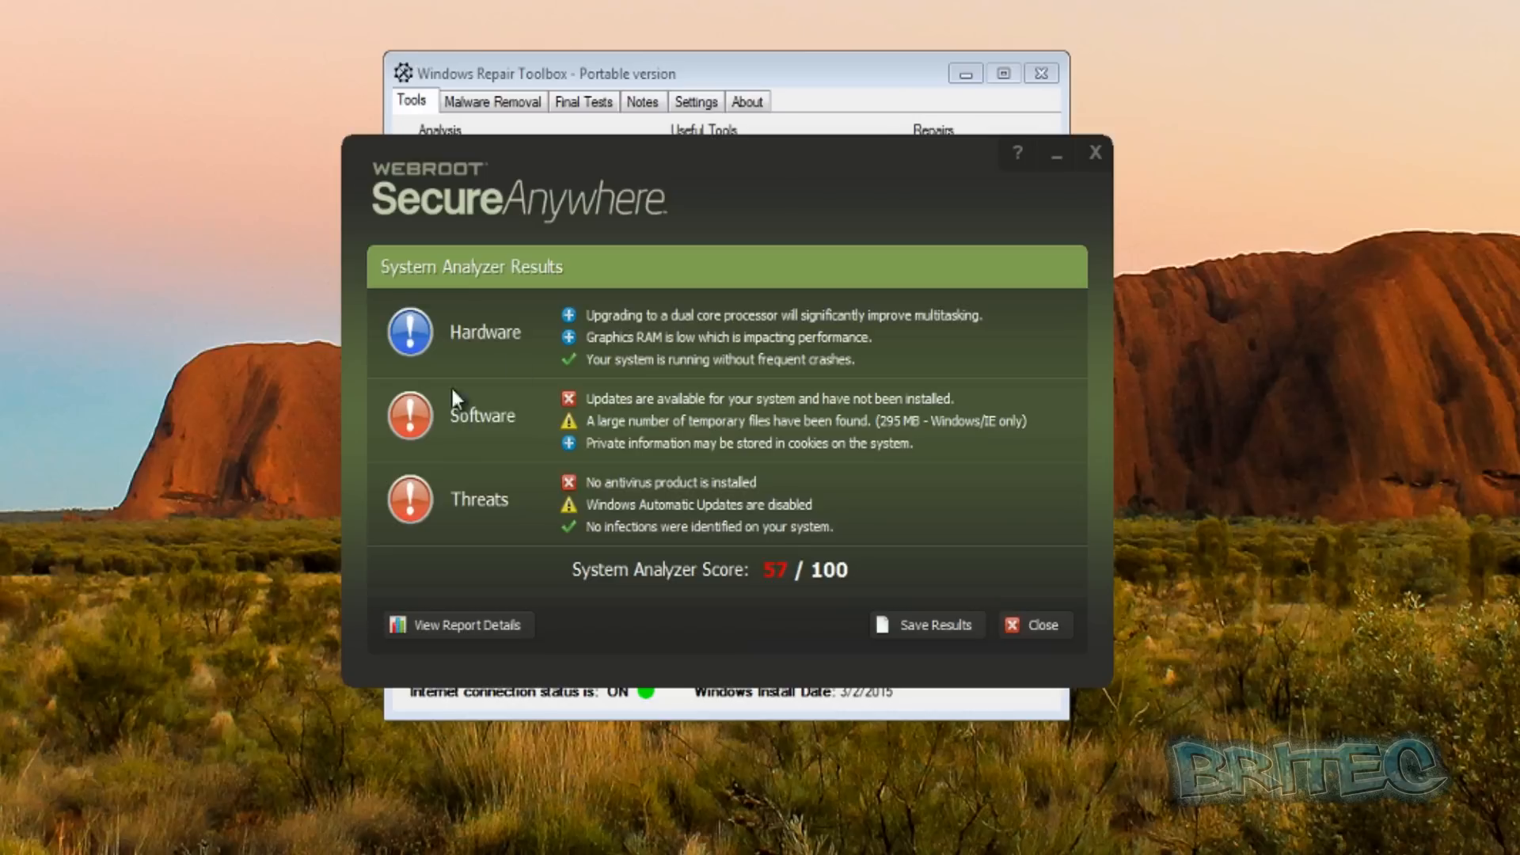
mouse_move(838, 586)
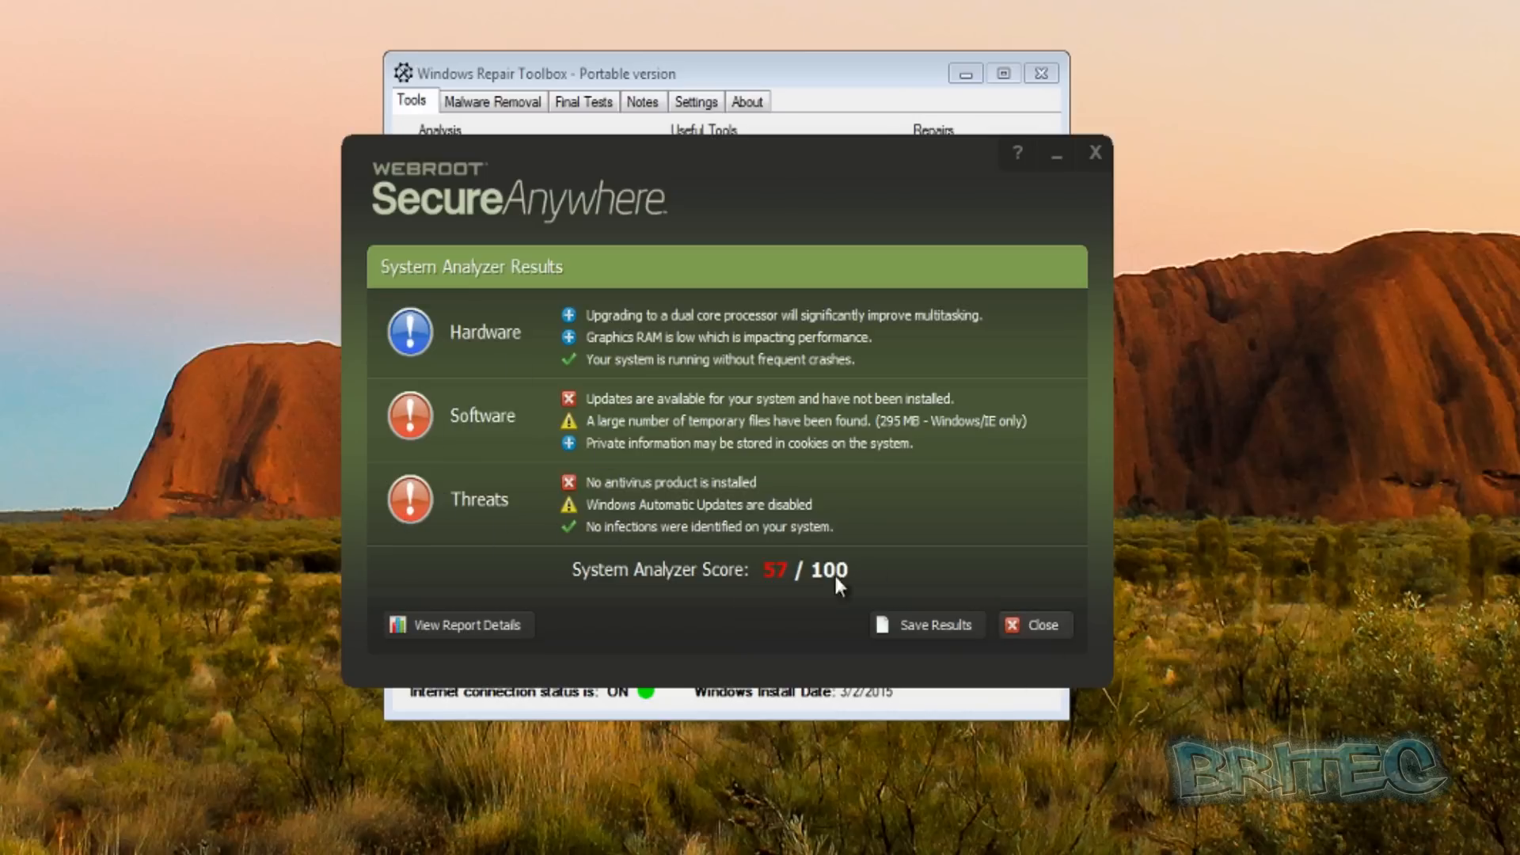
mouse_move(938, 630)
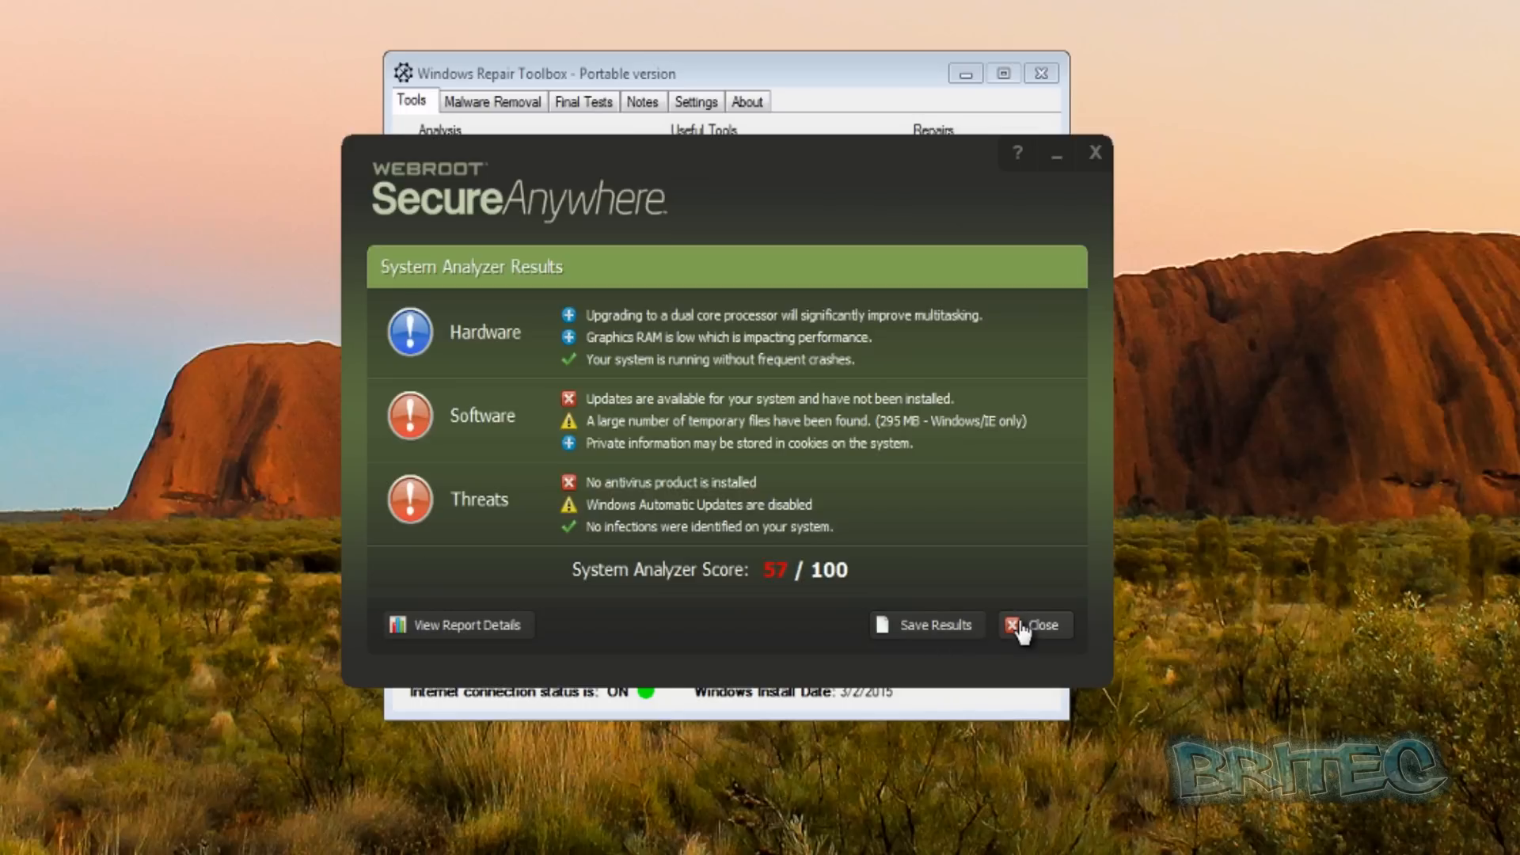
left_click(1032, 624)
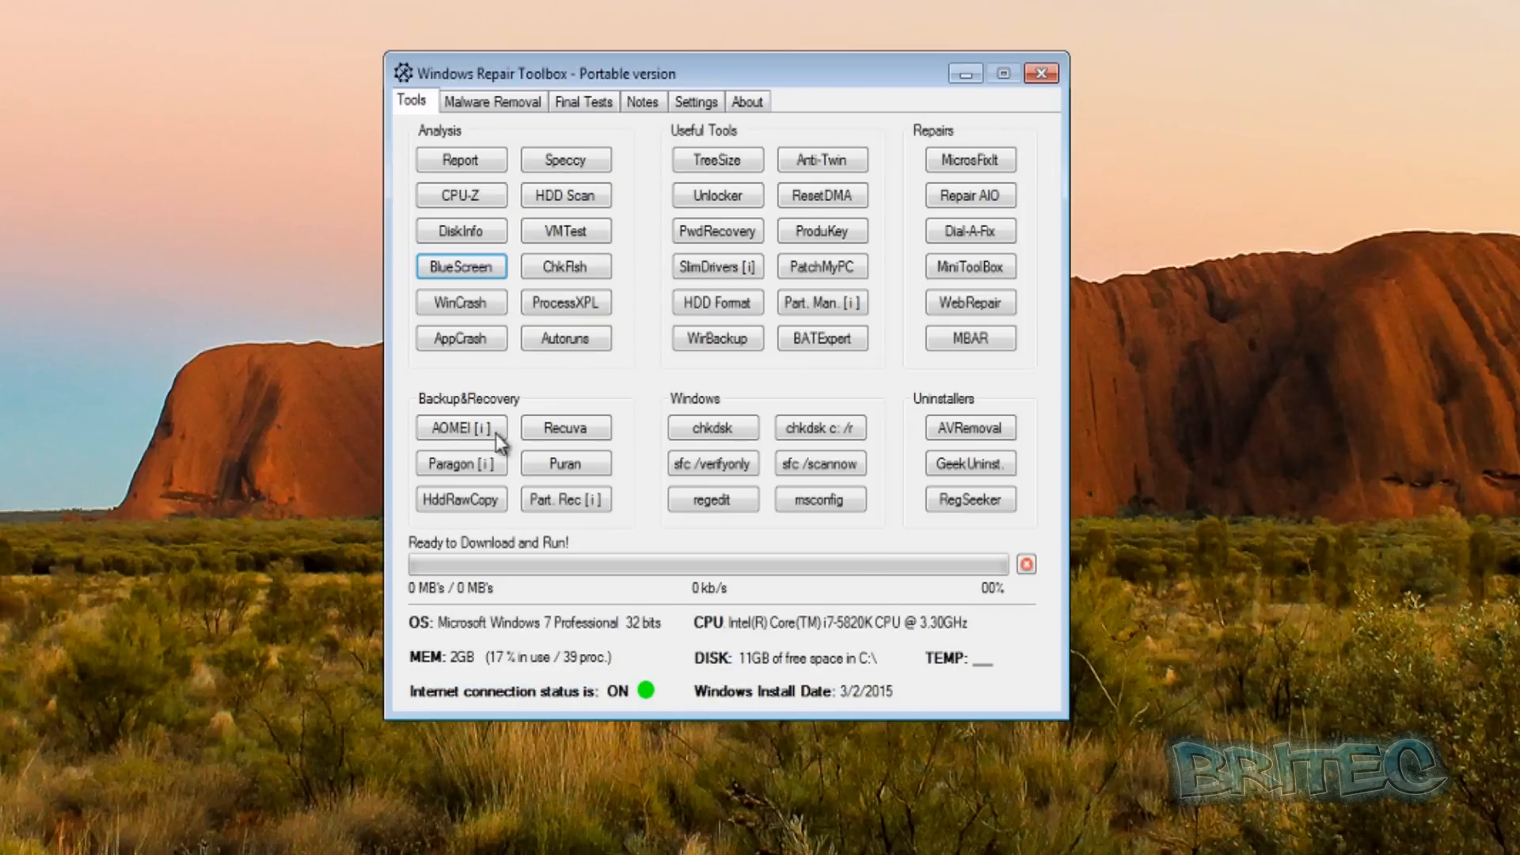
mouse_move(565, 266)
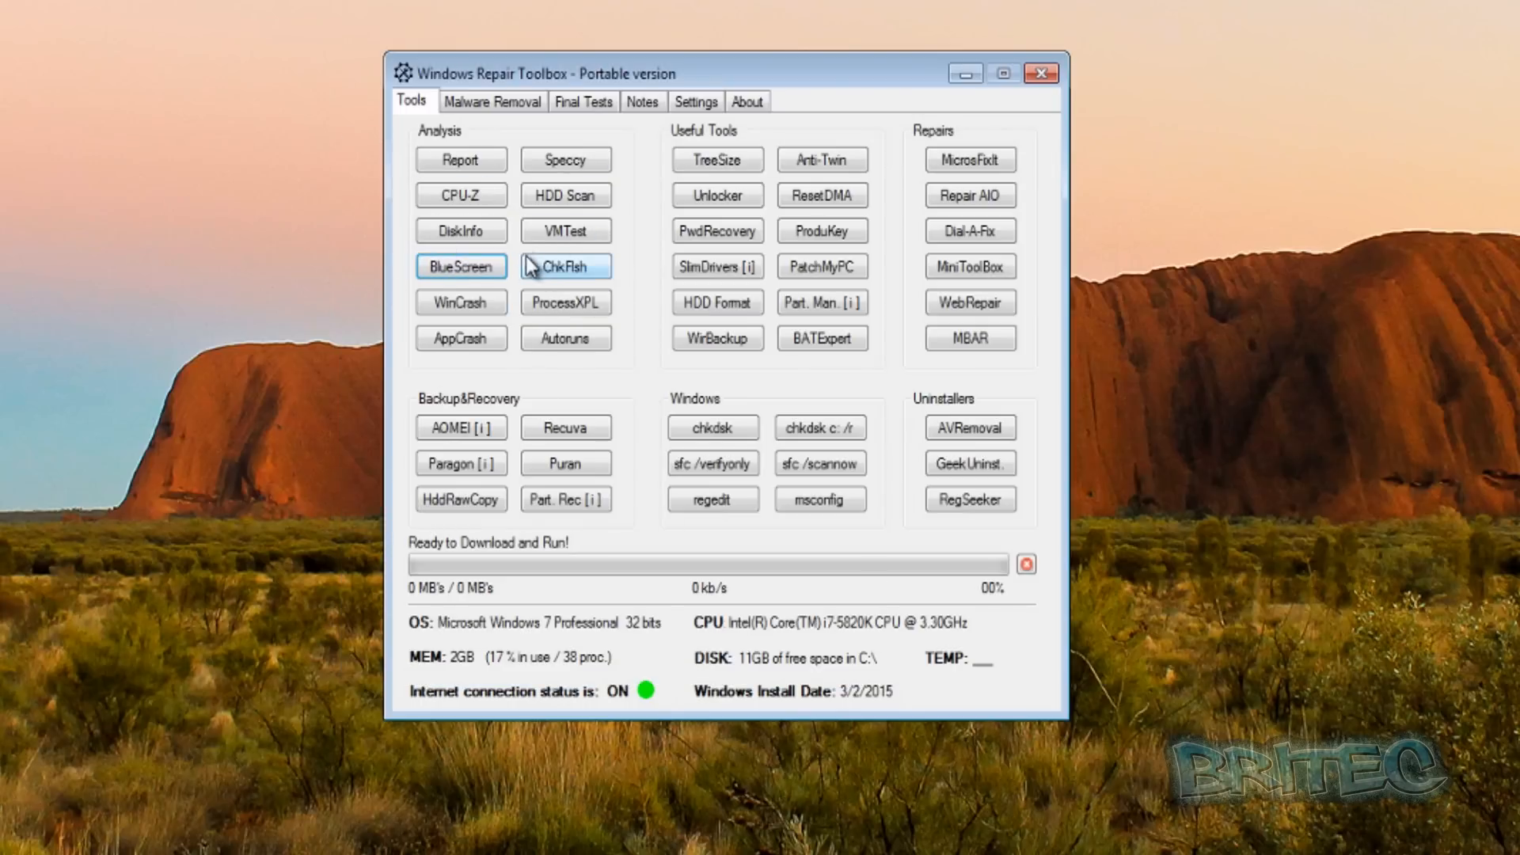
mouse_move(565, 195)
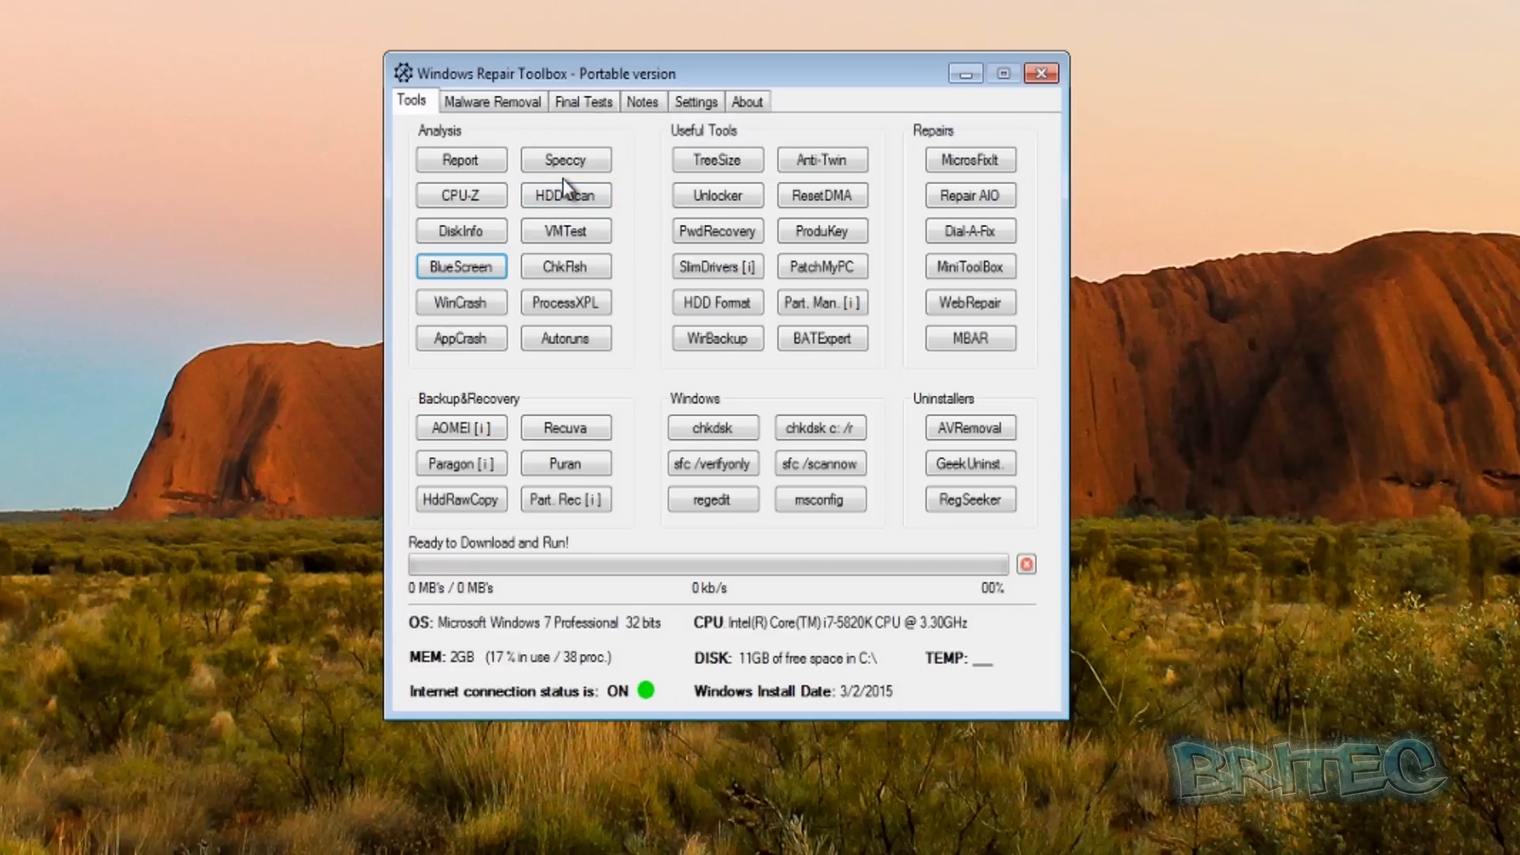
mouse_move(565, 302)
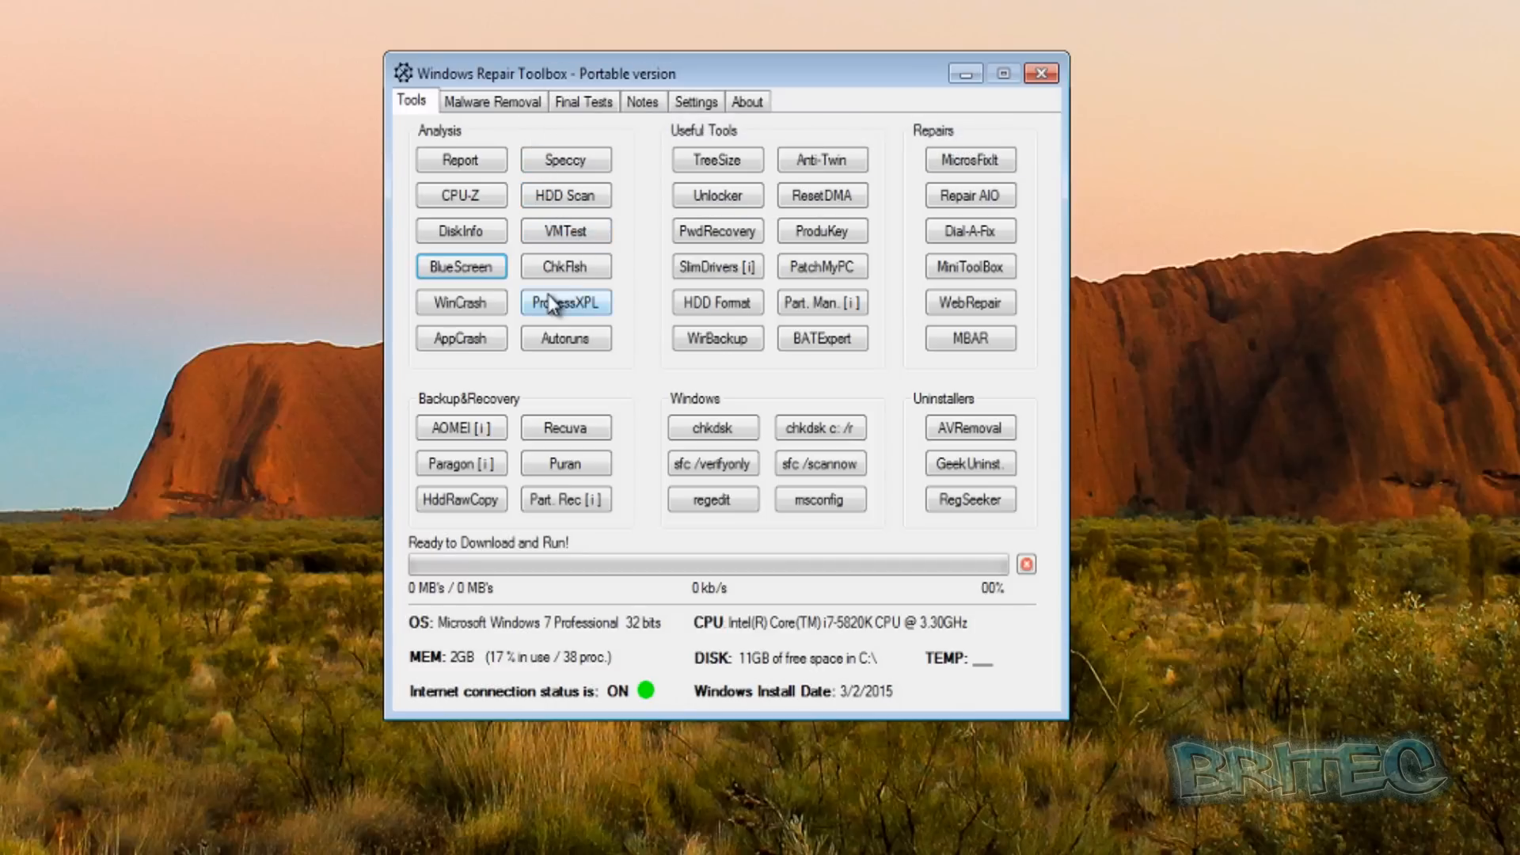
mouse_move(553, 364)
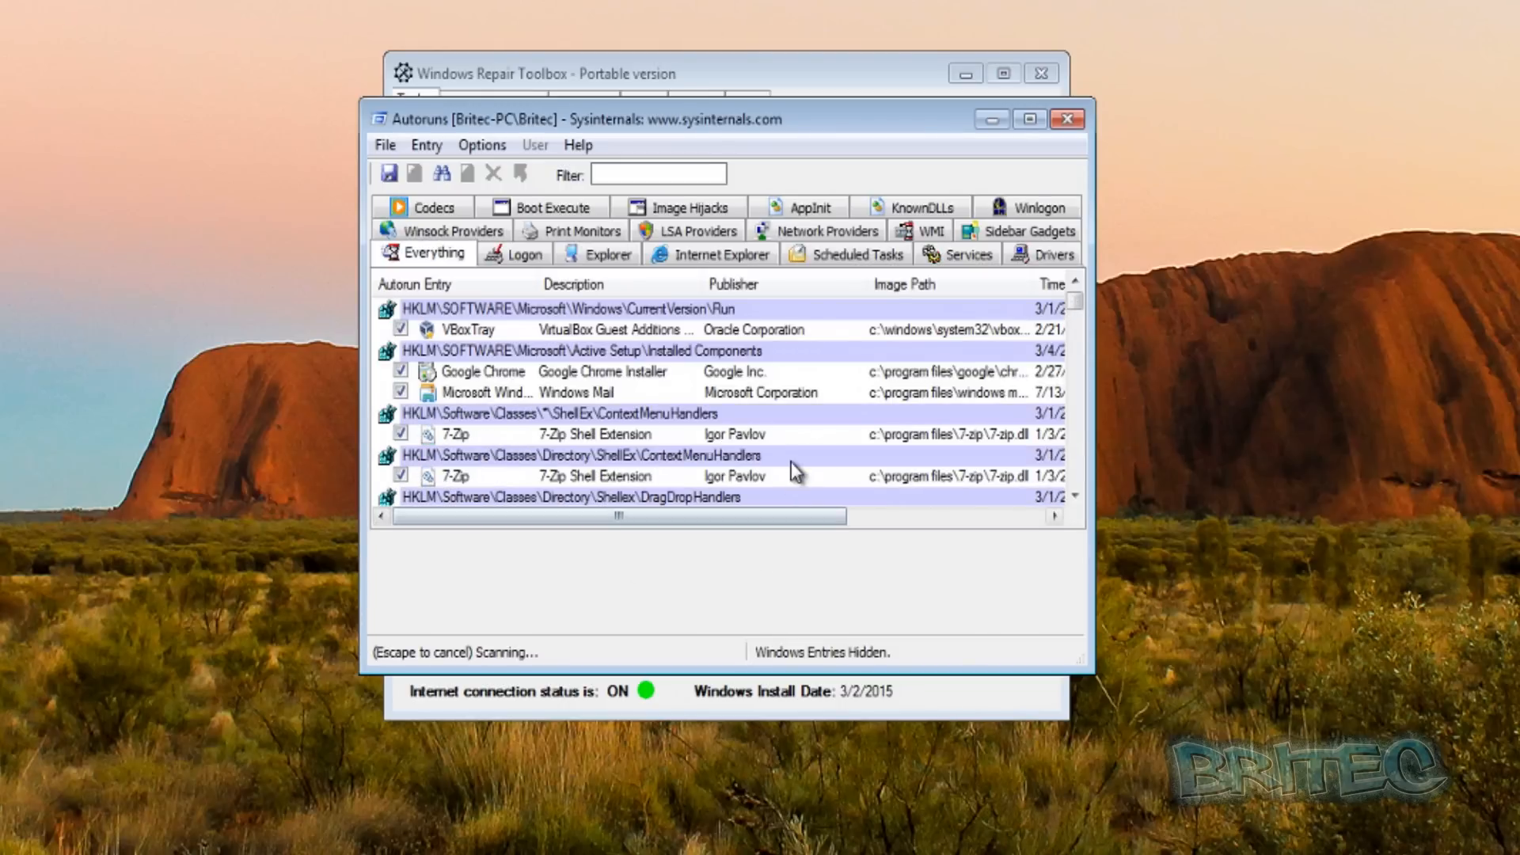
left_click_drag(1090, 669, 1116, 732)
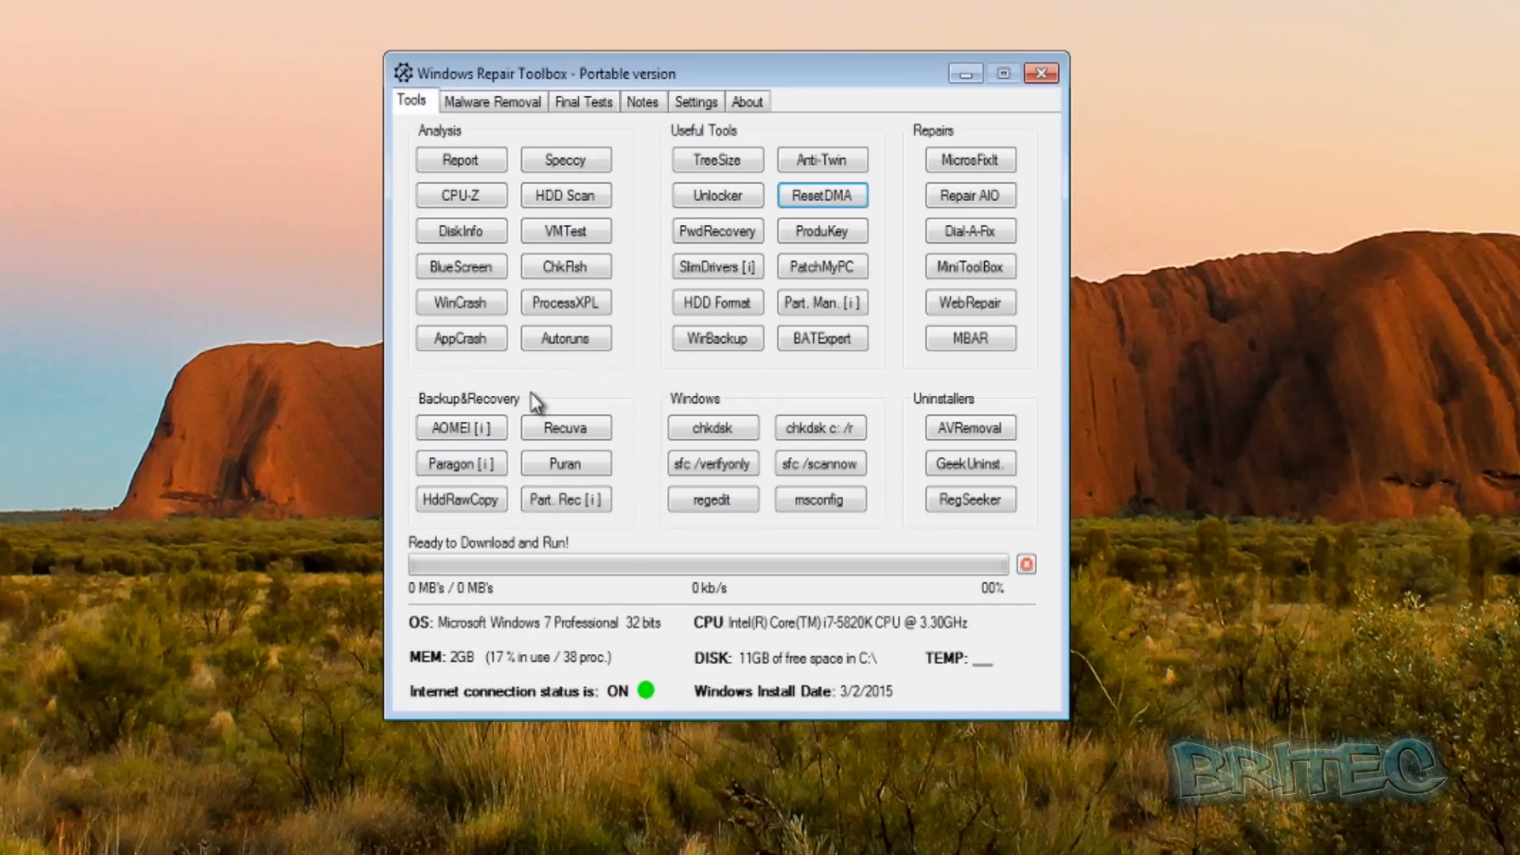
mouse_move(461, 462)
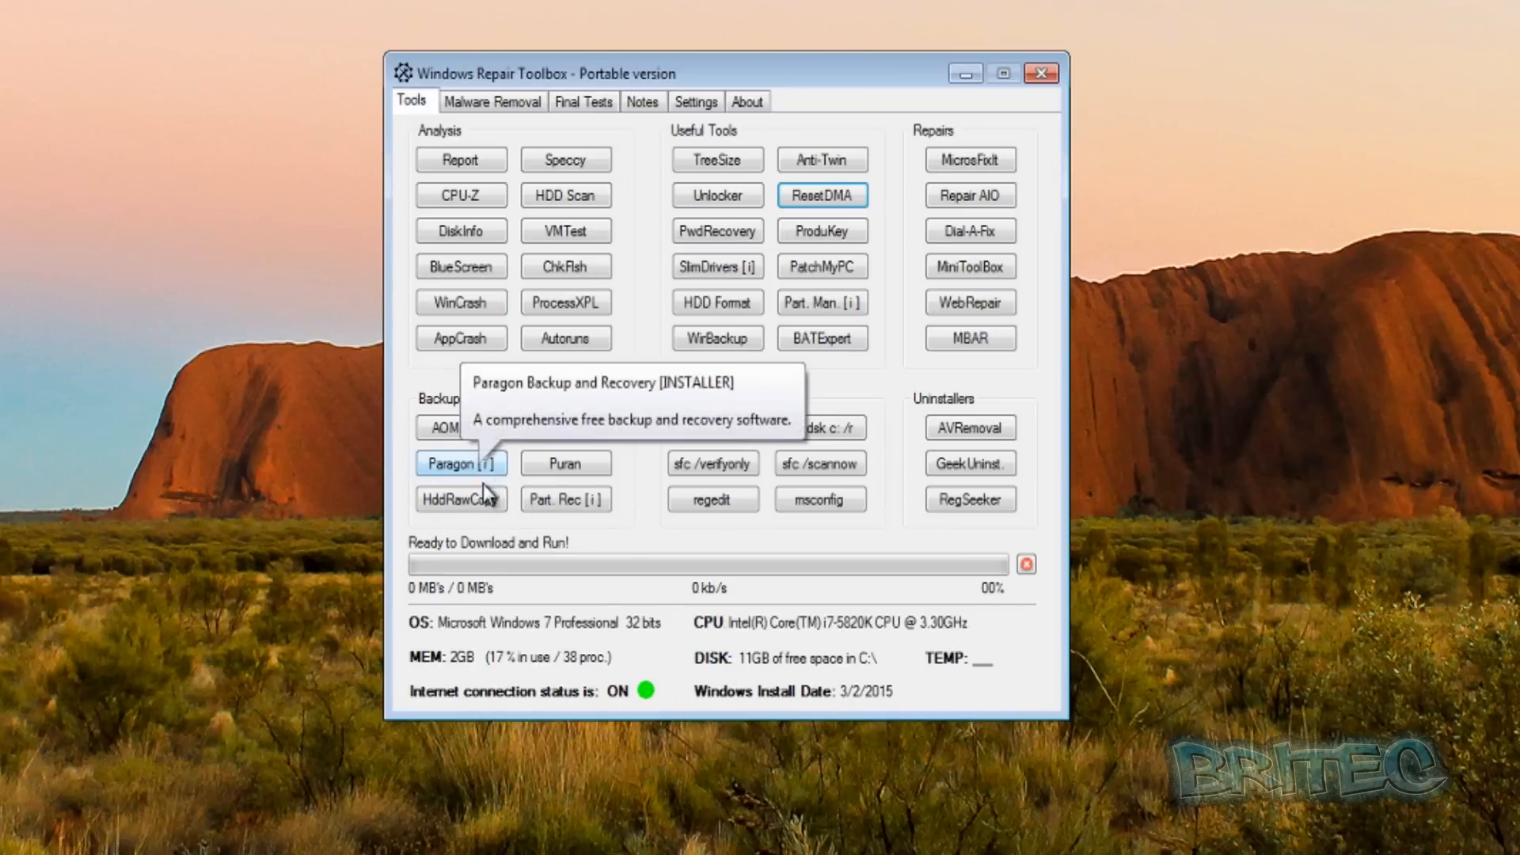
mouse_move(683, 143)
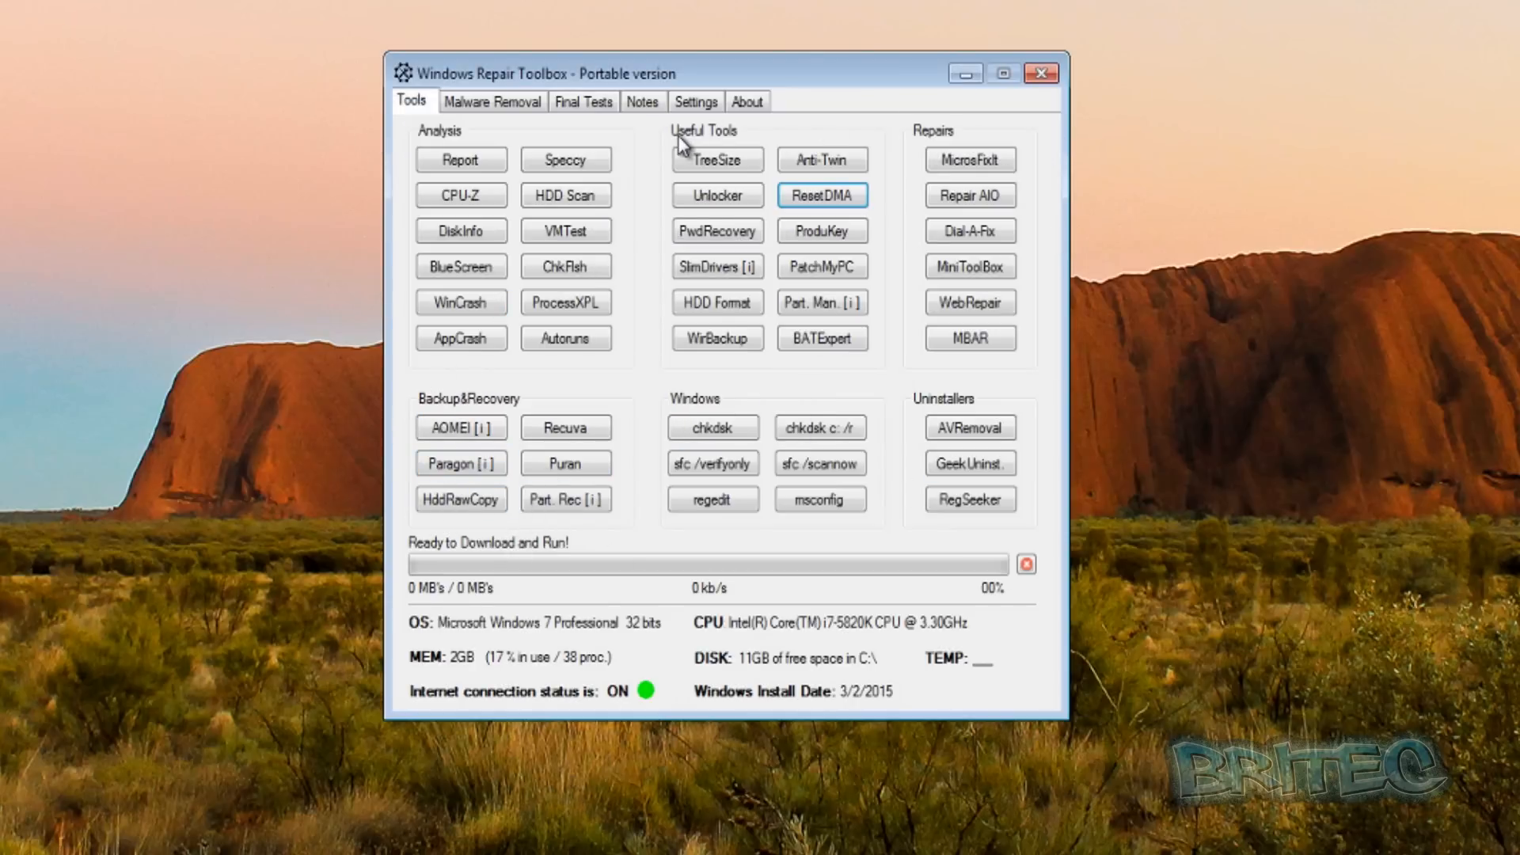
mouse_move(834, 373)
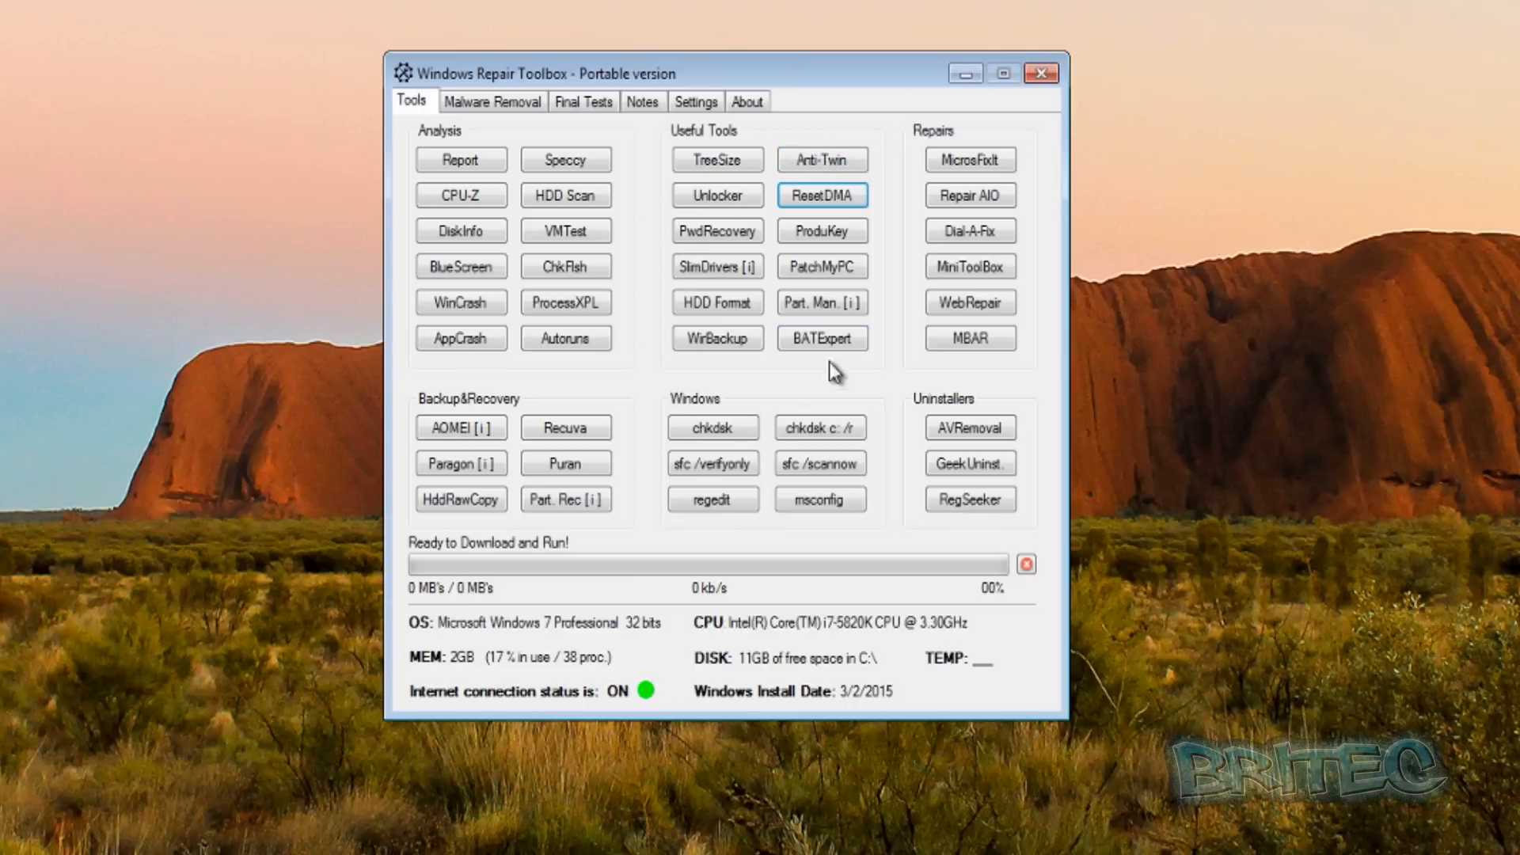
mouse_move(688, 384)
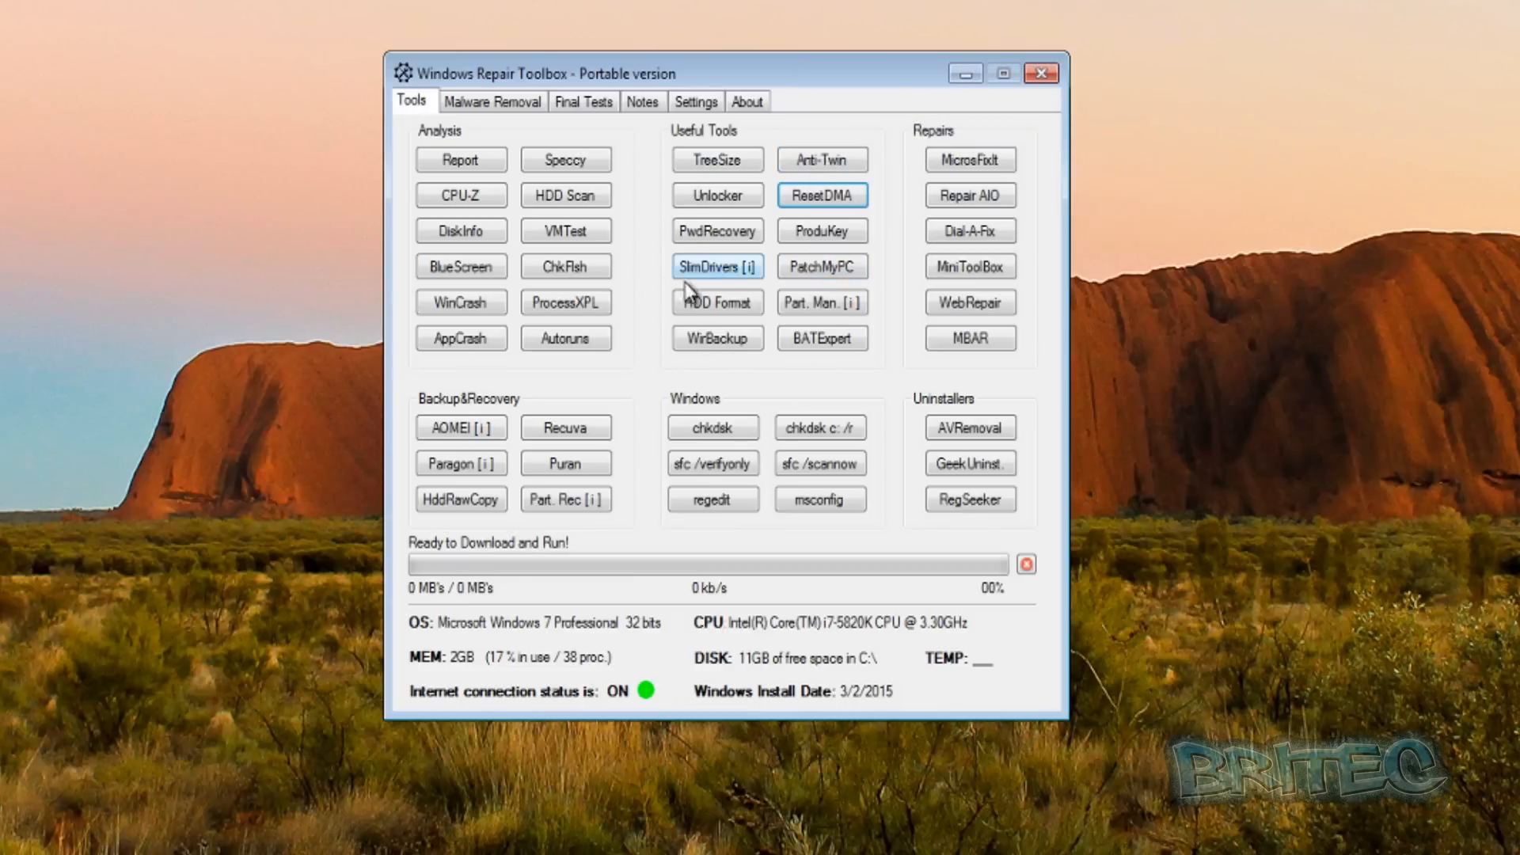
mouse_move(783, 569)
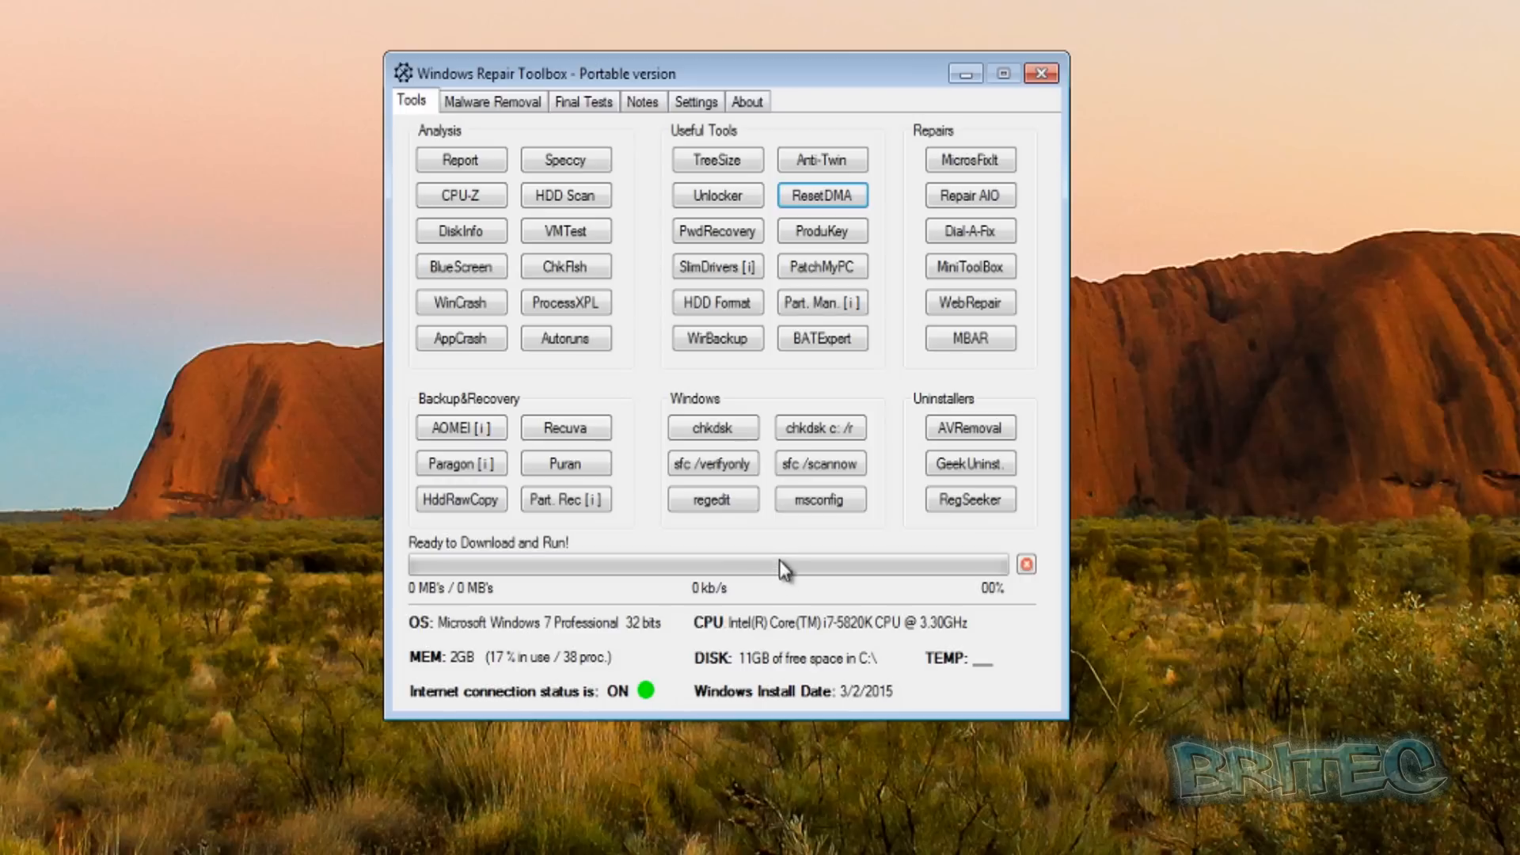
mouse_move(846, 549)
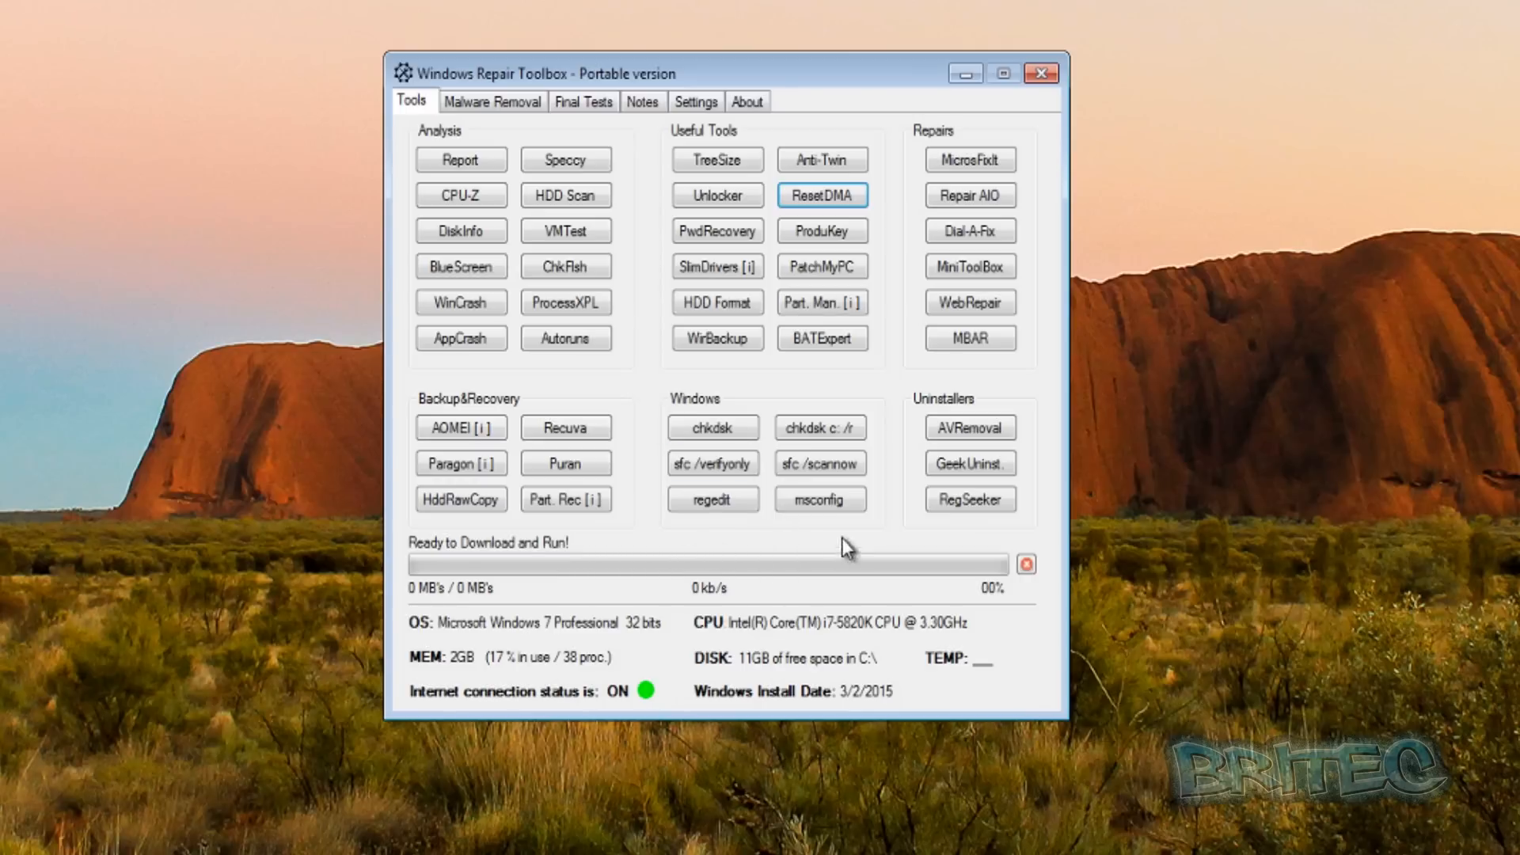
mouse_move(708, 450)
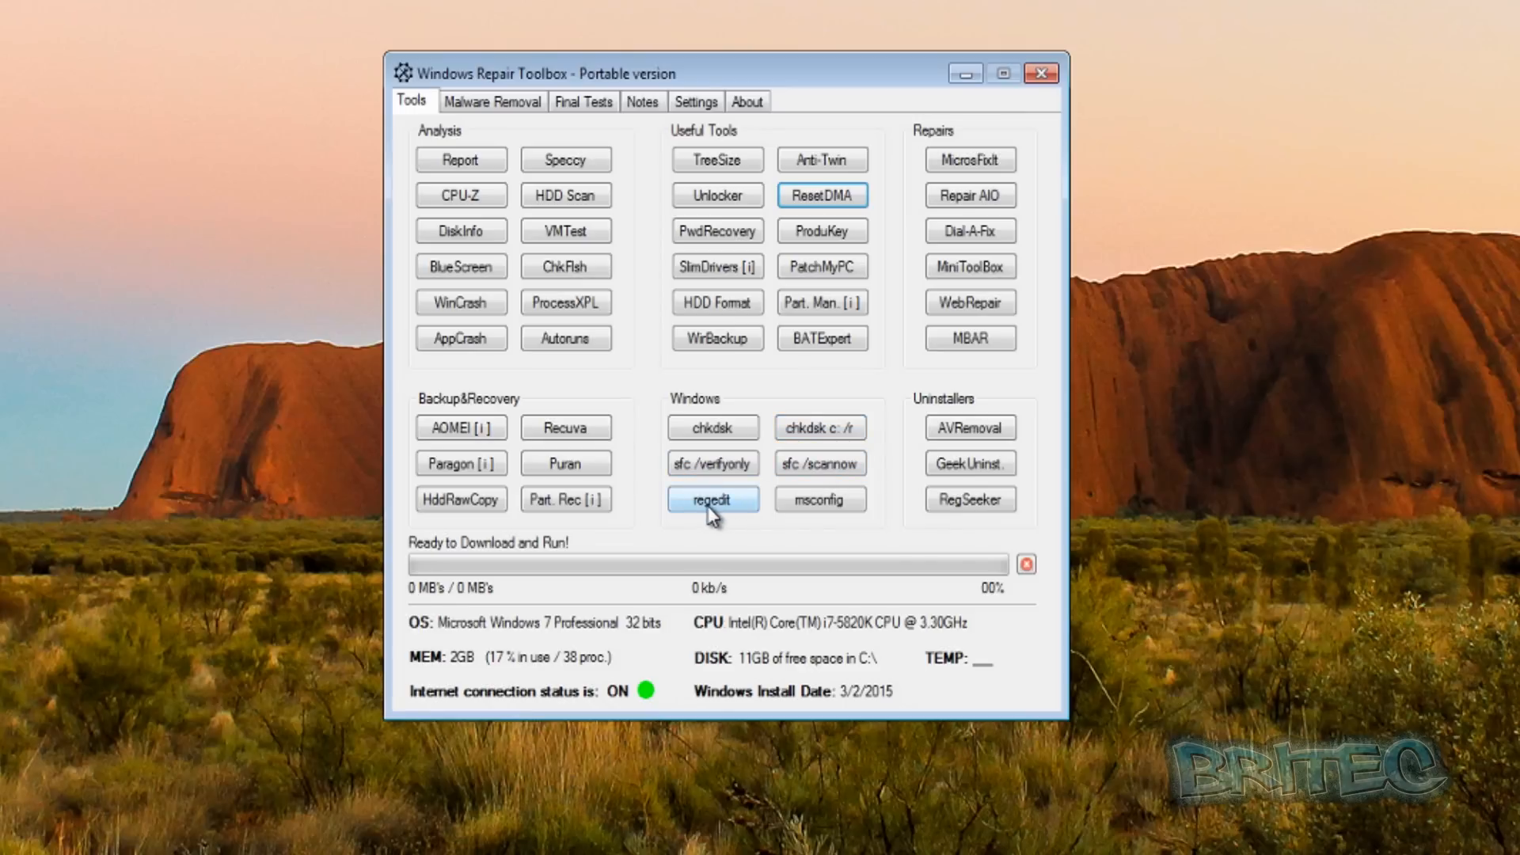
mouse_move(819, 499)
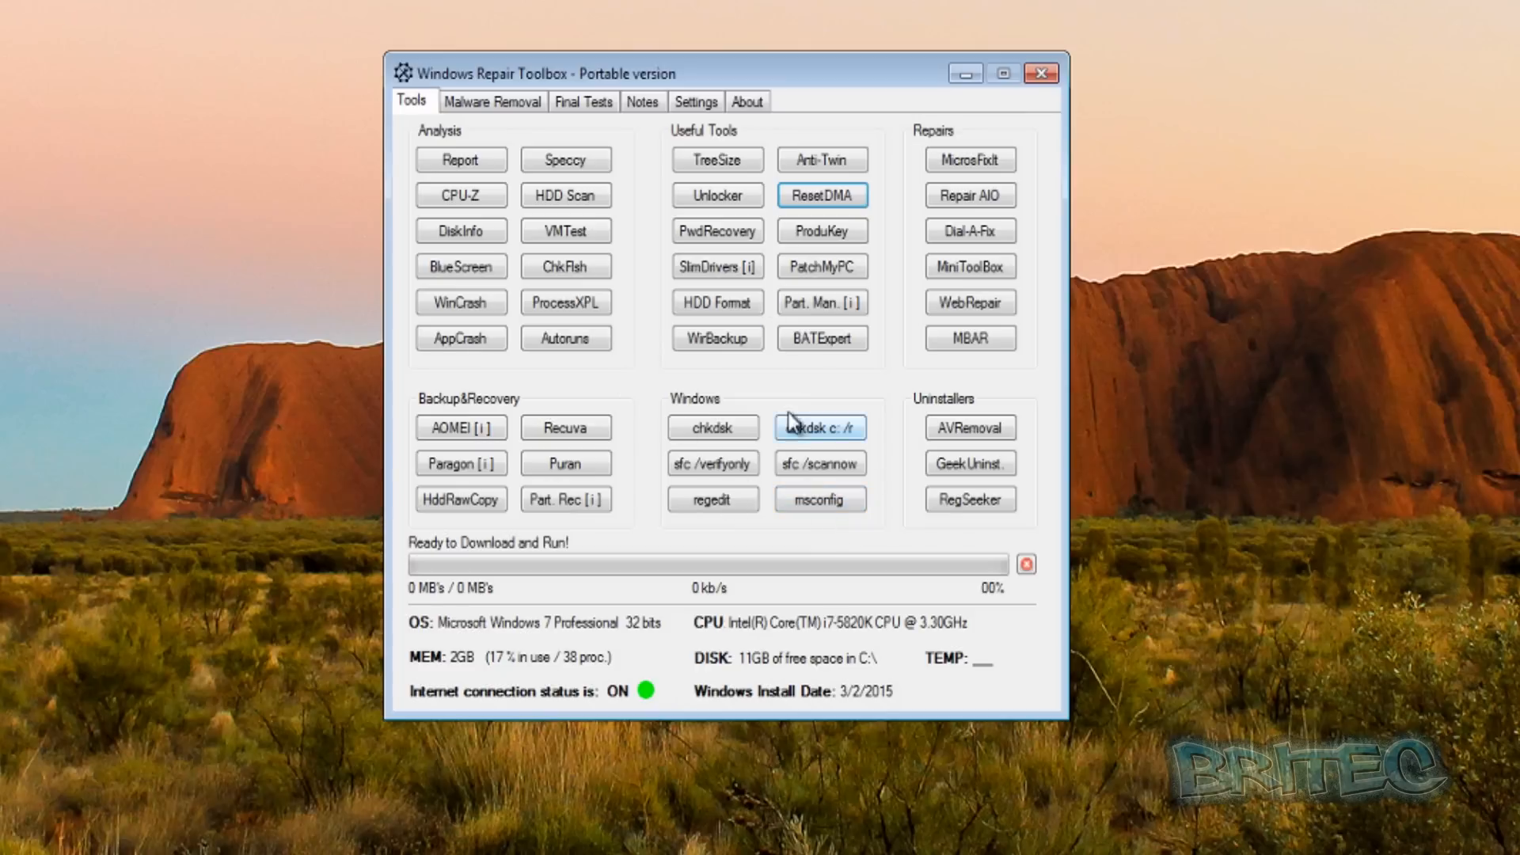
mouse_move(819, 498)
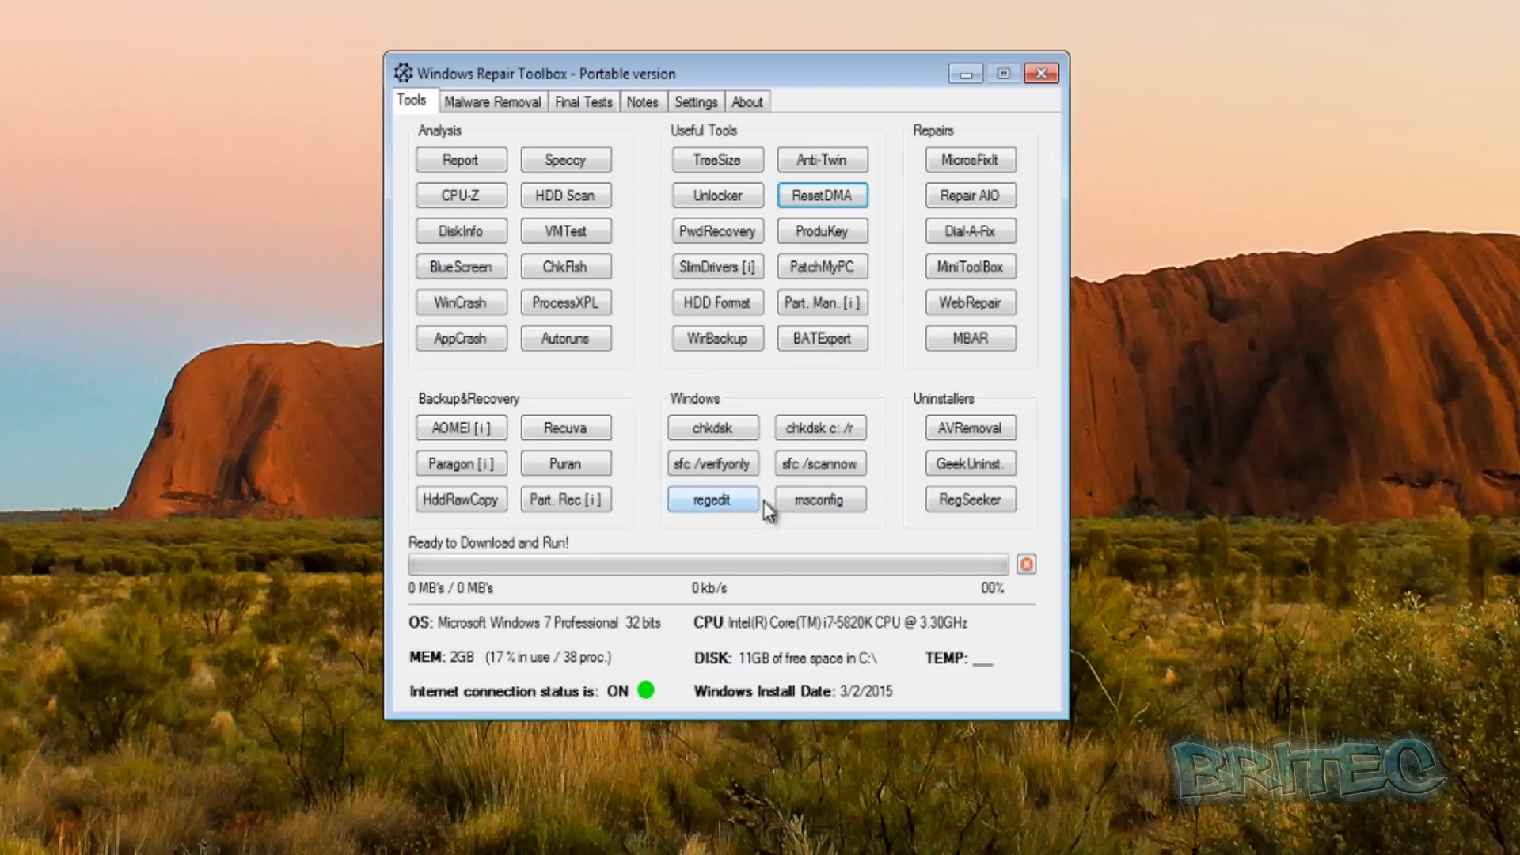
mouse_move(790, 456)
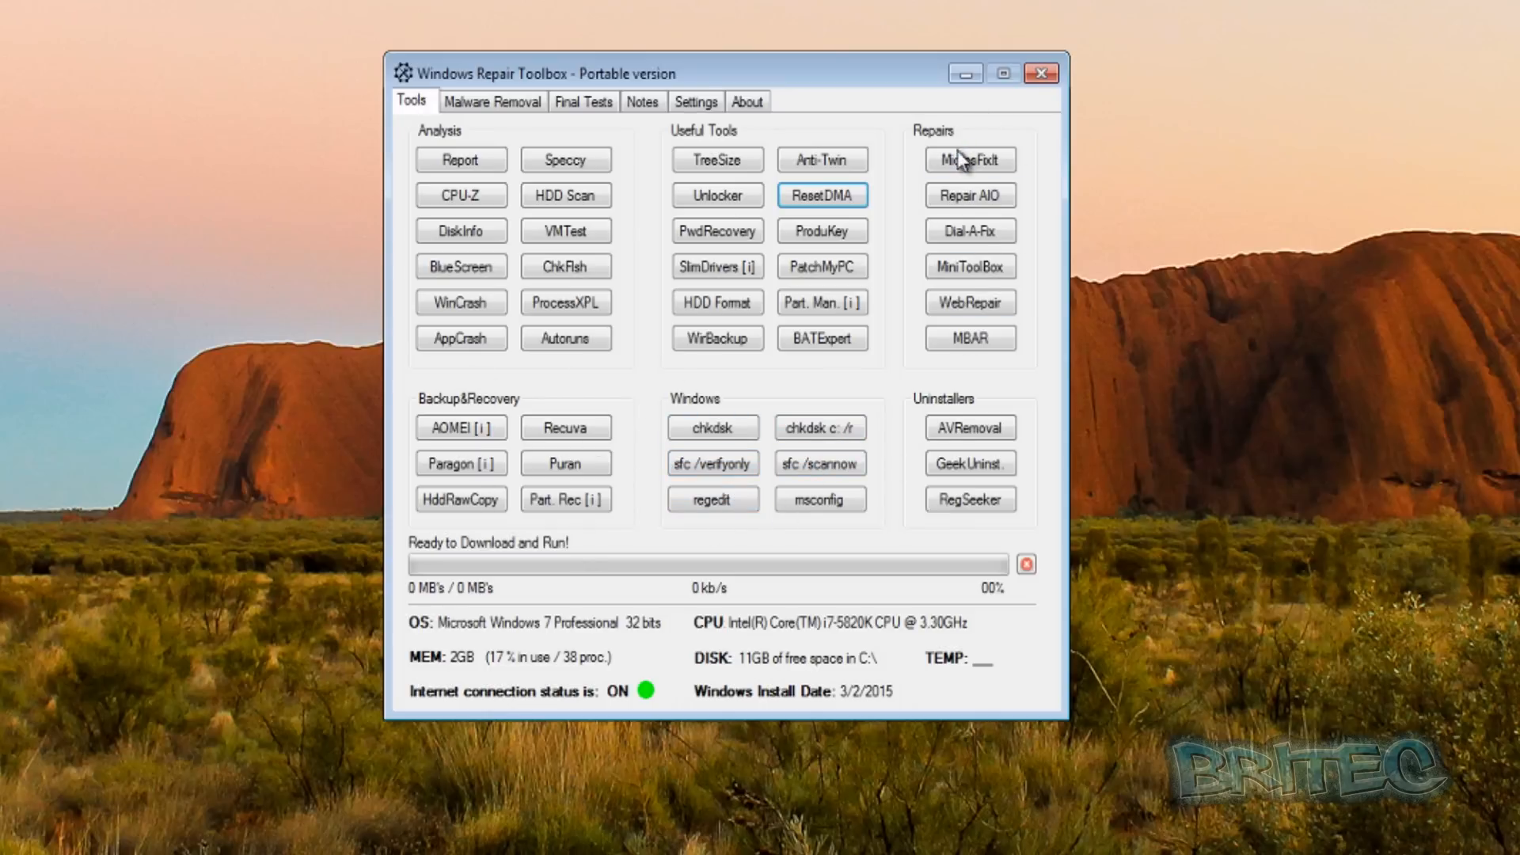
mouse_move(969, 338)
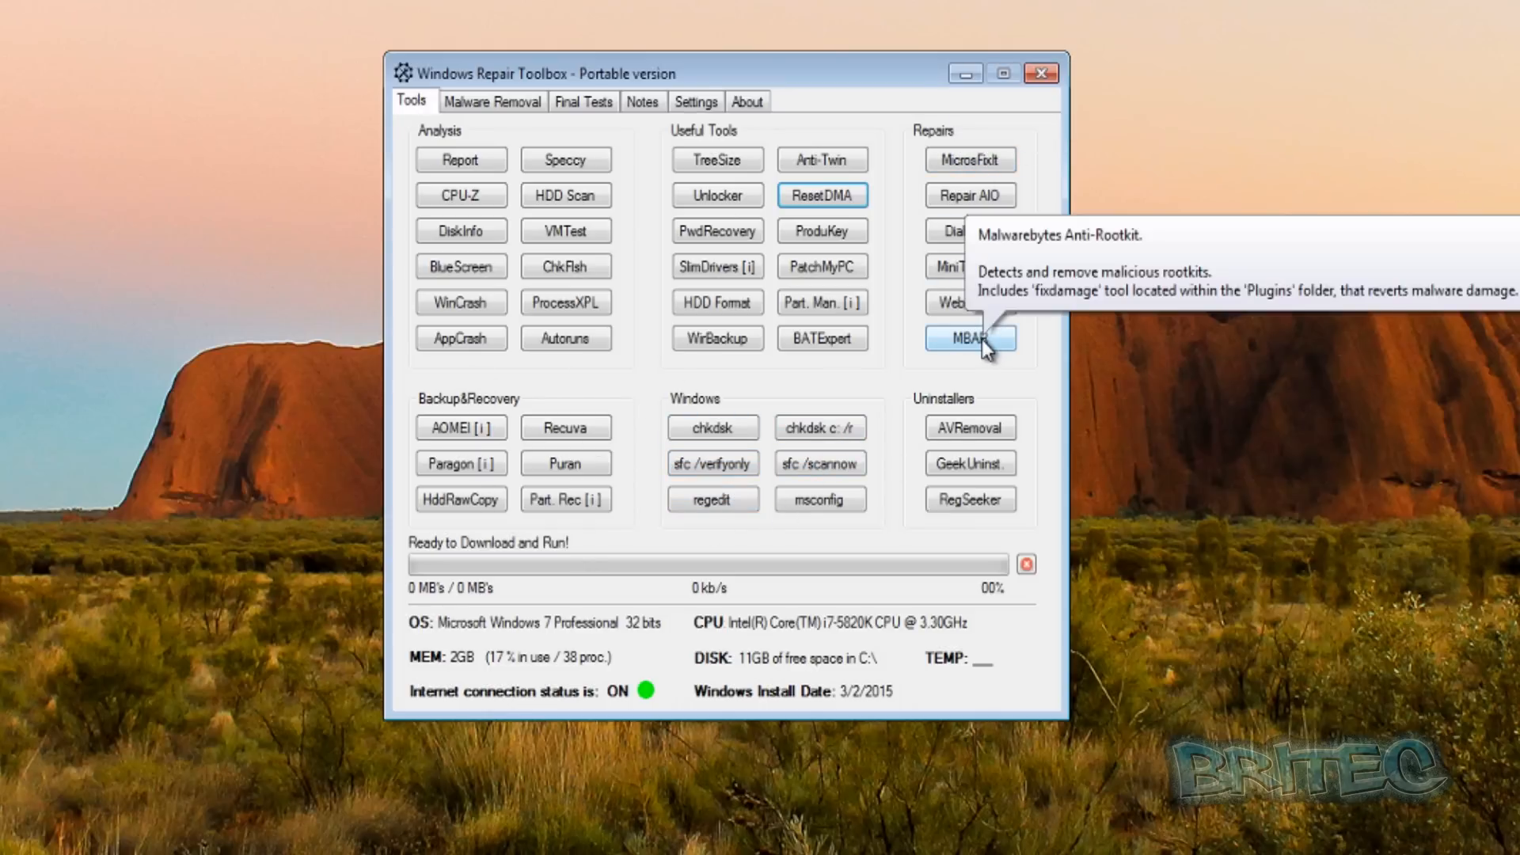
mouse_move(969, 160)
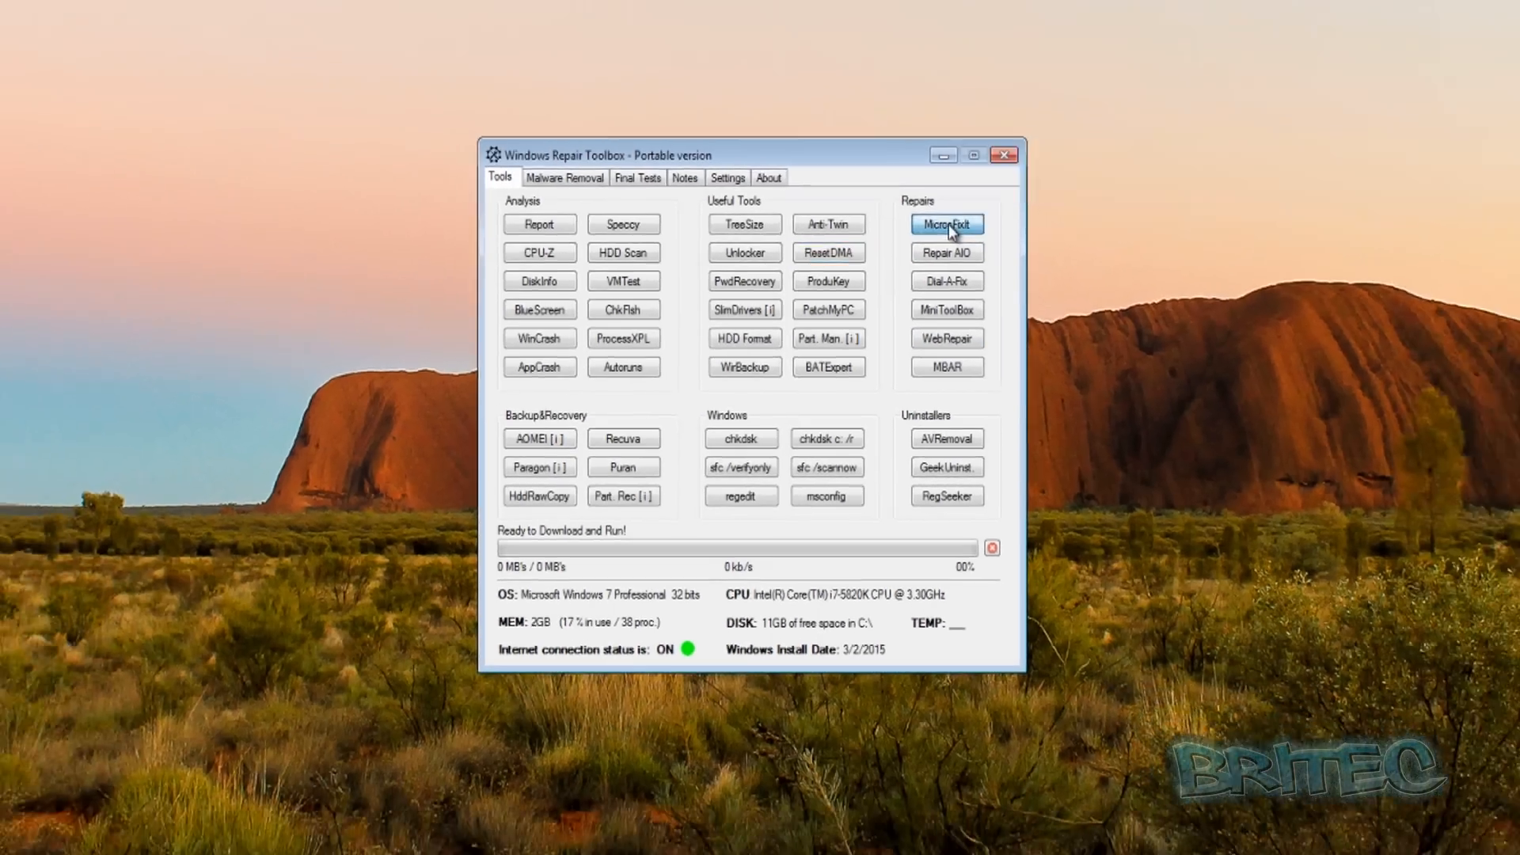
- Download and run MiniToolBox from the Repairs tools
left_click(945, 224)
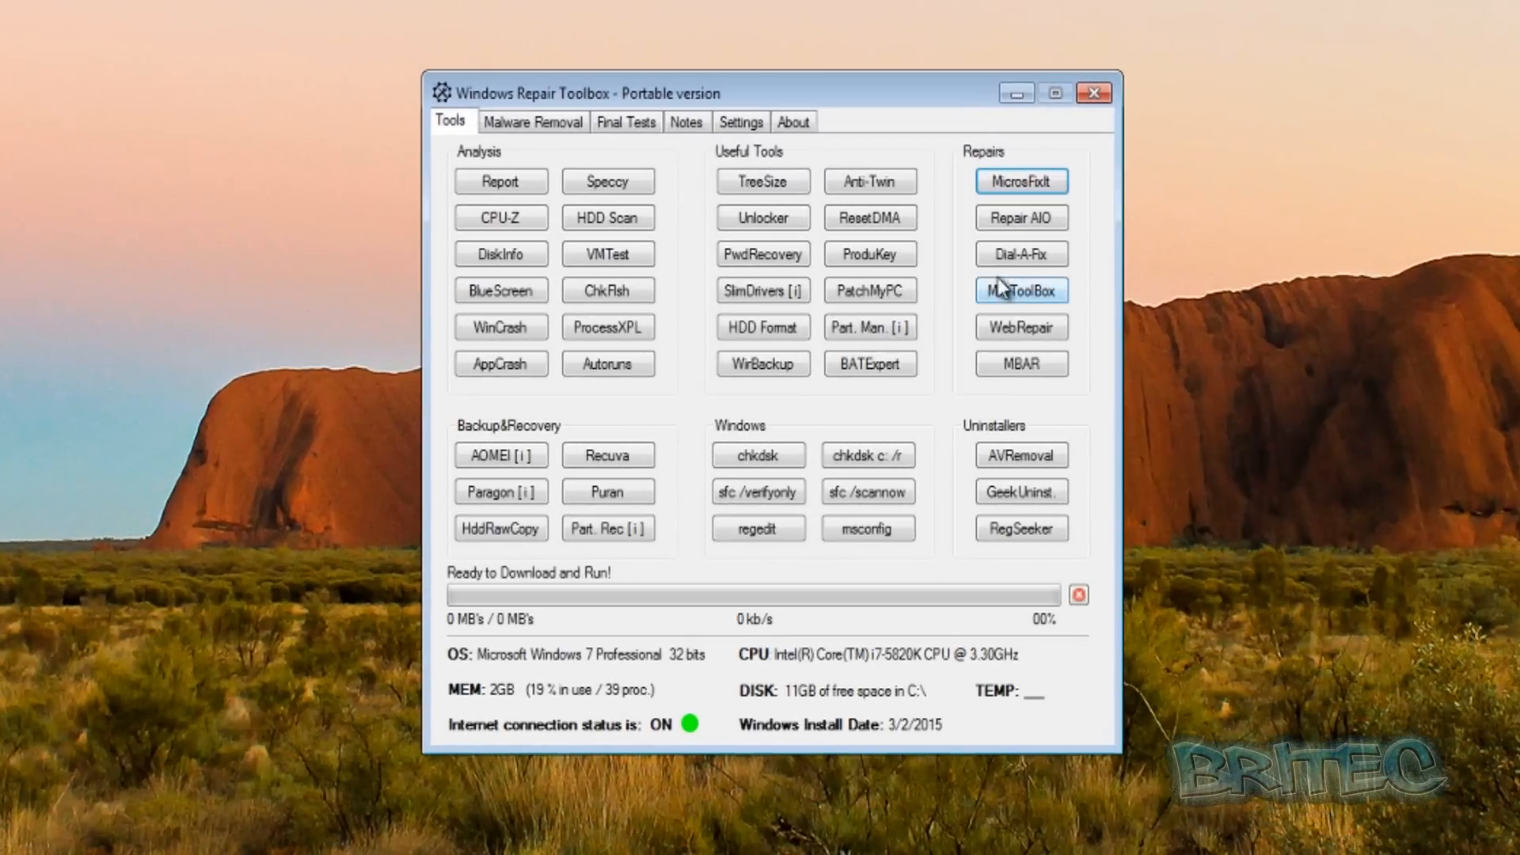
mouse_move(1020, 217)
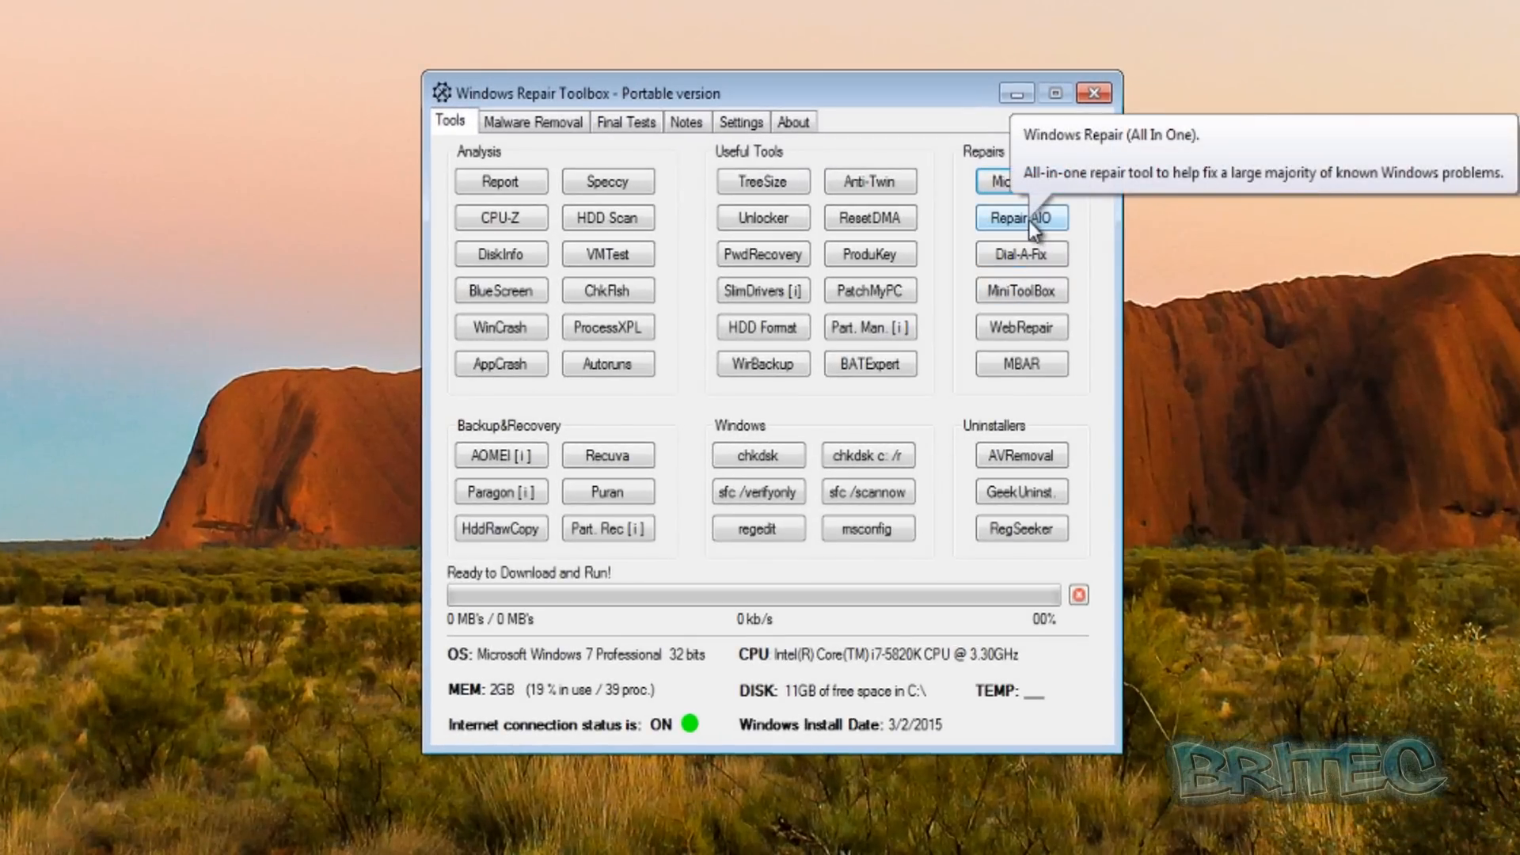
mouse_move(1021, 303)
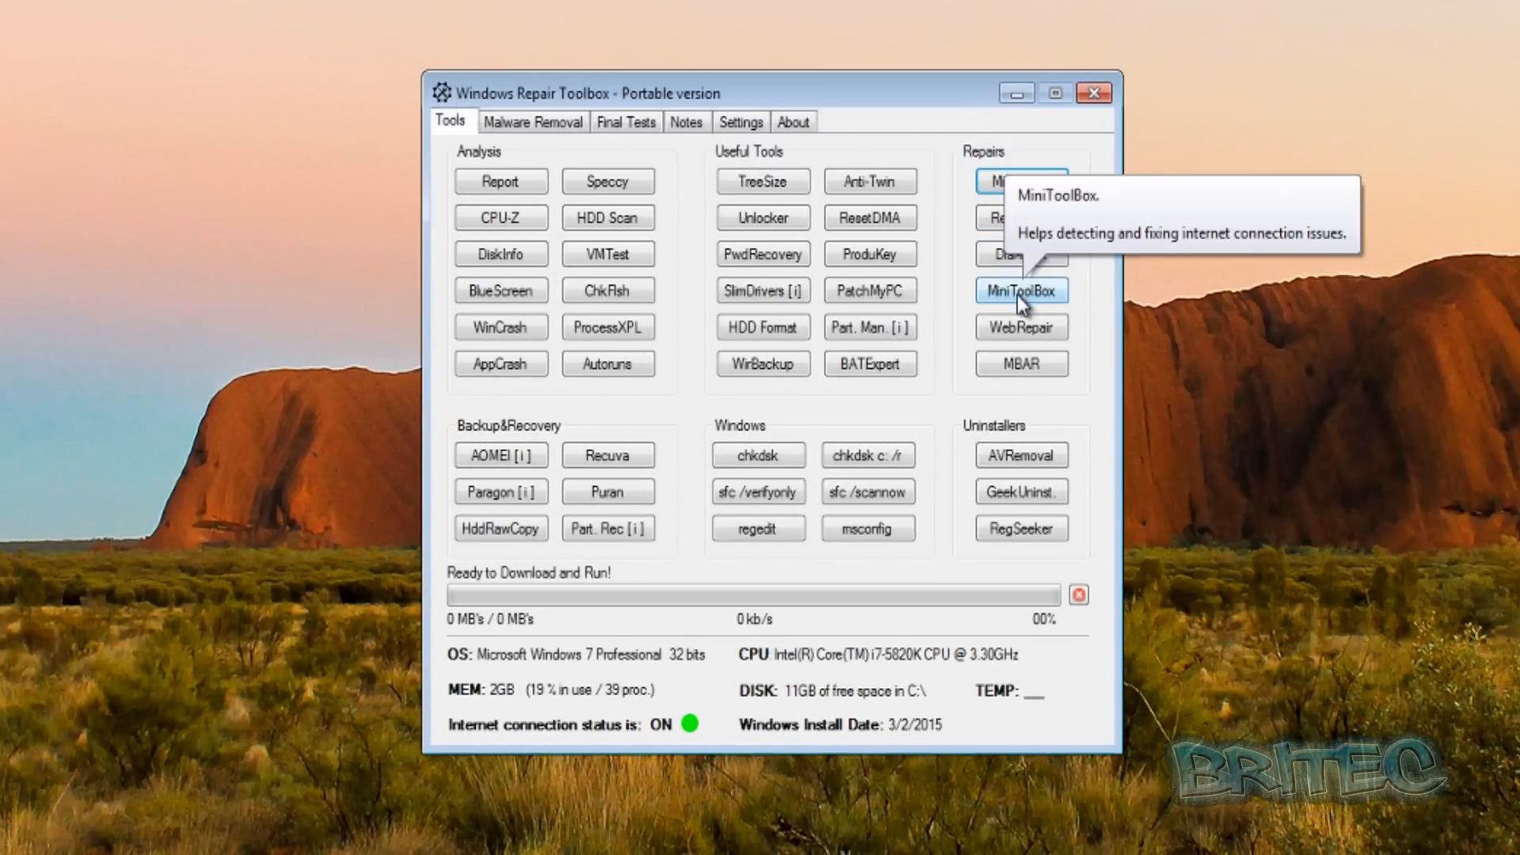
left_click(1021, 290)
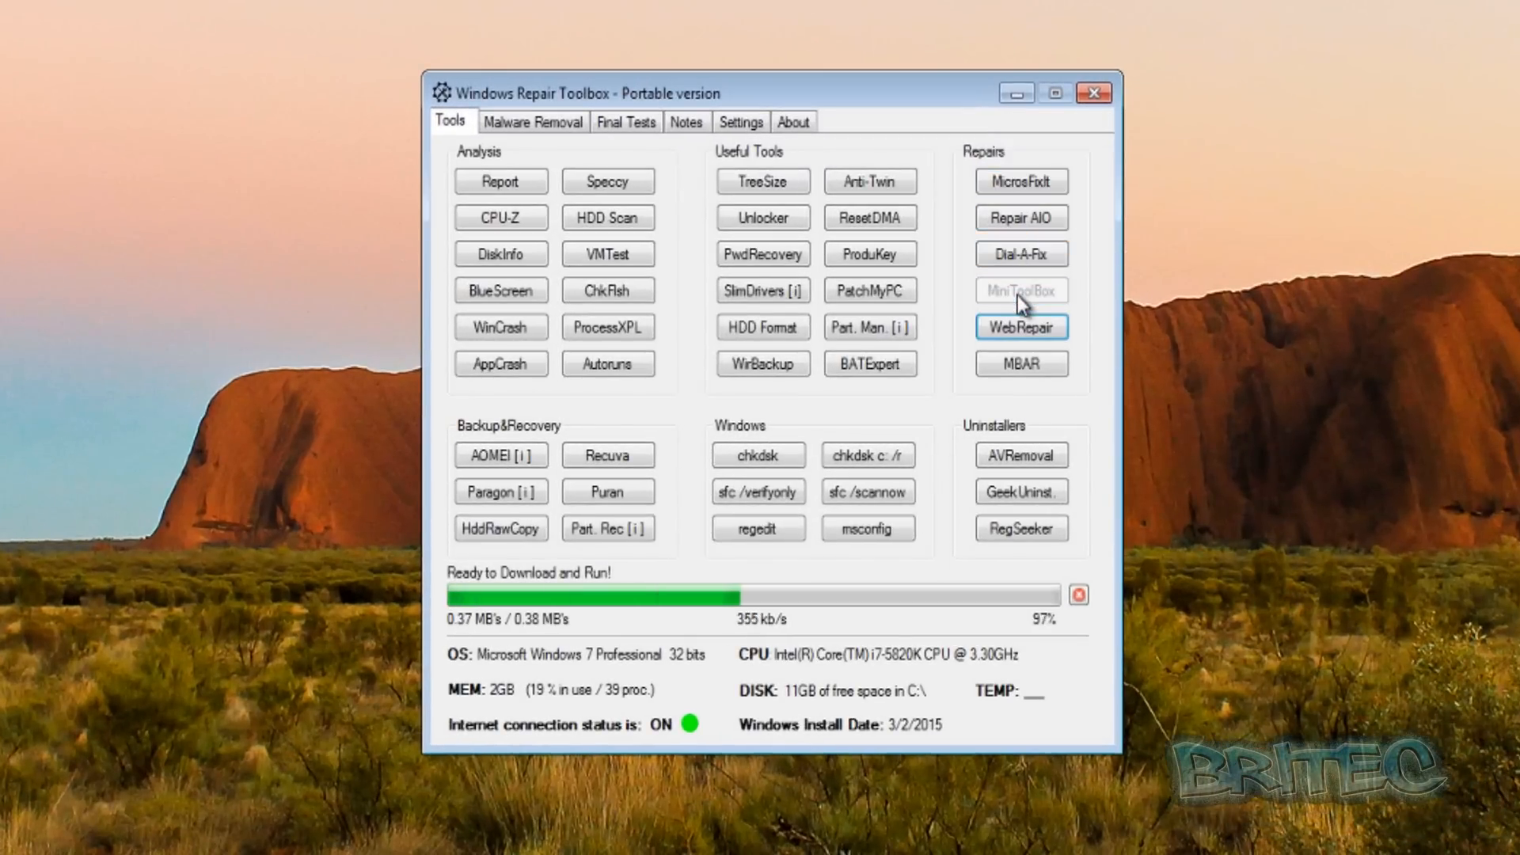
- Review MiniToolBox's list of network checks and close its window
left_click(1021, 290)
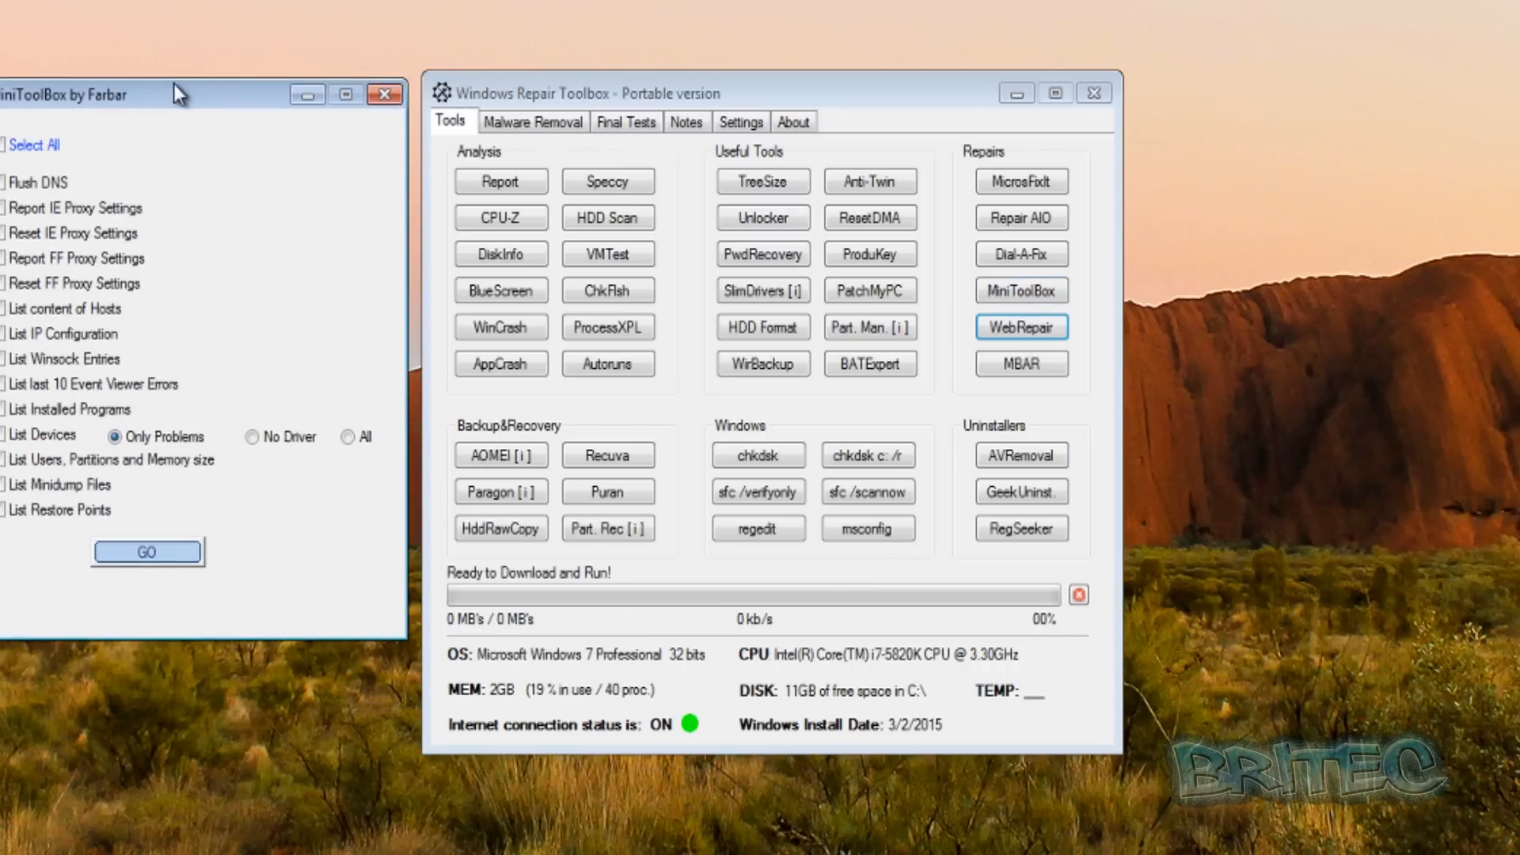
mouse_move(14, 236)
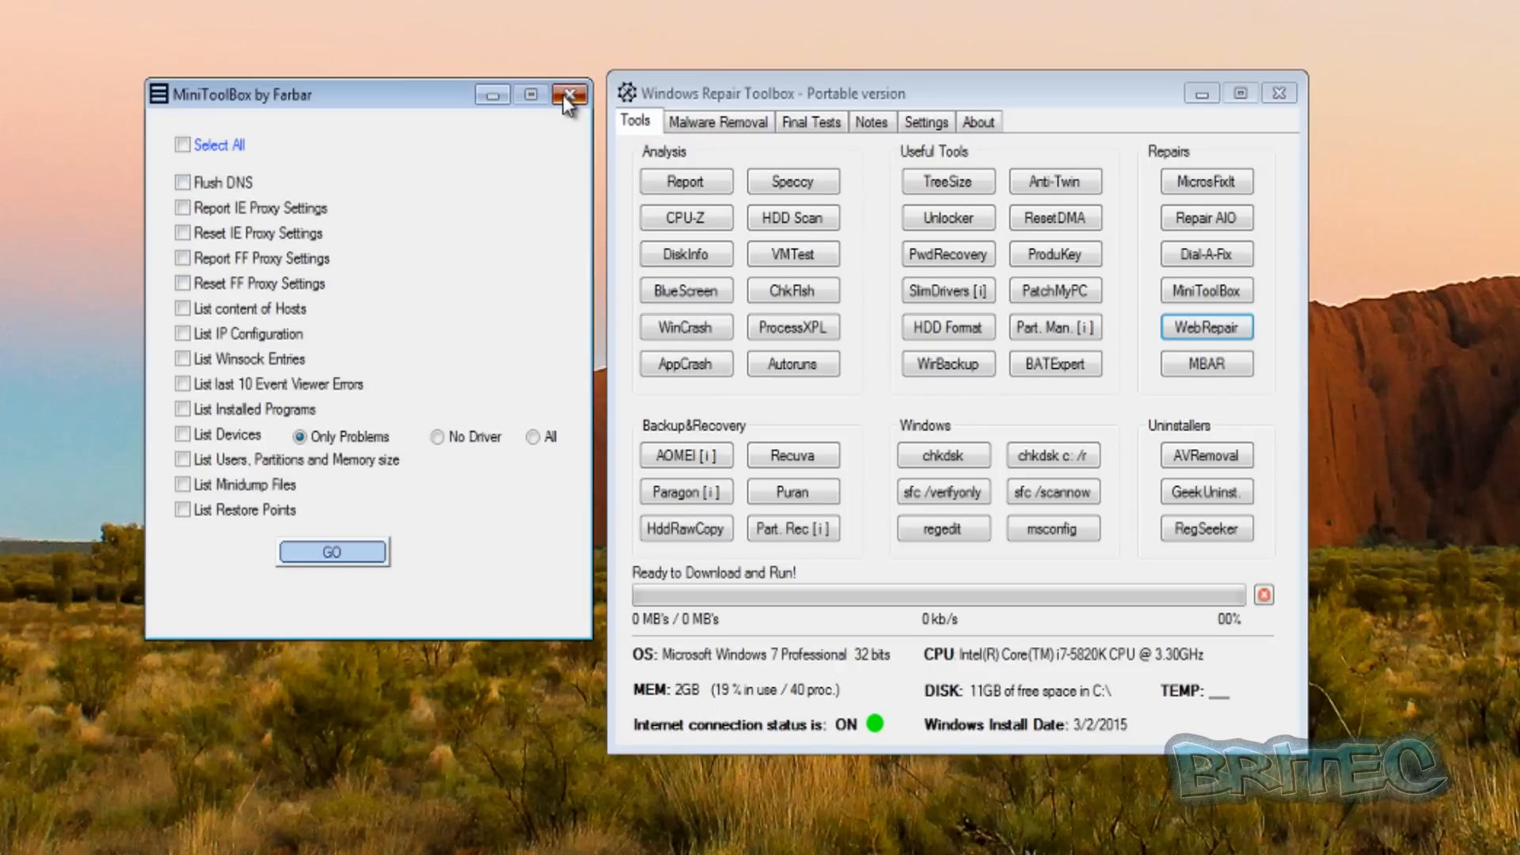
left_click(569, 94)
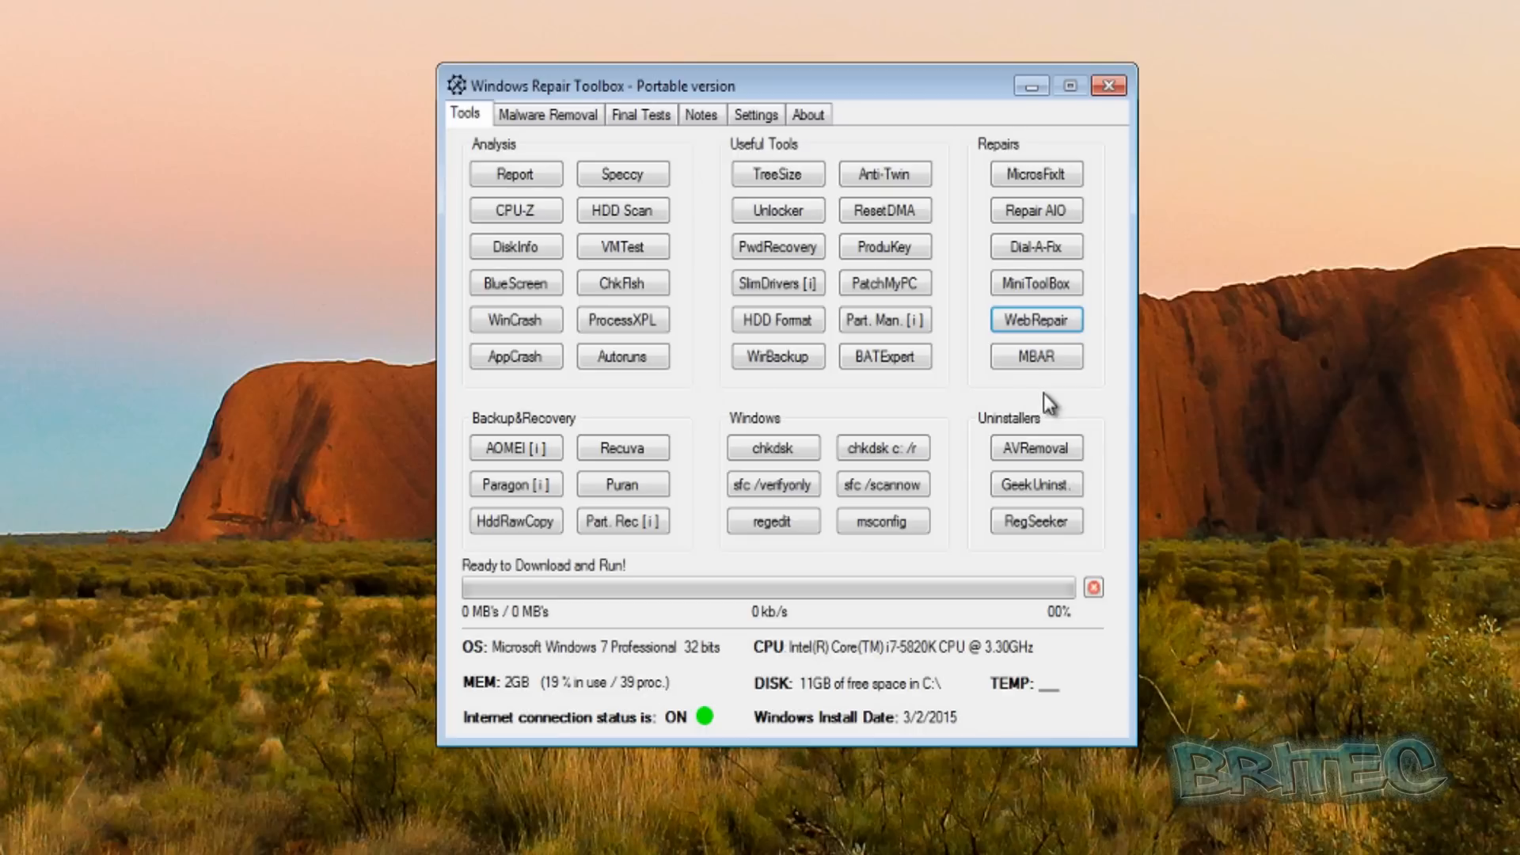
mouse_move(1037, 399)
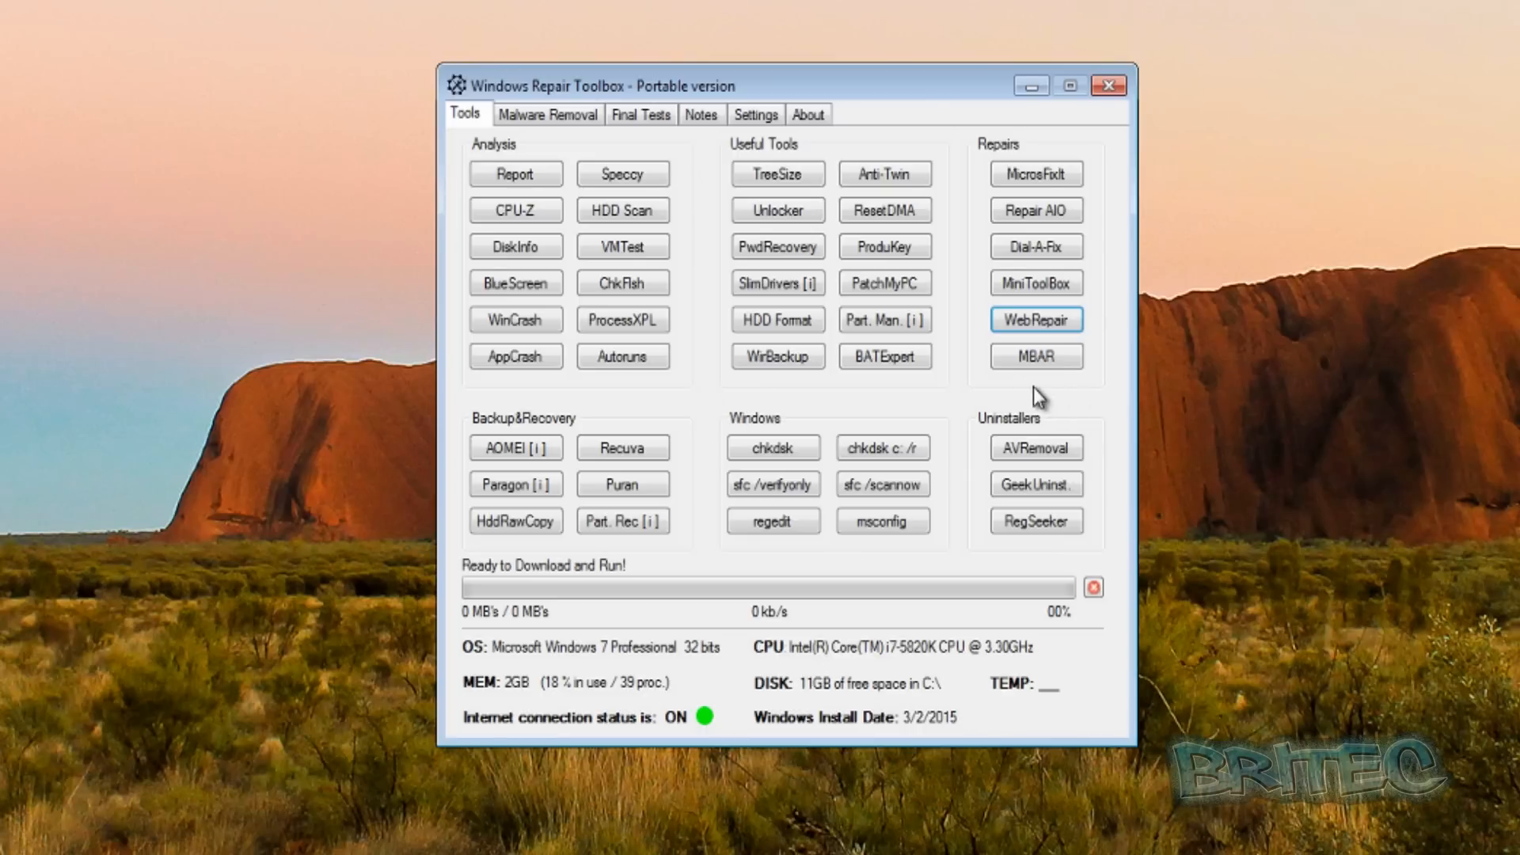
mouse_move(979, 288)
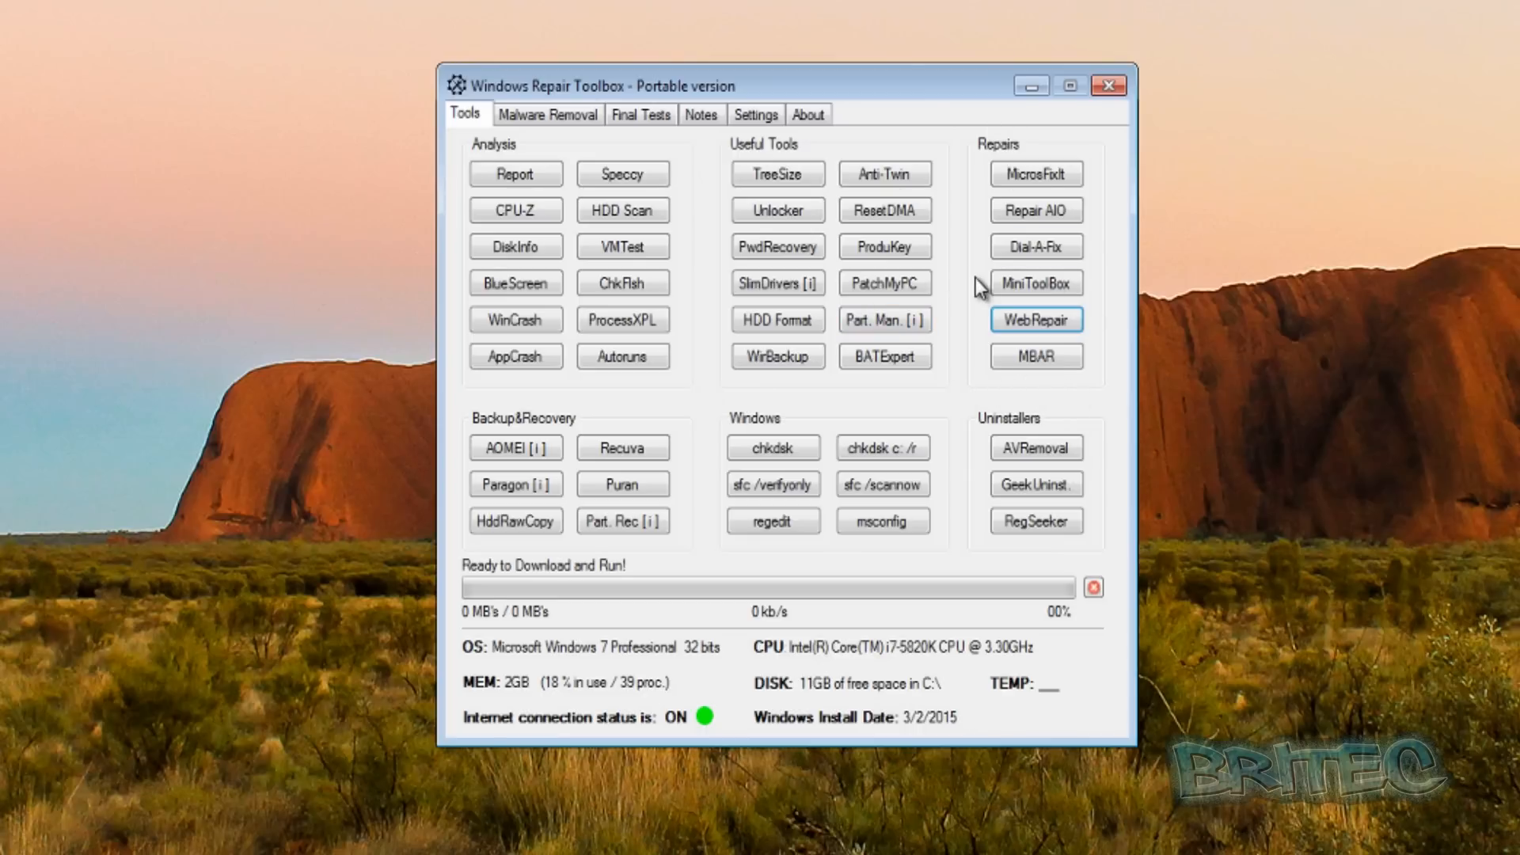
mouse_move(996, 400)
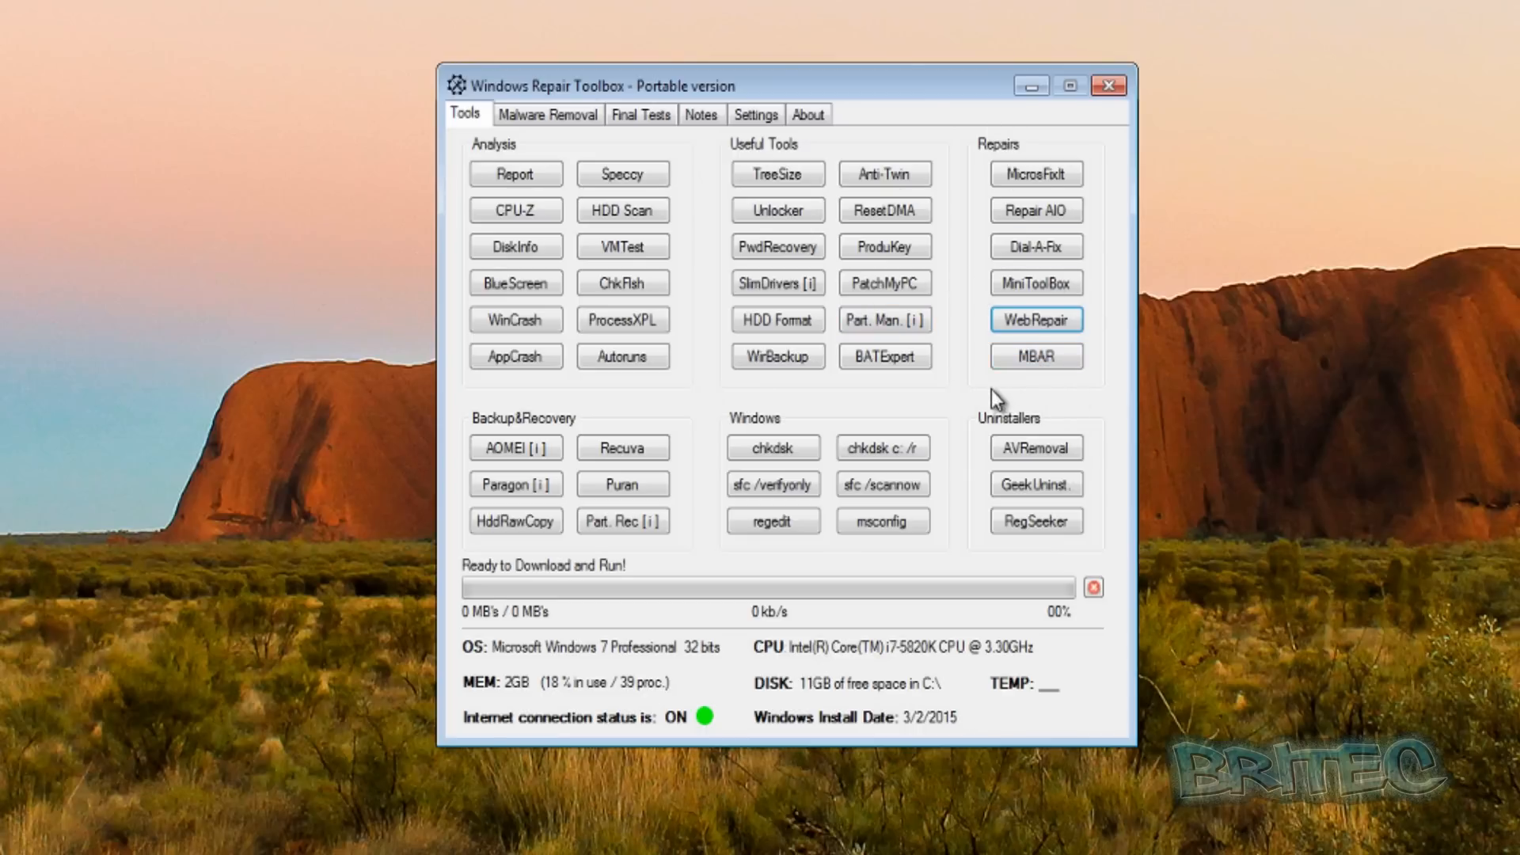
mouse_move(715, 139)
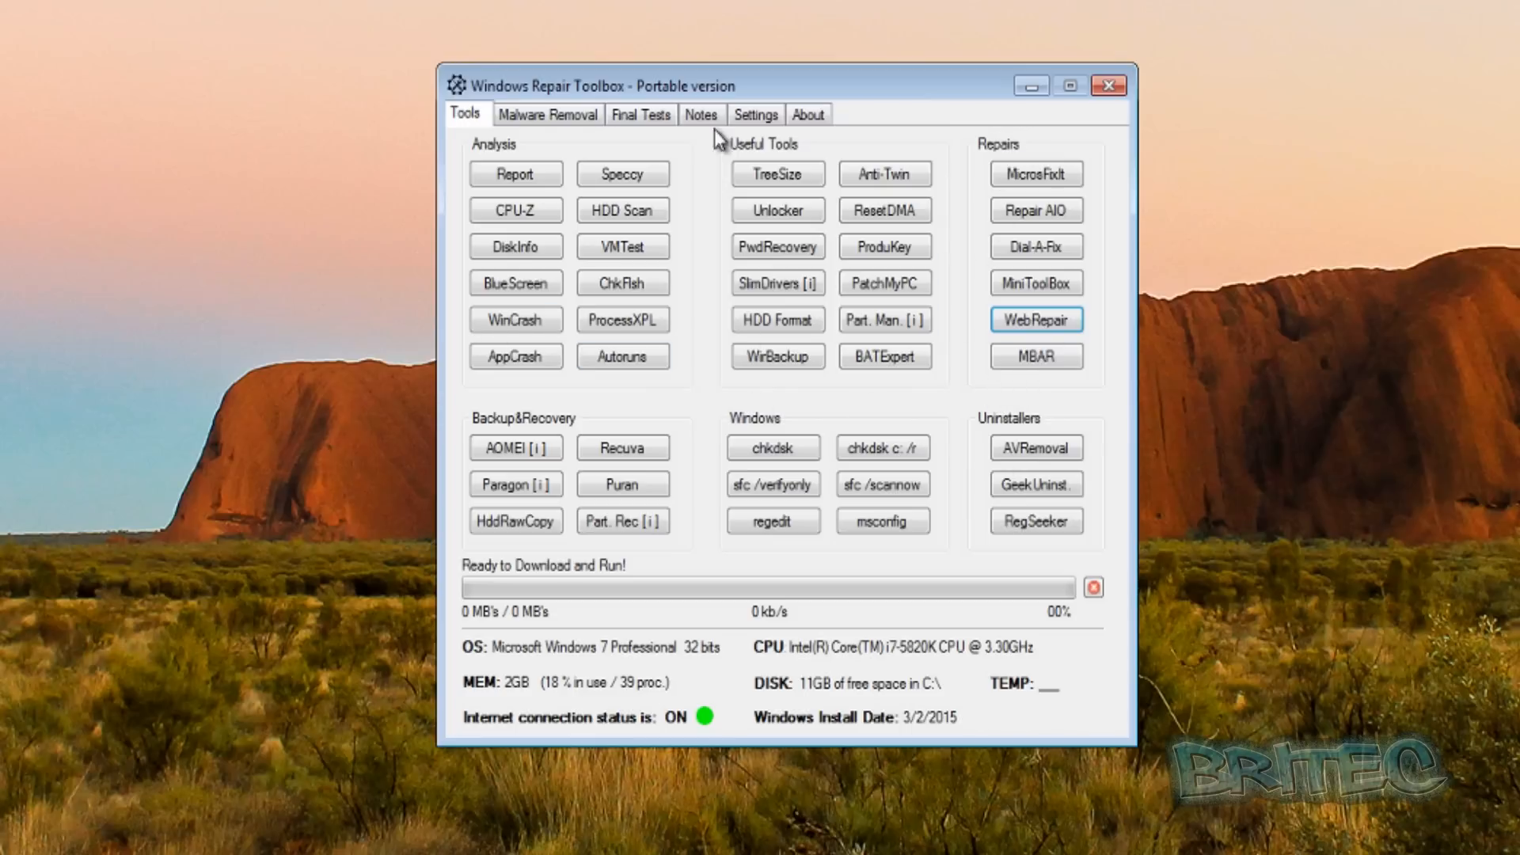
mouse_move(1058, 549)
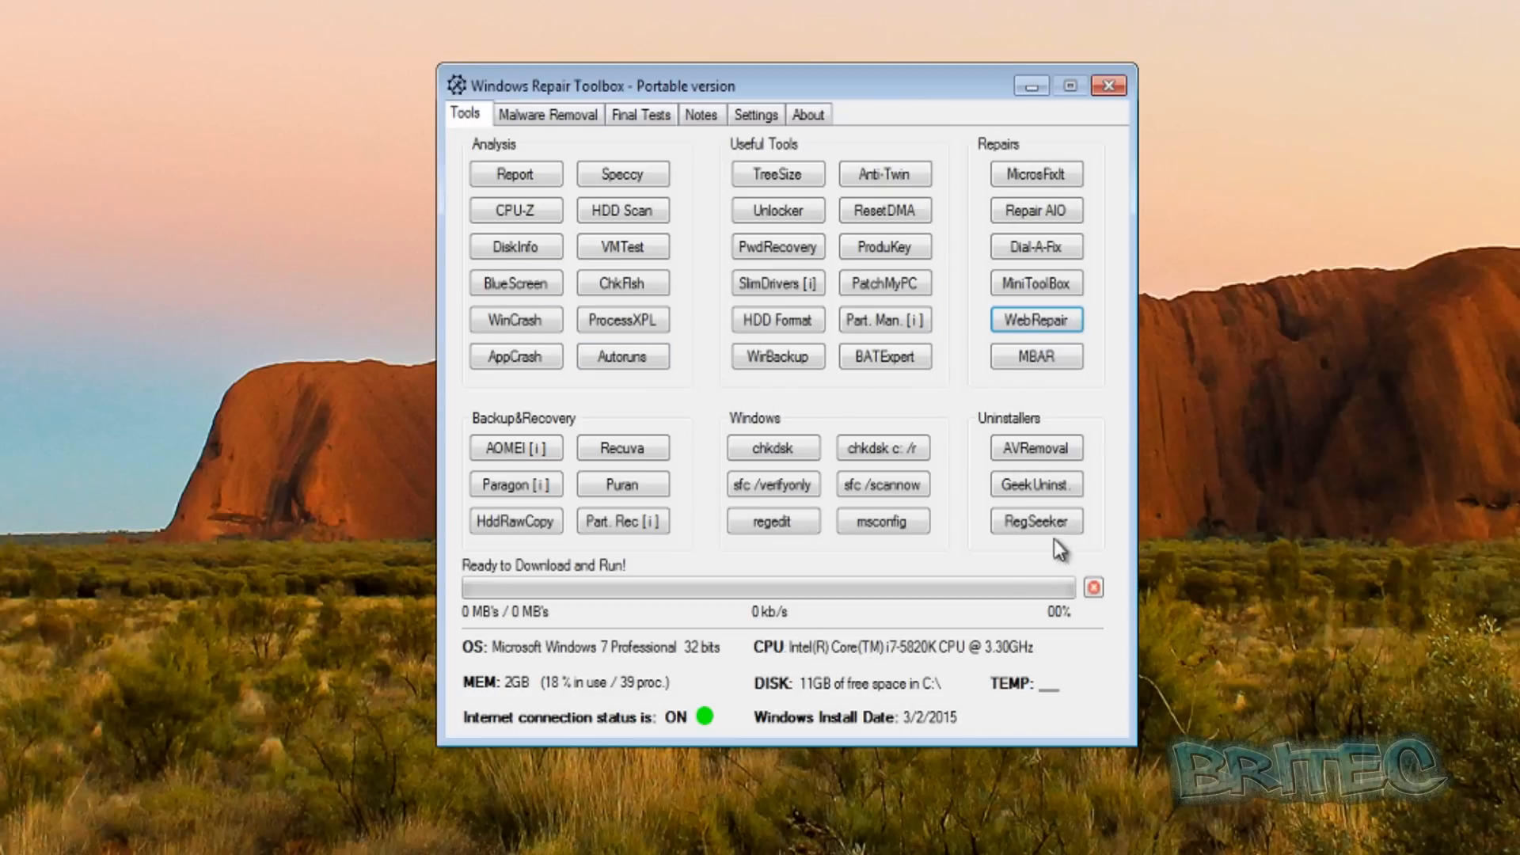
mouse_move(1015, 565)
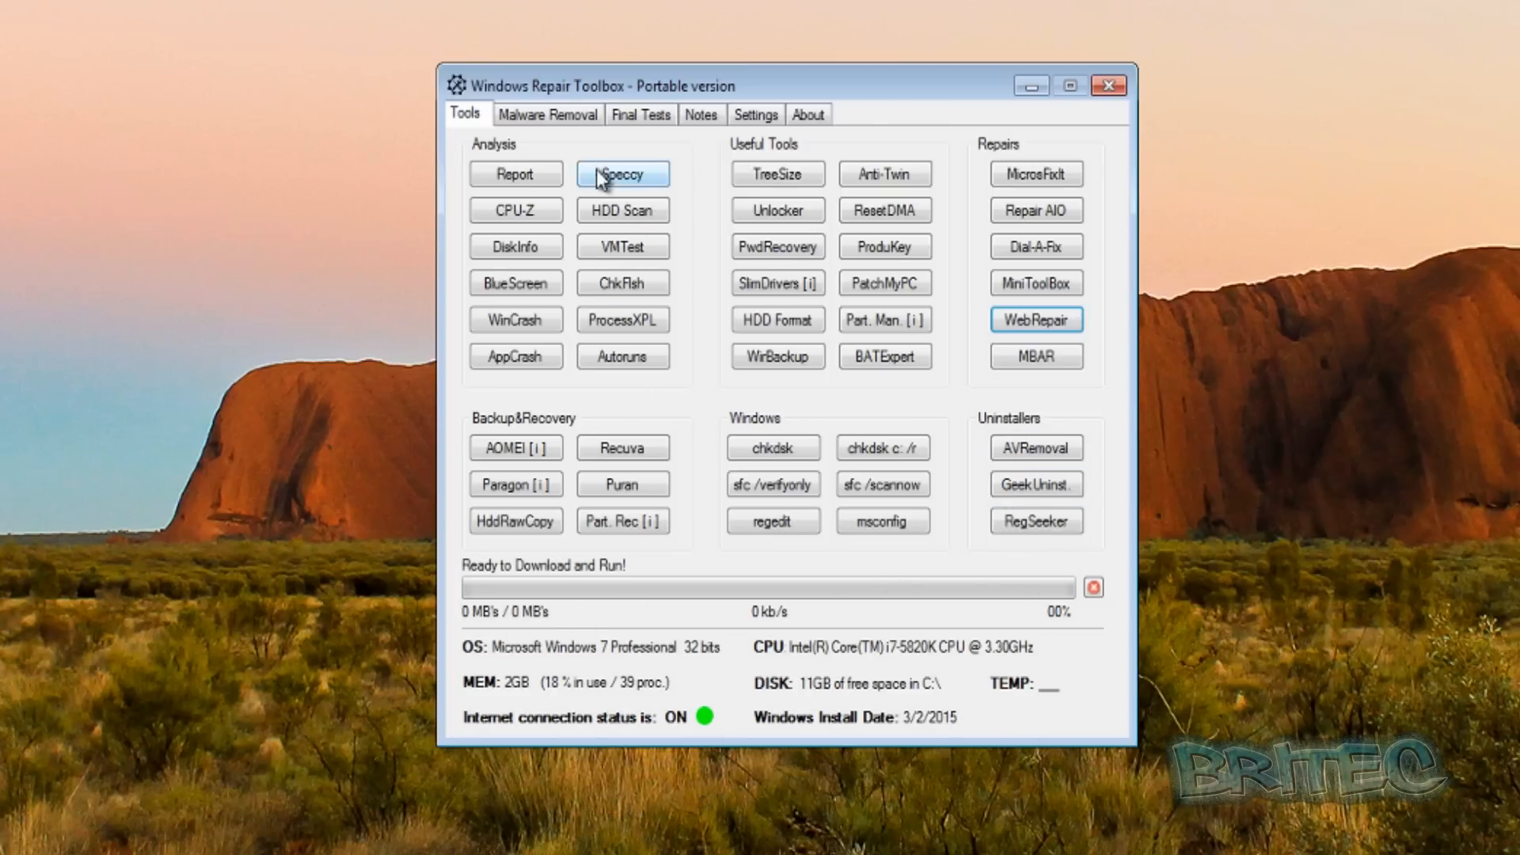
- Switch to the Malware Removal page with its malware, optimize and update tools
left_click(547, 113)
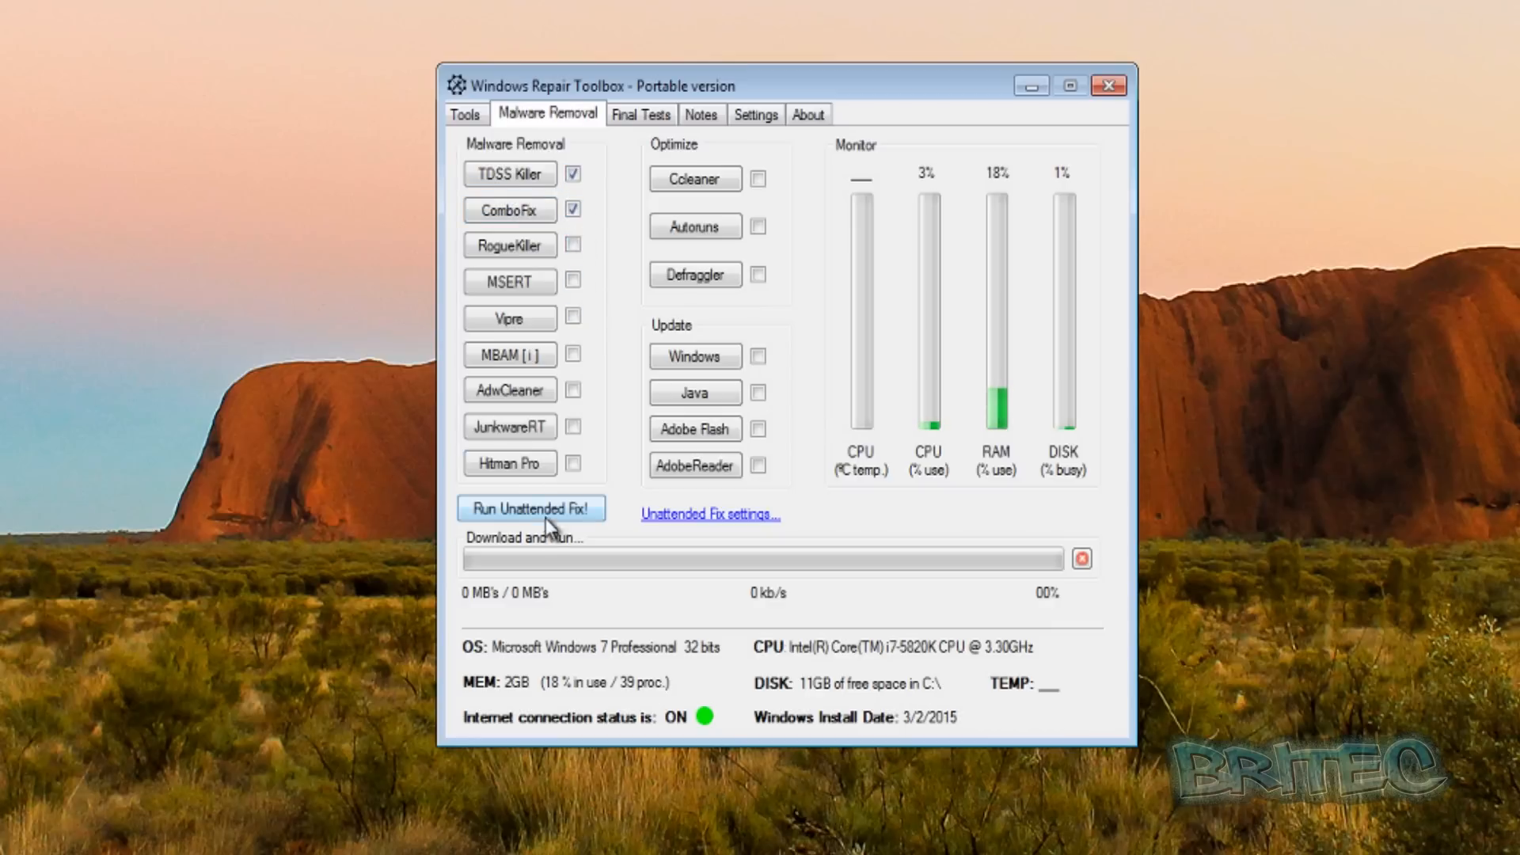
mouse_move(531, 508)
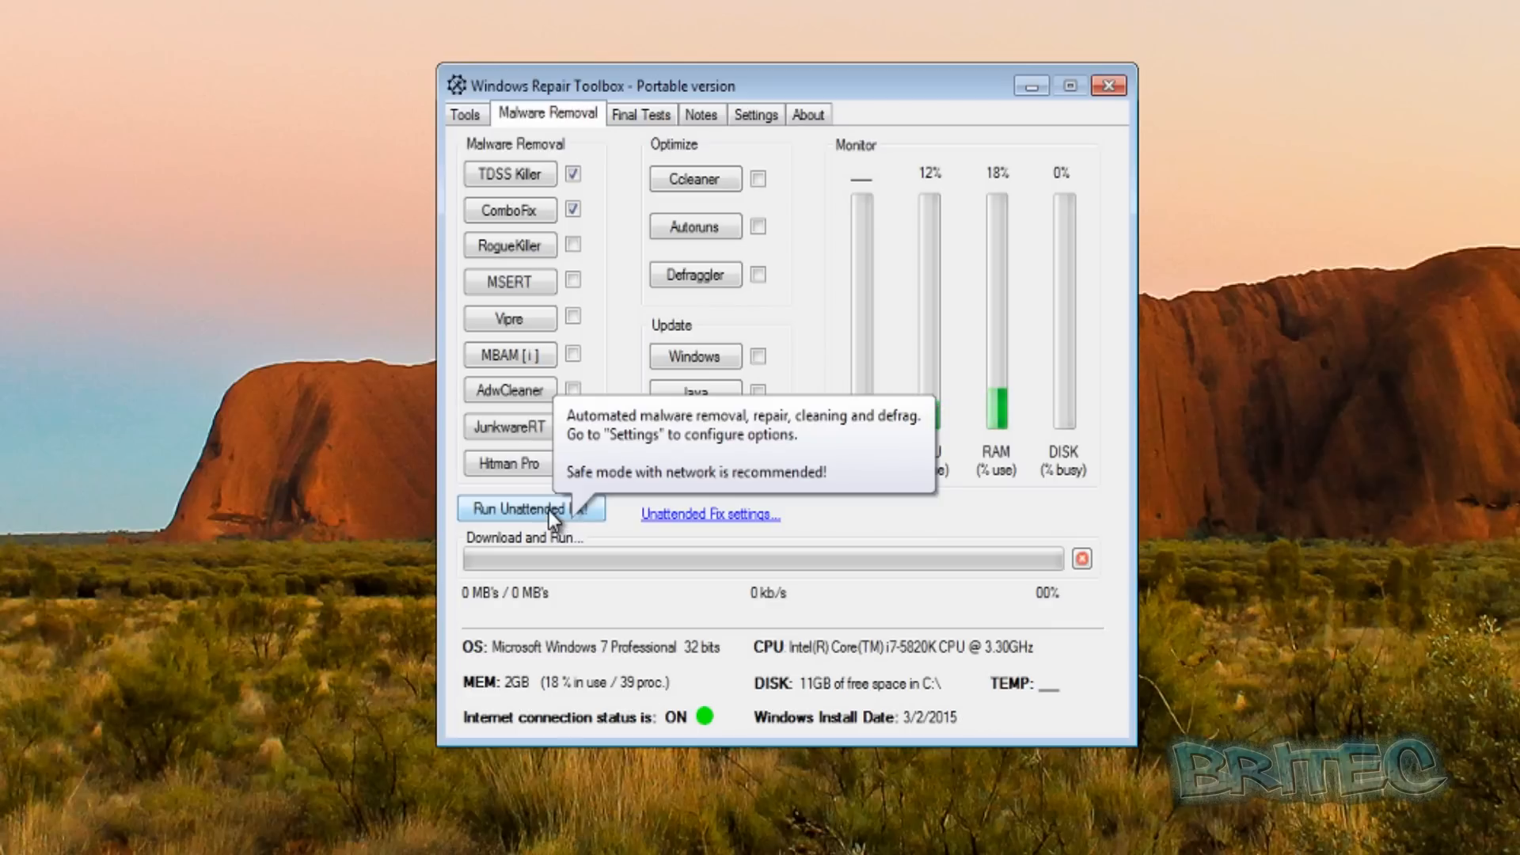
mouse_move(567, 446)
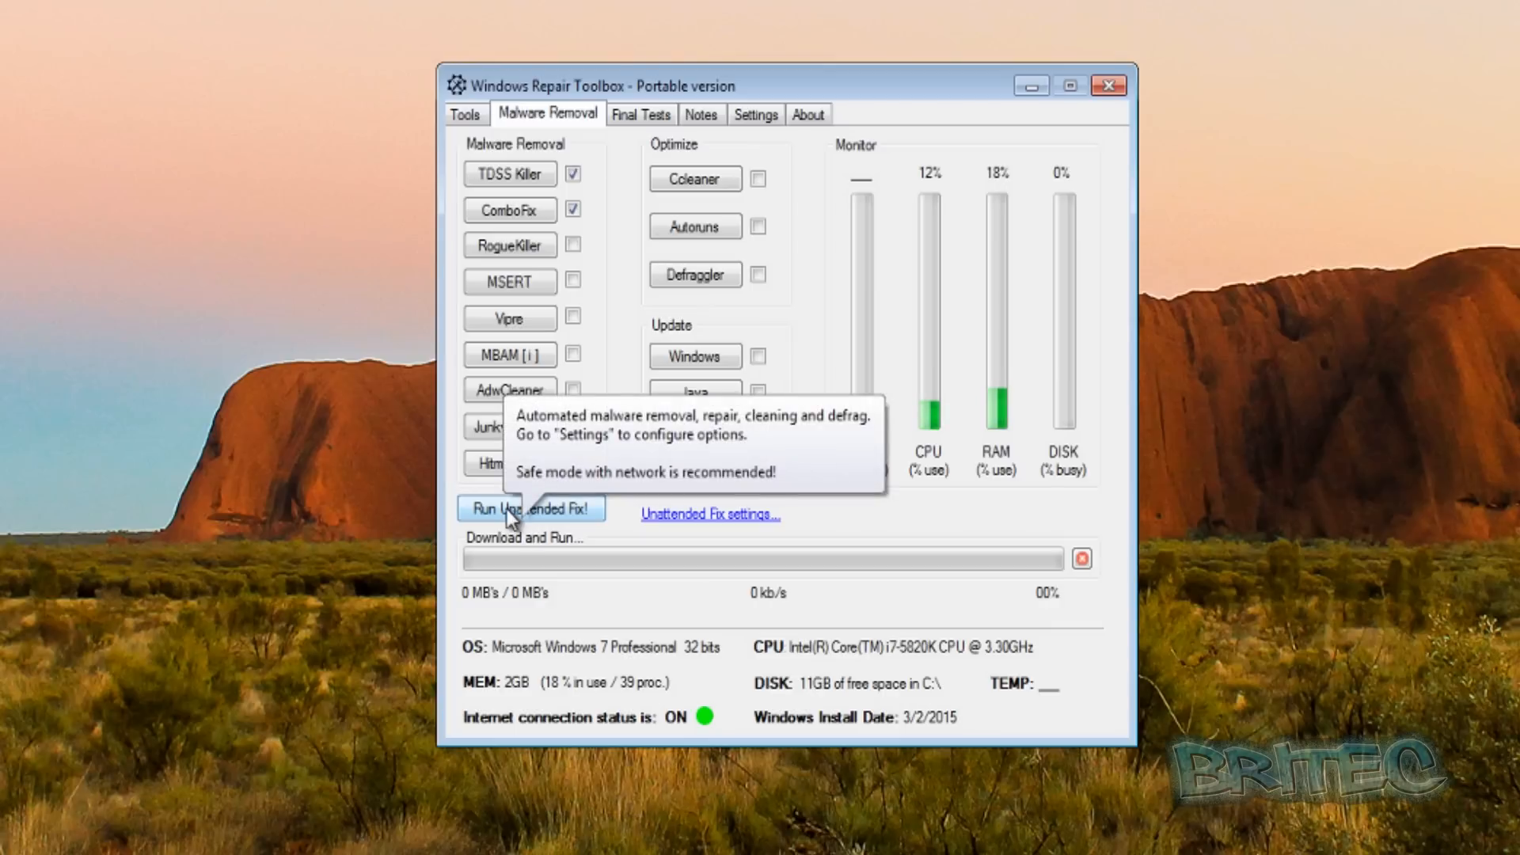
mouse_move(587, 528)
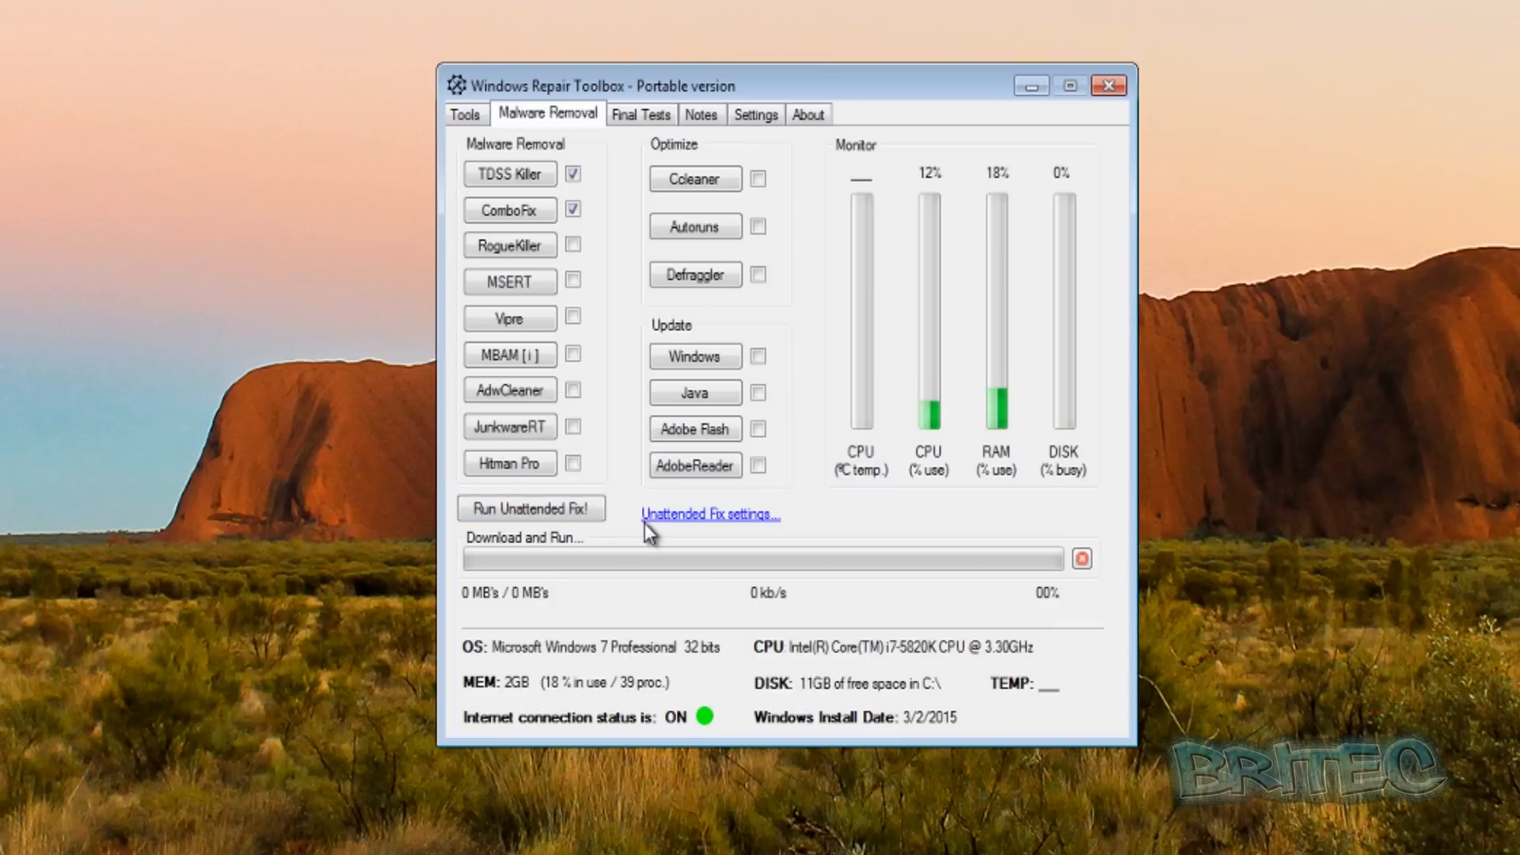
mouse_move(509, 390)
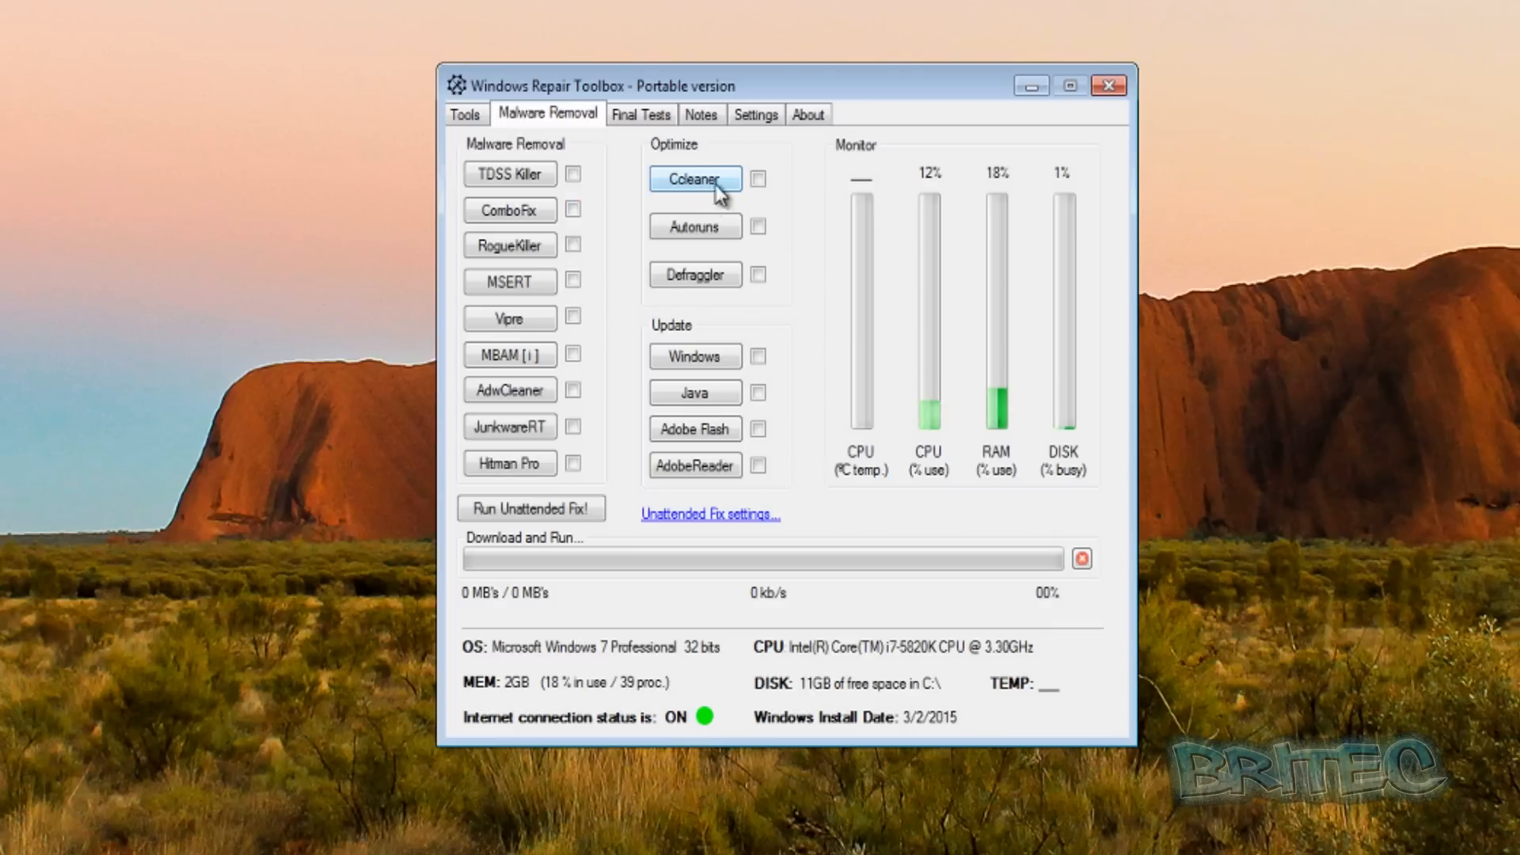
mouse_move(688, 312)
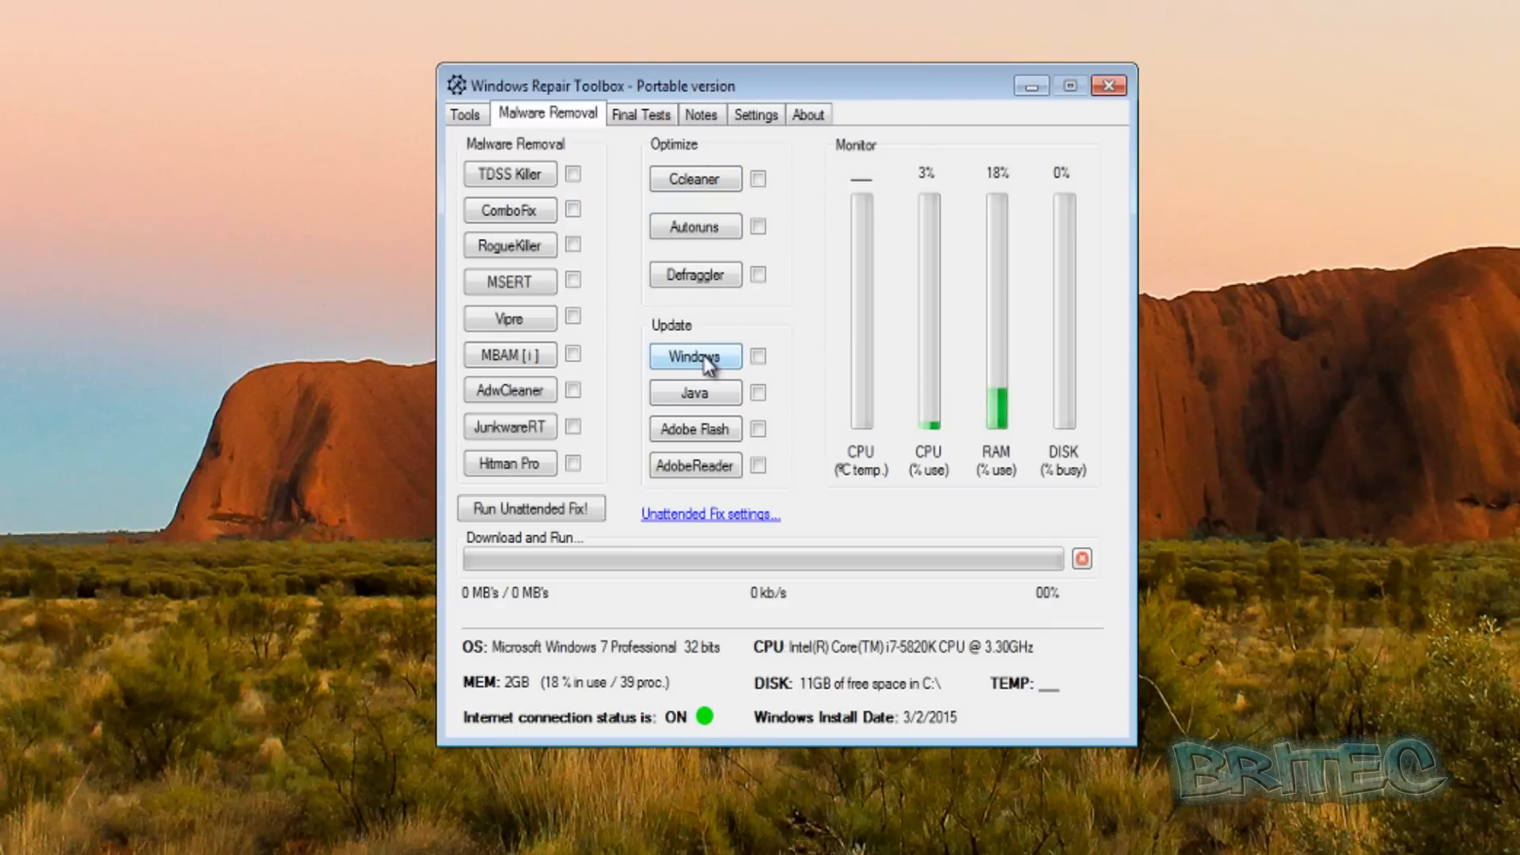
mouse_move(694, 428)
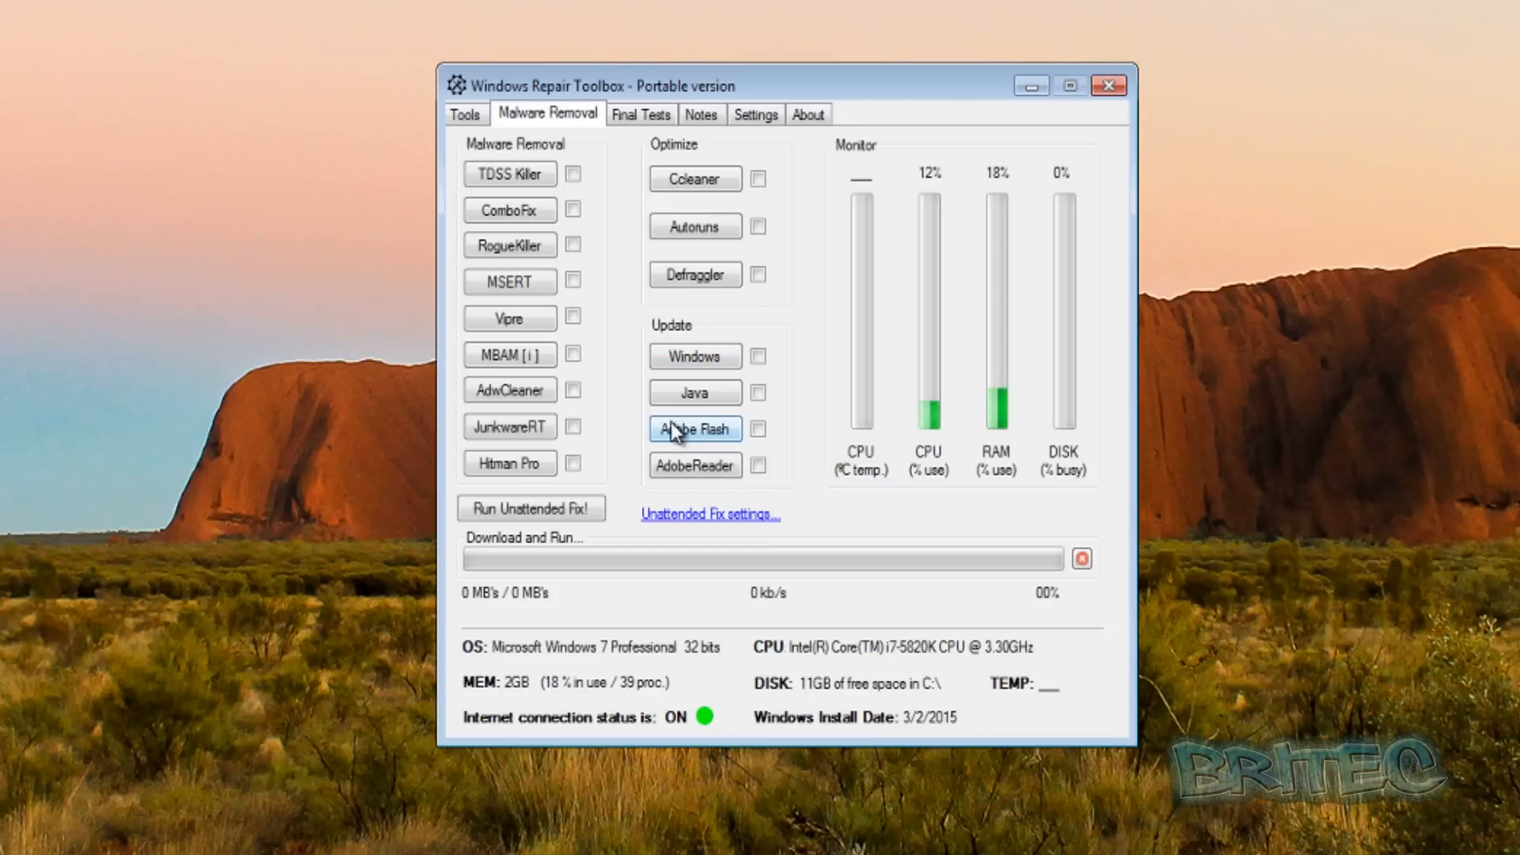
- Show the Final Tests page, glancing back at Malware Removal in between
left_click(640, 114)
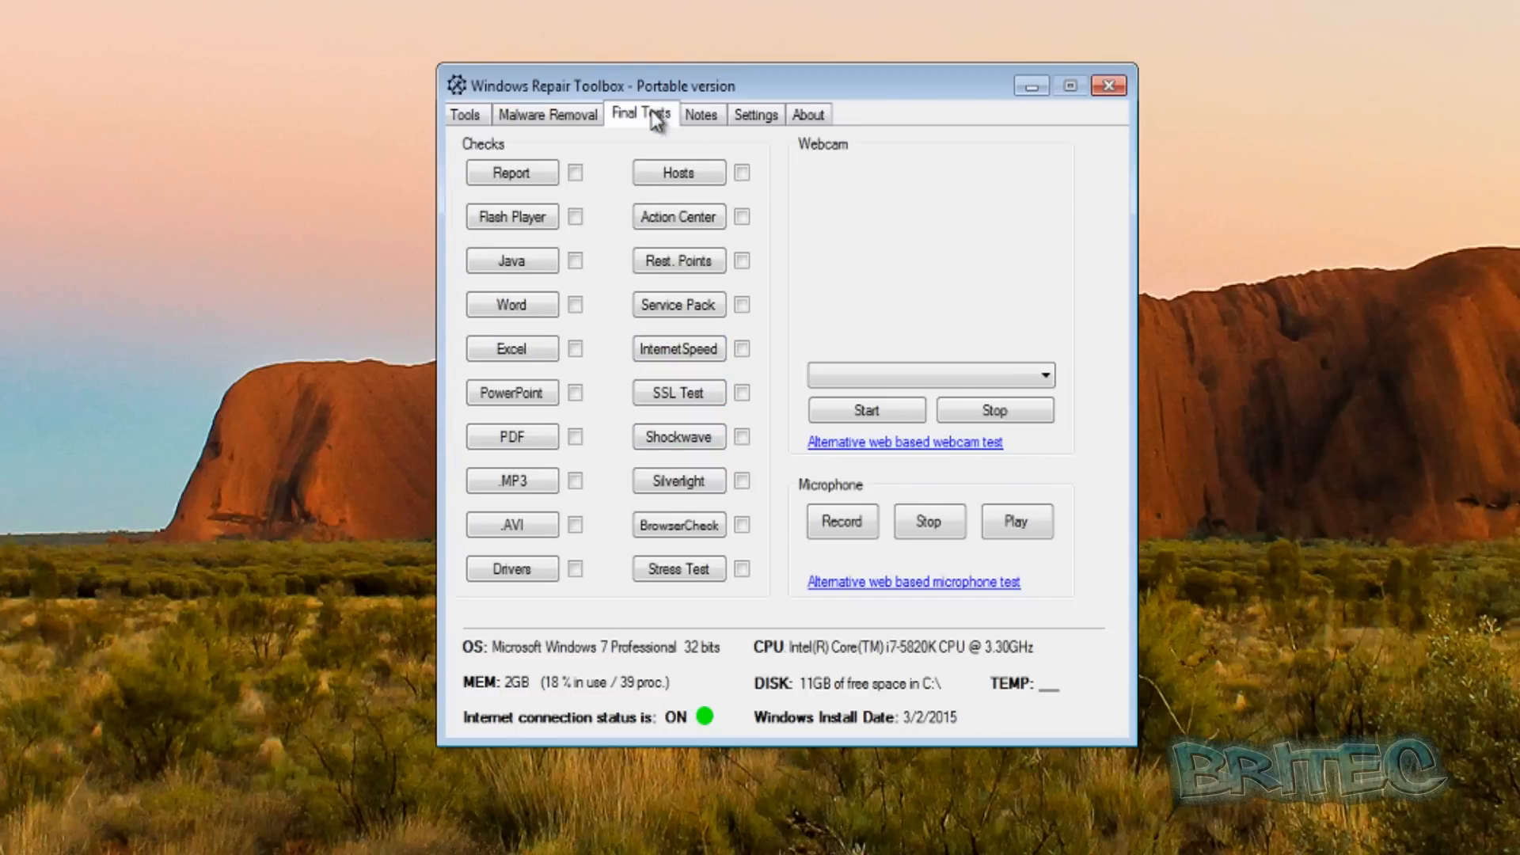
left_click(546, 113)
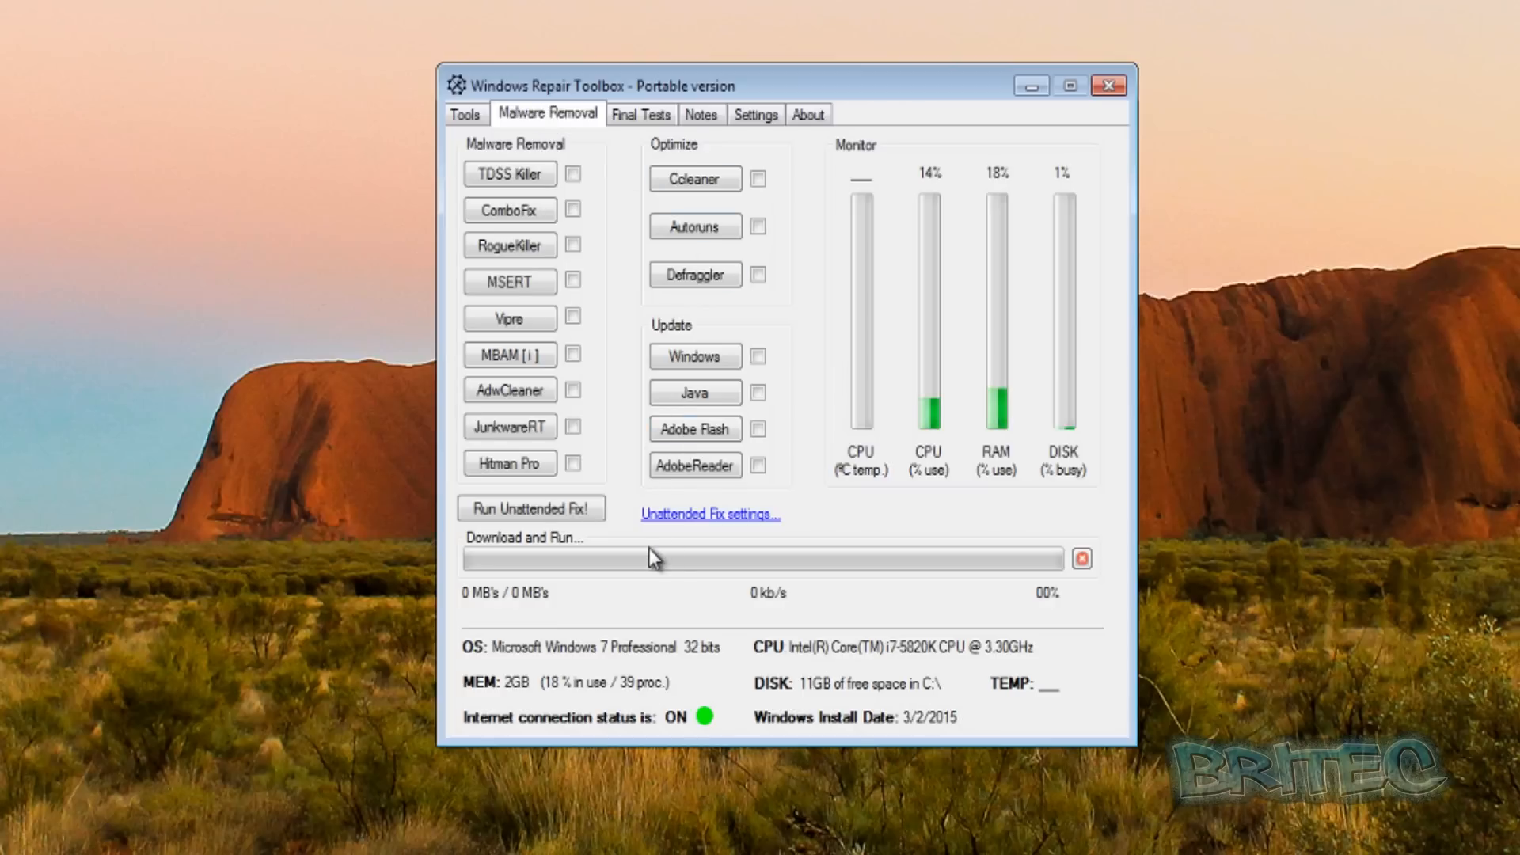
mouse_move(729, 143)
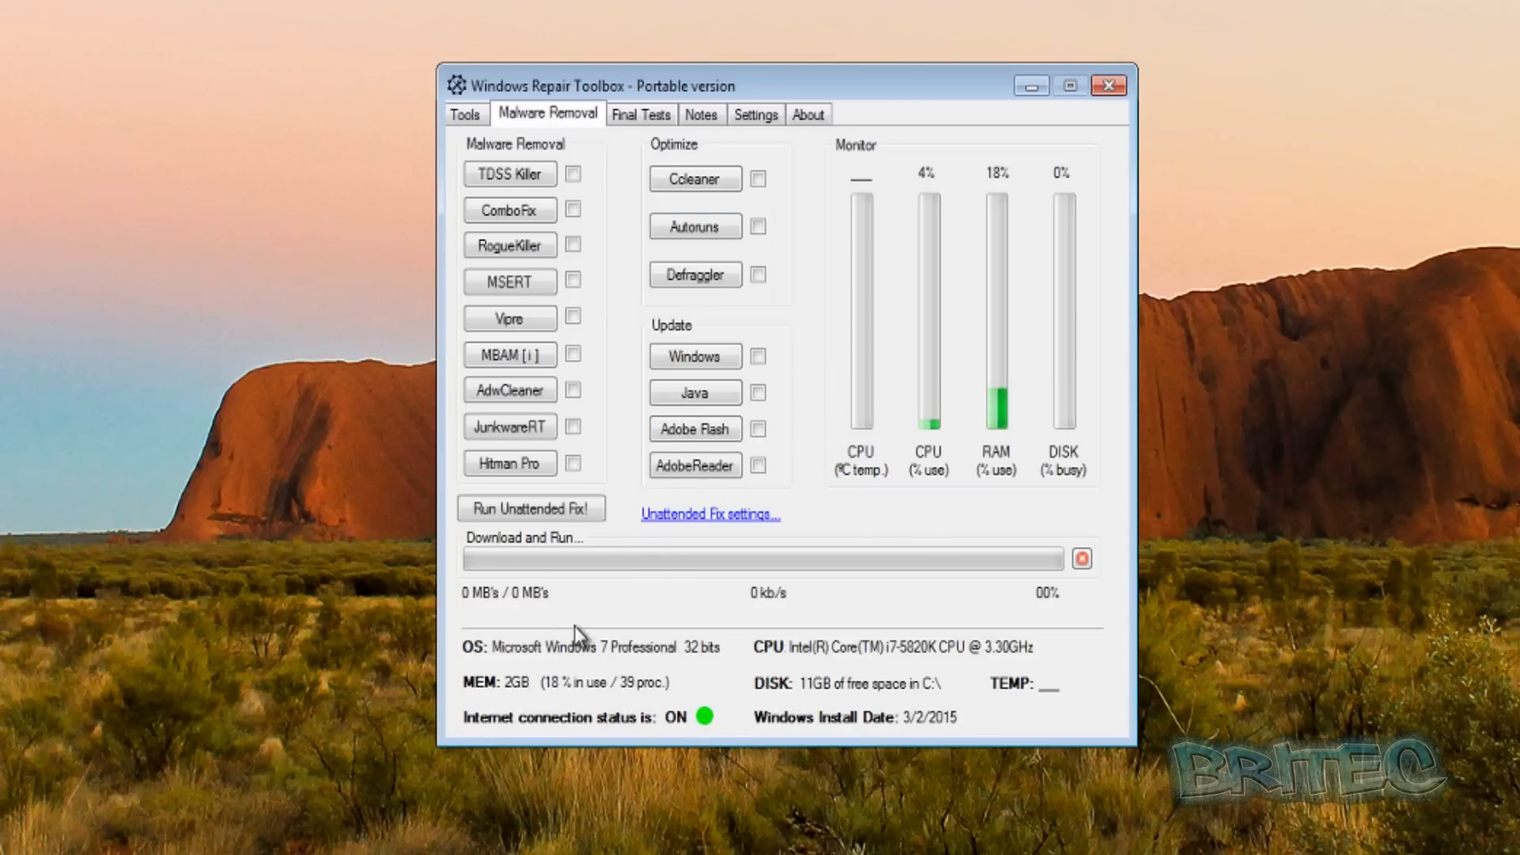
left_click(640, 113)
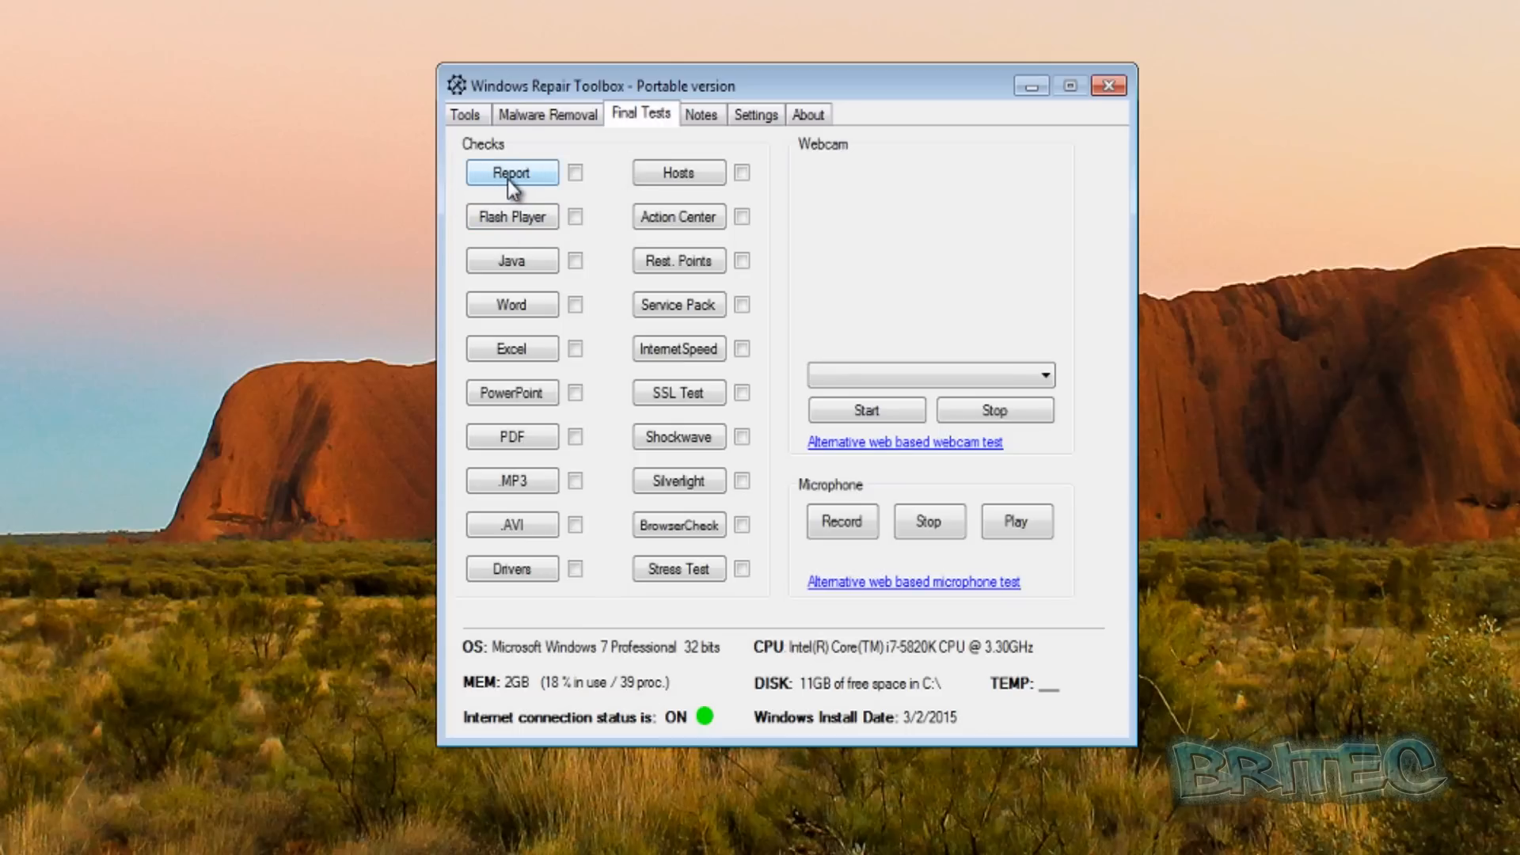
mouse_move(511, 215)
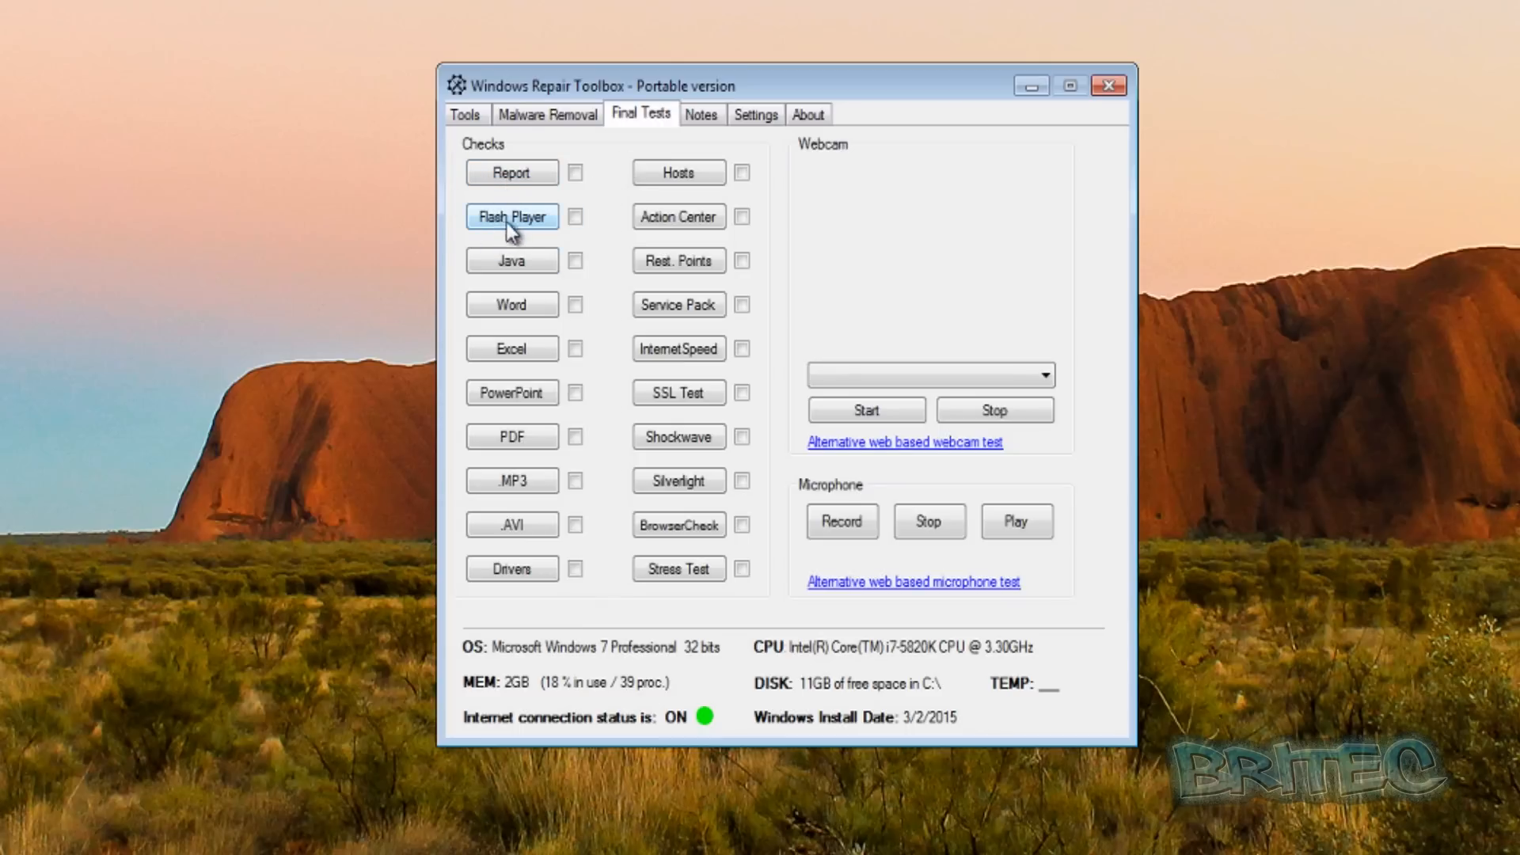
mouse_move(510, 172)
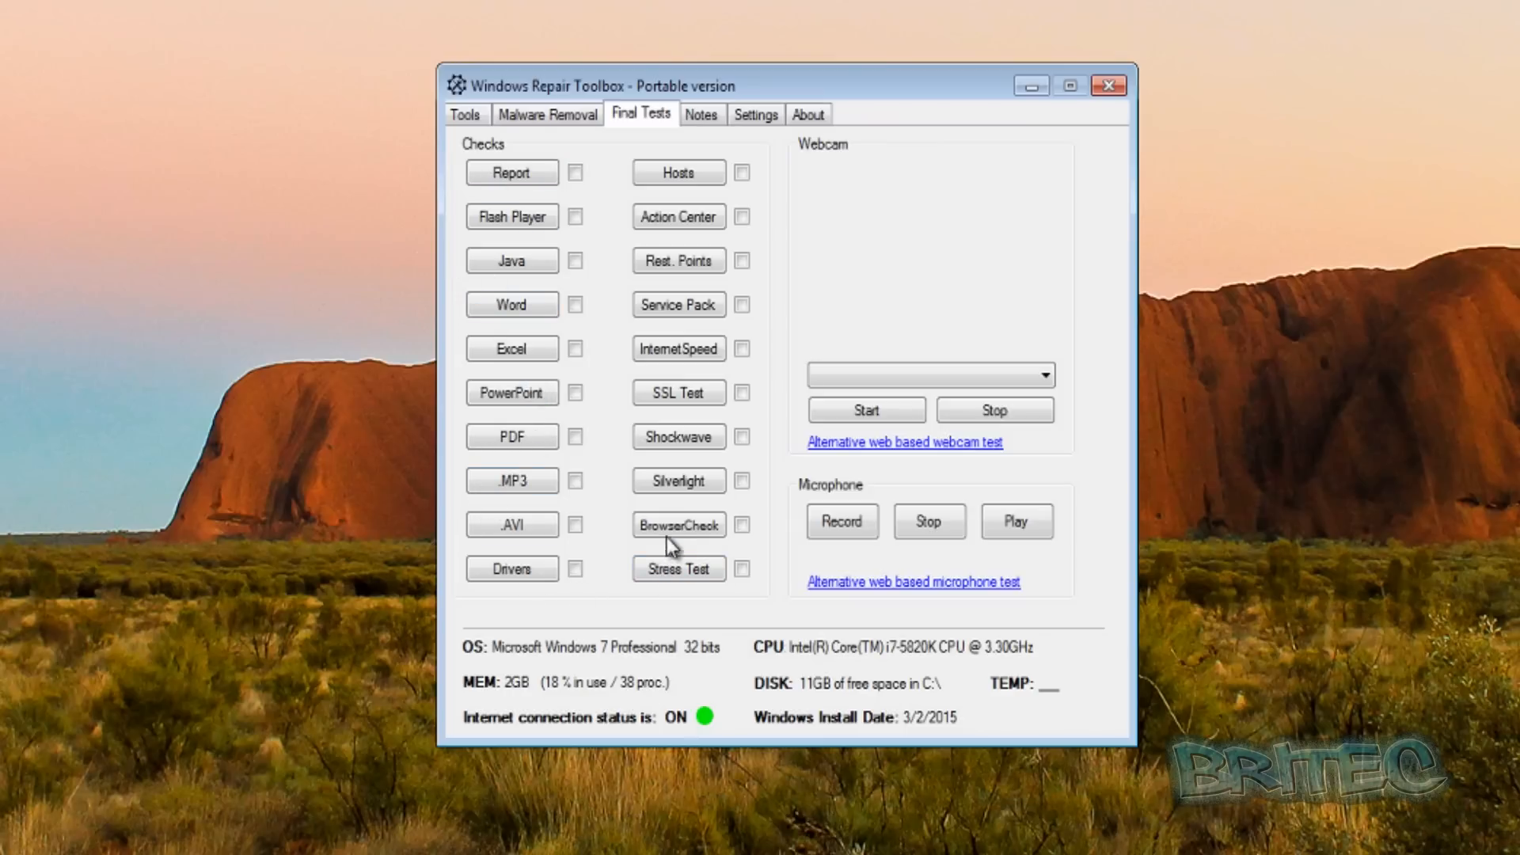
- Run the Qualys BrowserCheck scan showing Adobe Flash up to date
left_click(678, 524)
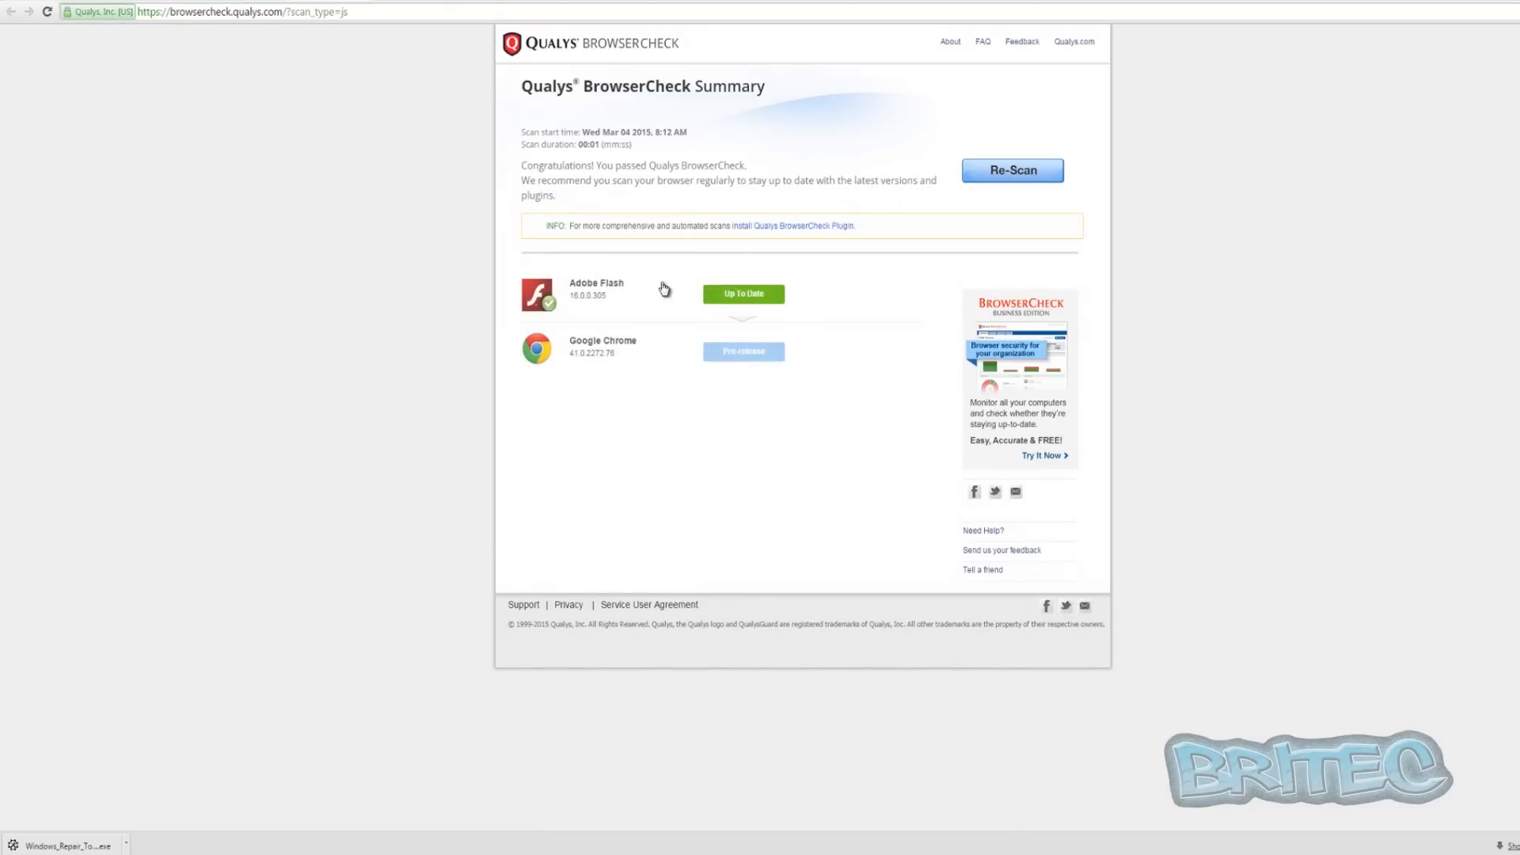
mouse_move(743, 294)
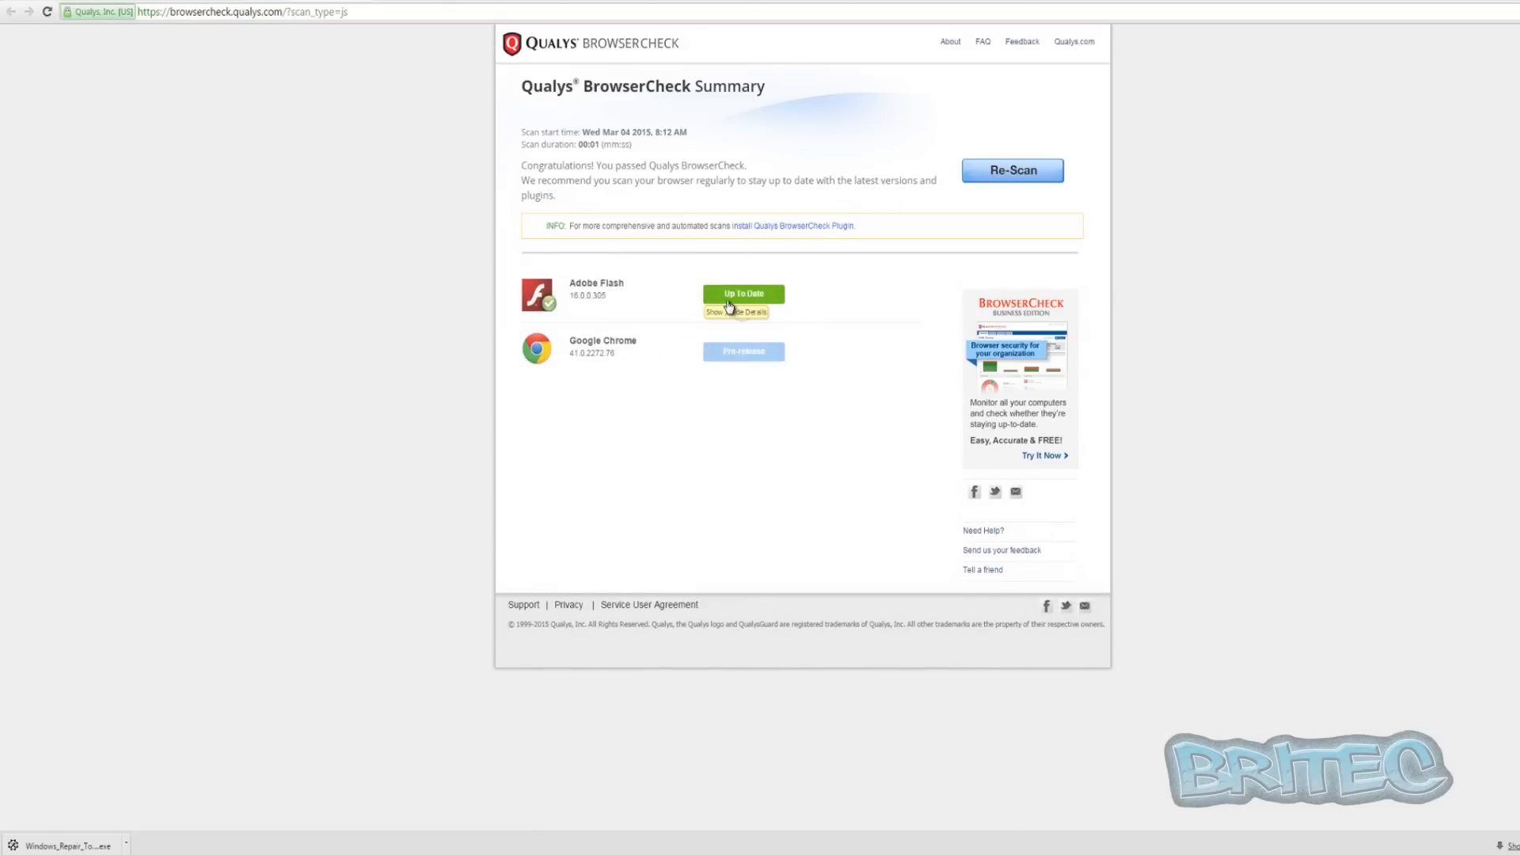
mouse_move(745, 163)
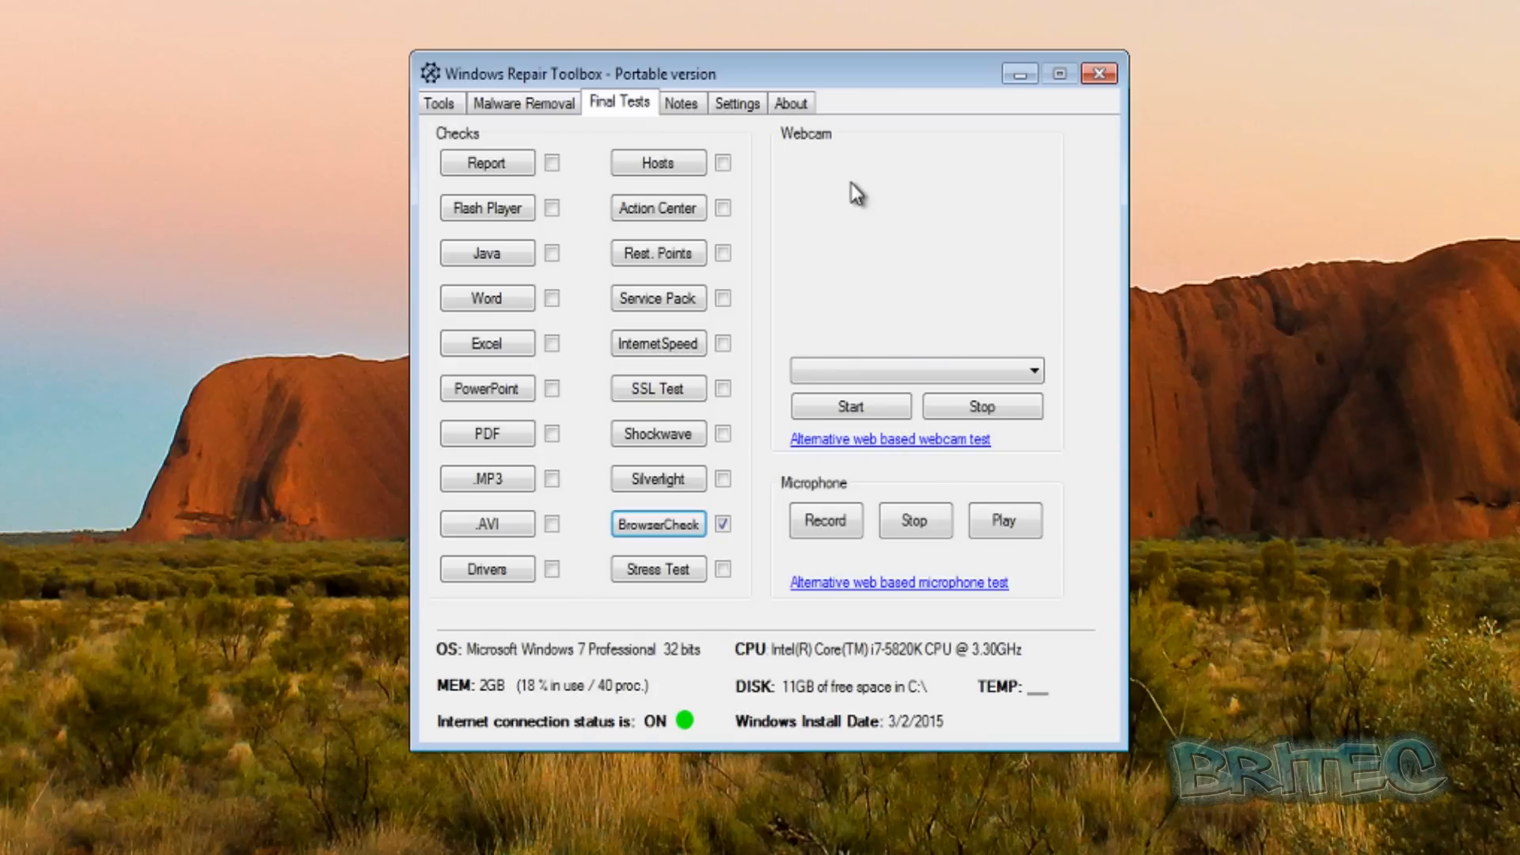
mouse_move(987, 237)
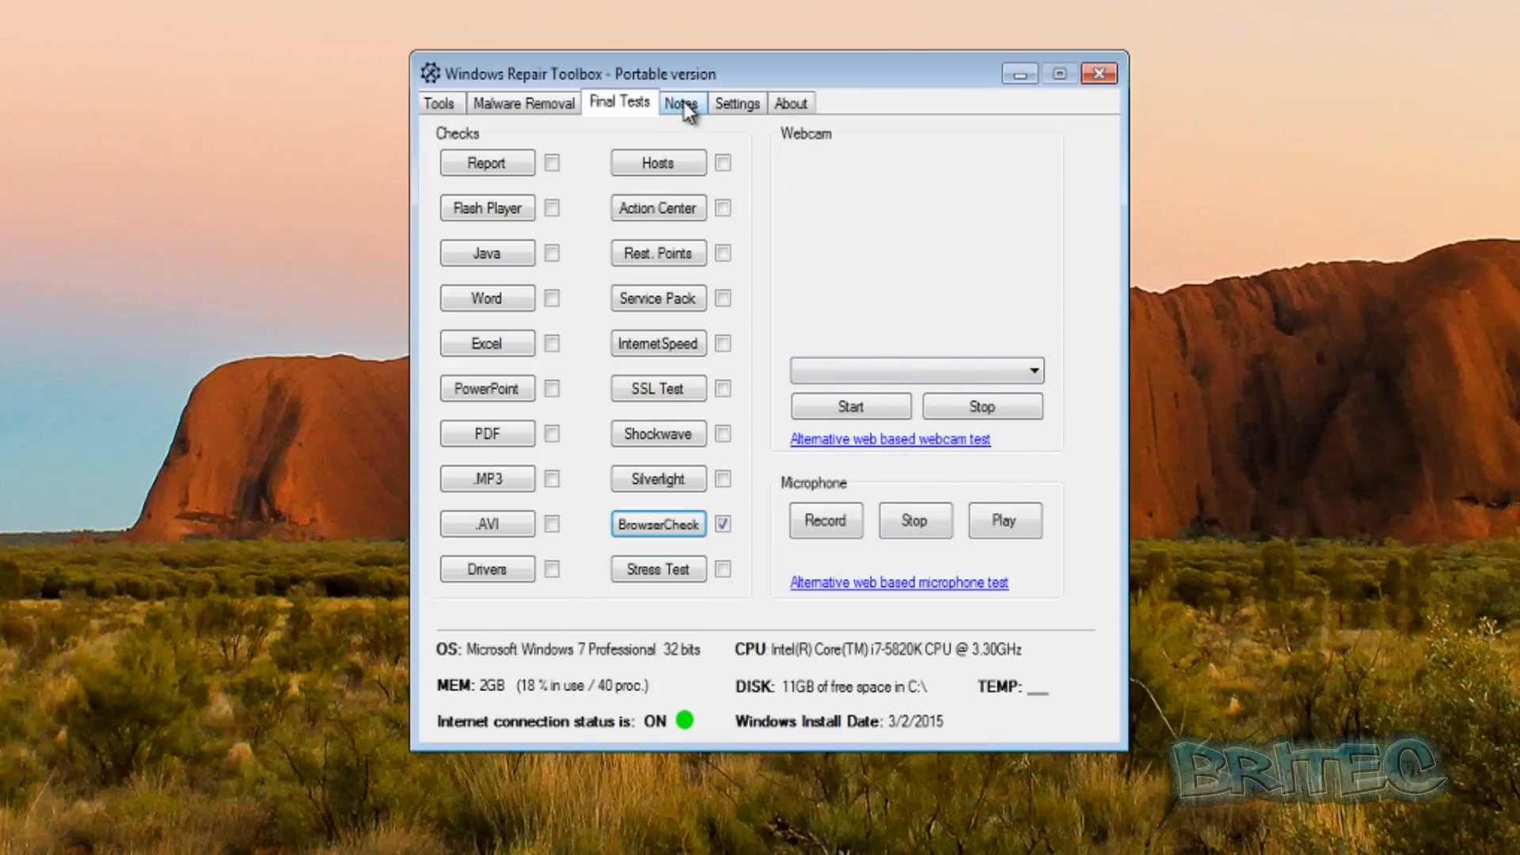
- Show the empty Notes page for time-stamped notes
left_click(680, 103)
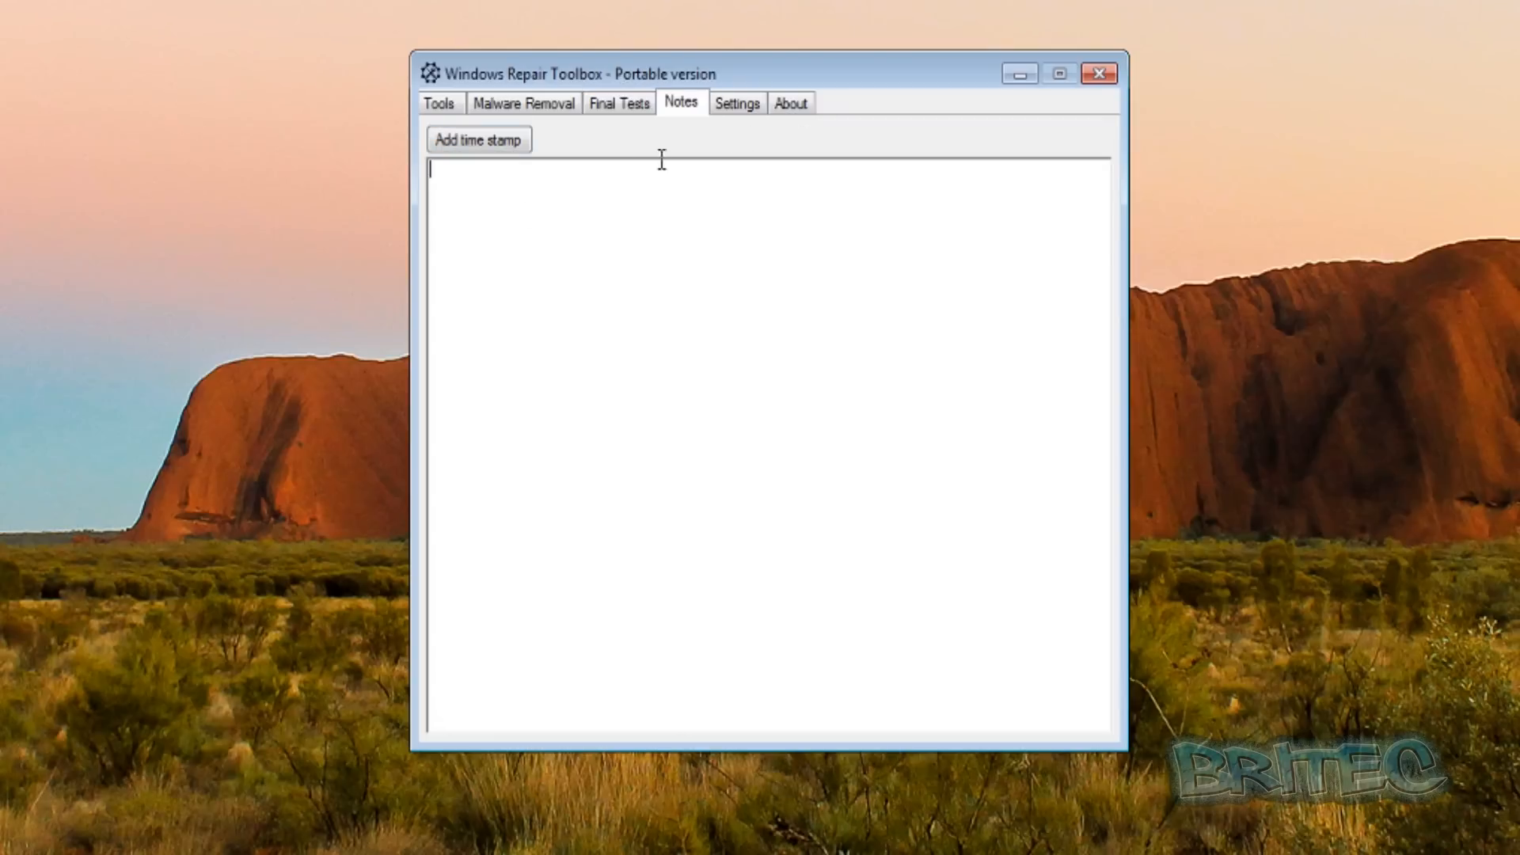
- Show the Settings page with monitors enabled and Smart Scan for unattended fixes
left_click(737, 102)
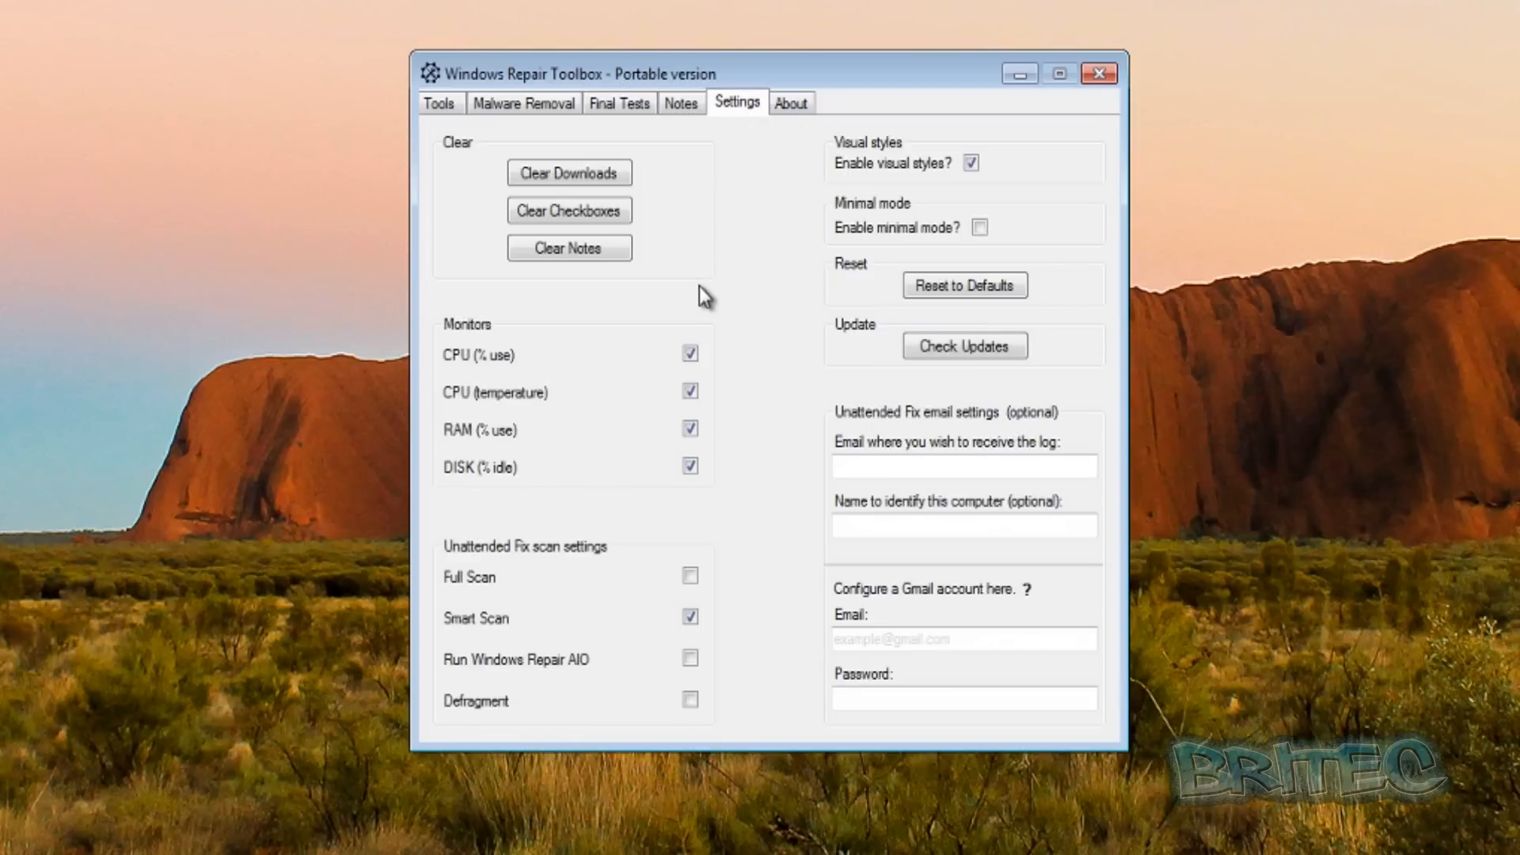
mouse_move(600, 323)
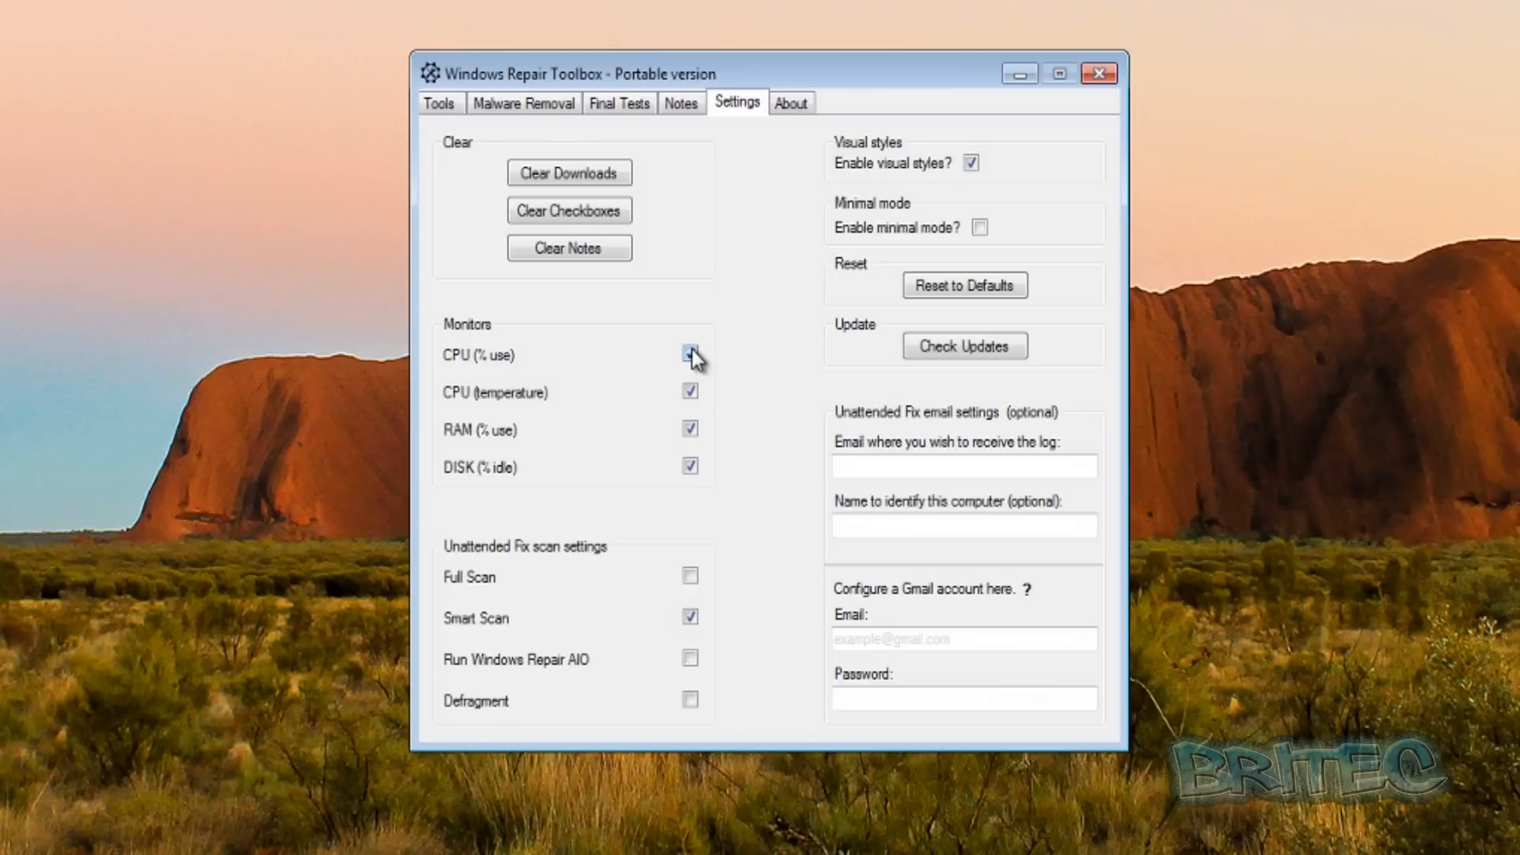
left_click(690, 353)
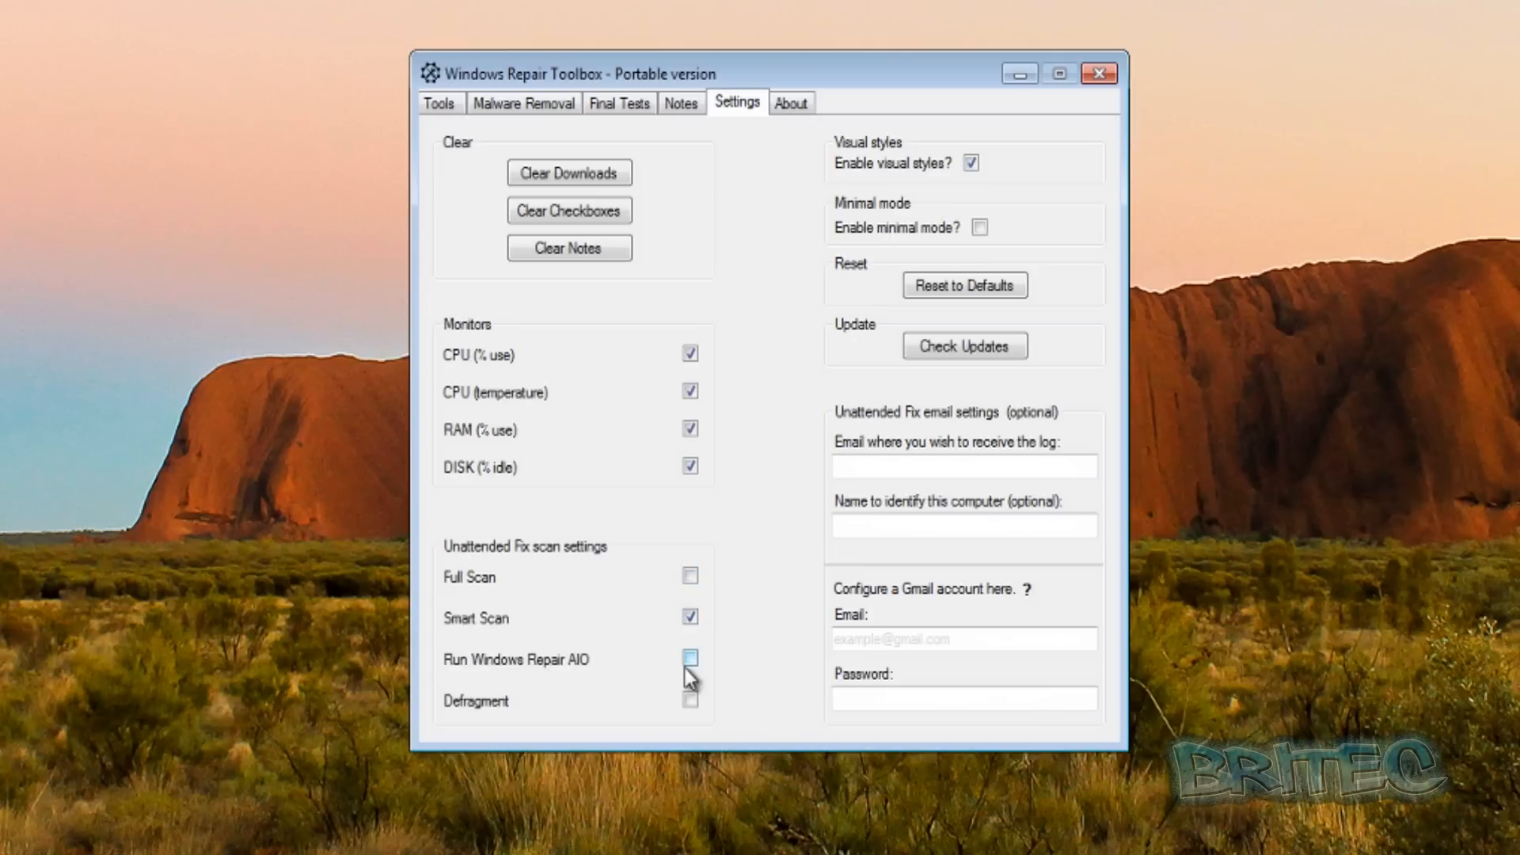
left_click(690, 656)
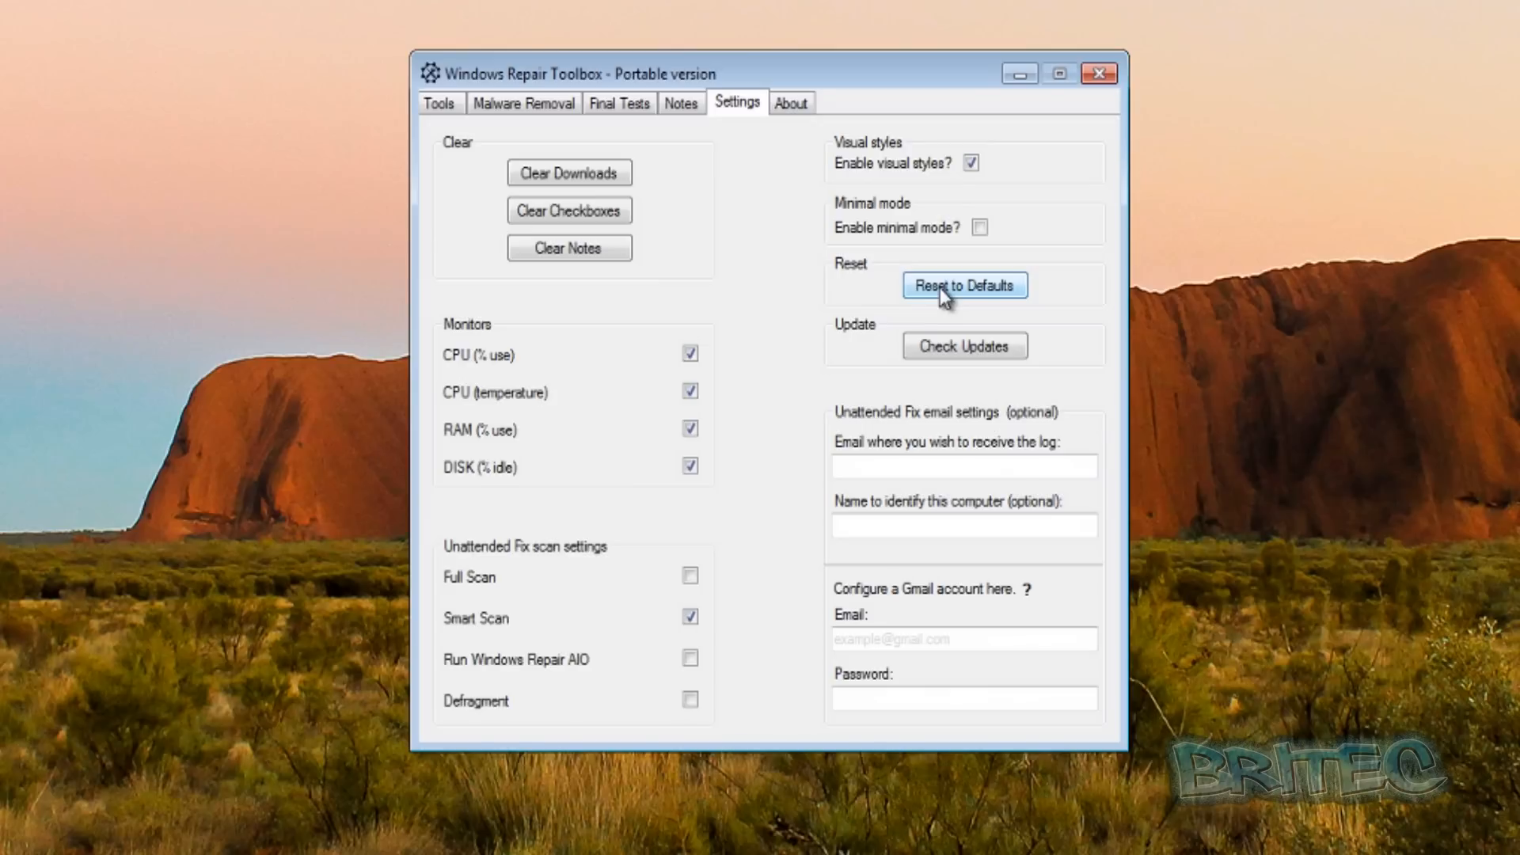
- View the About page showing version 1.0.0.1 beta and author details, then close the toolbox
left_click(790, 102)
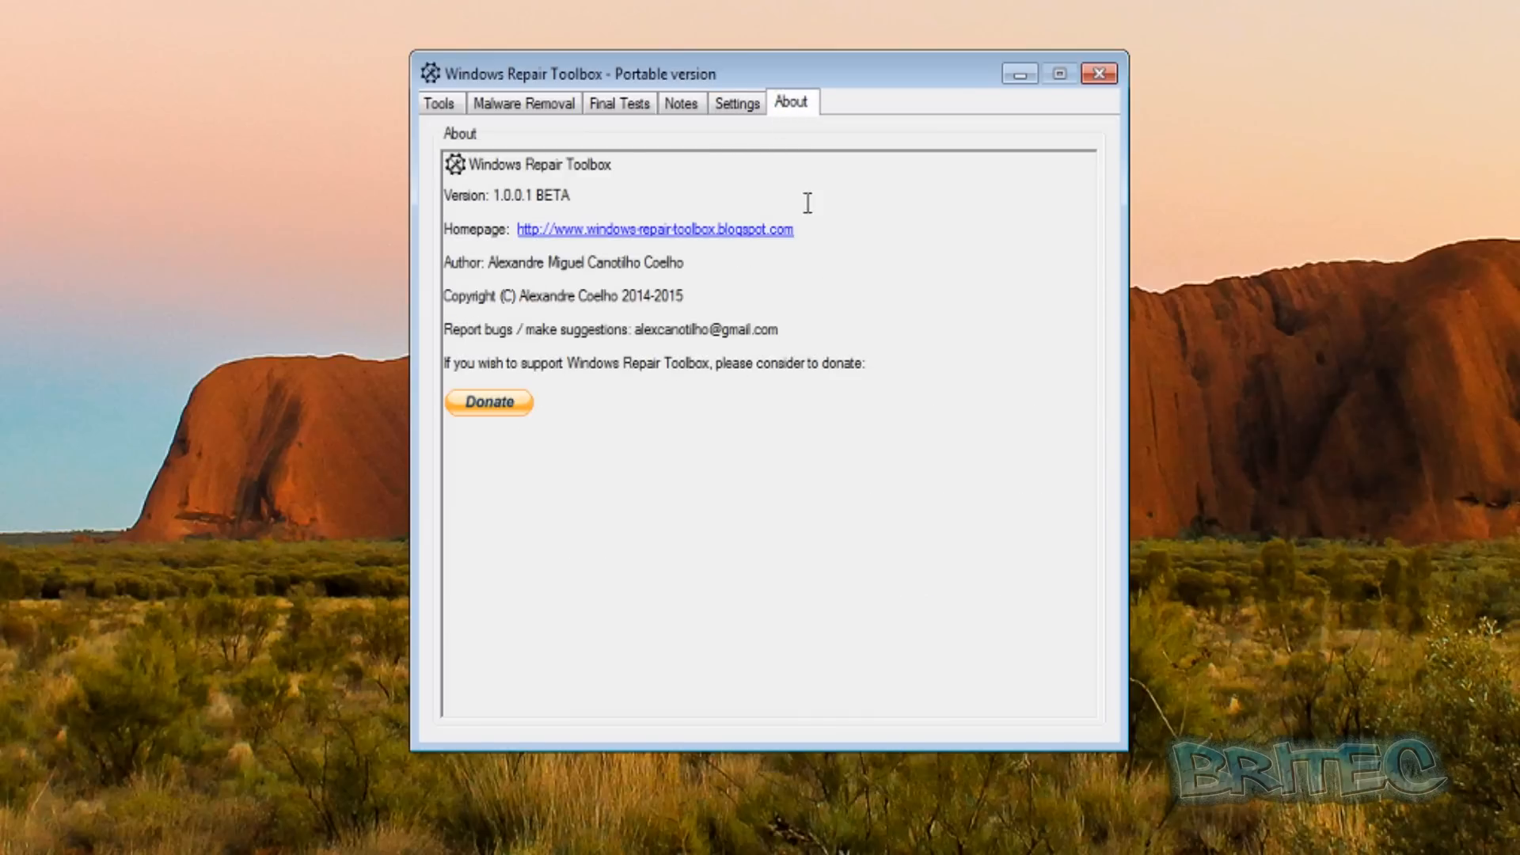
mouse_move(775, 528)
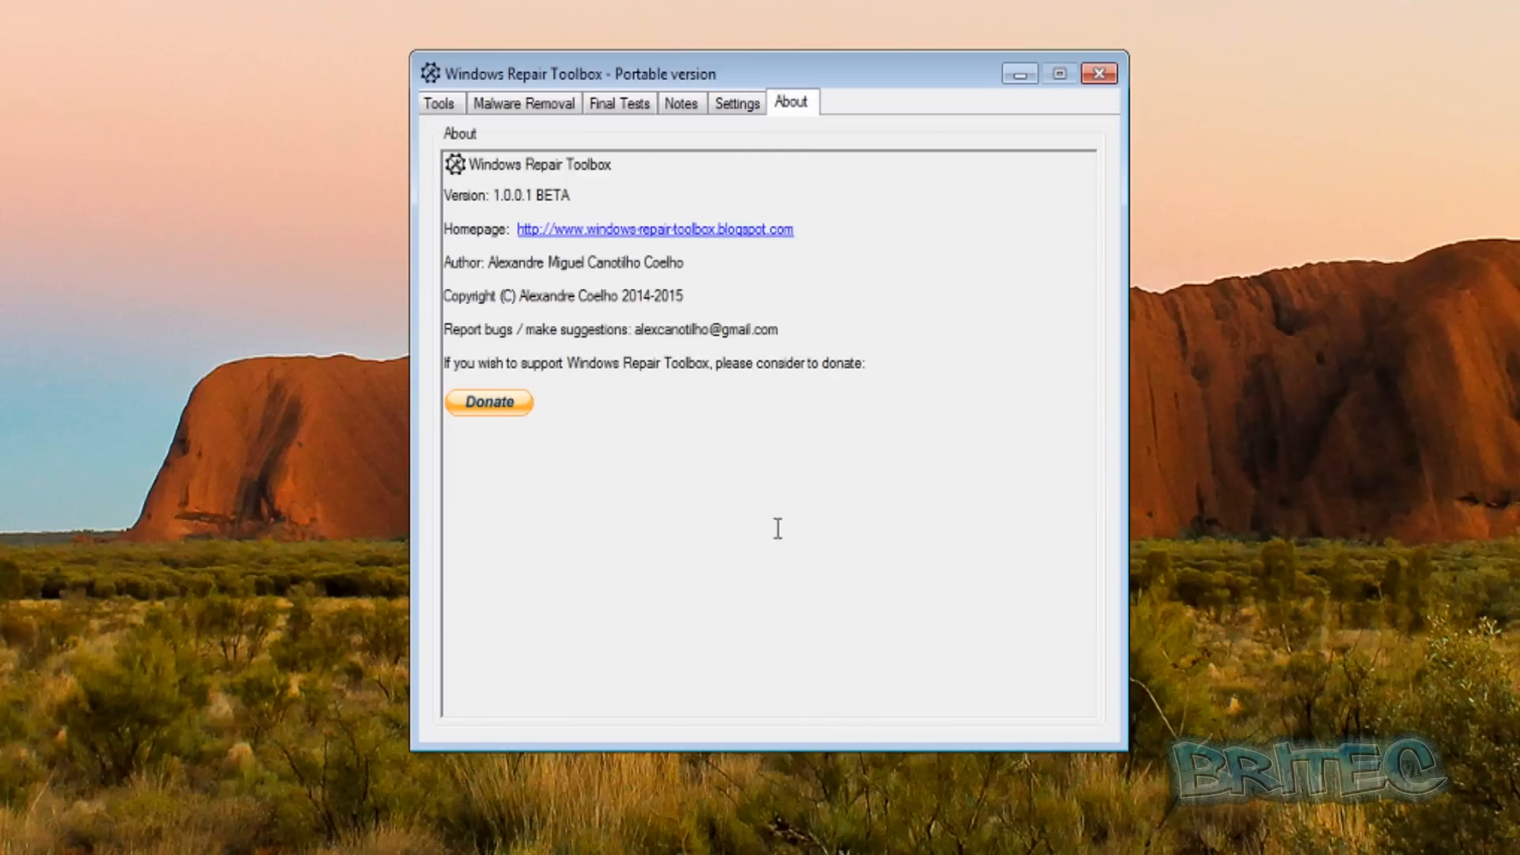
mouse_move(706, 427)
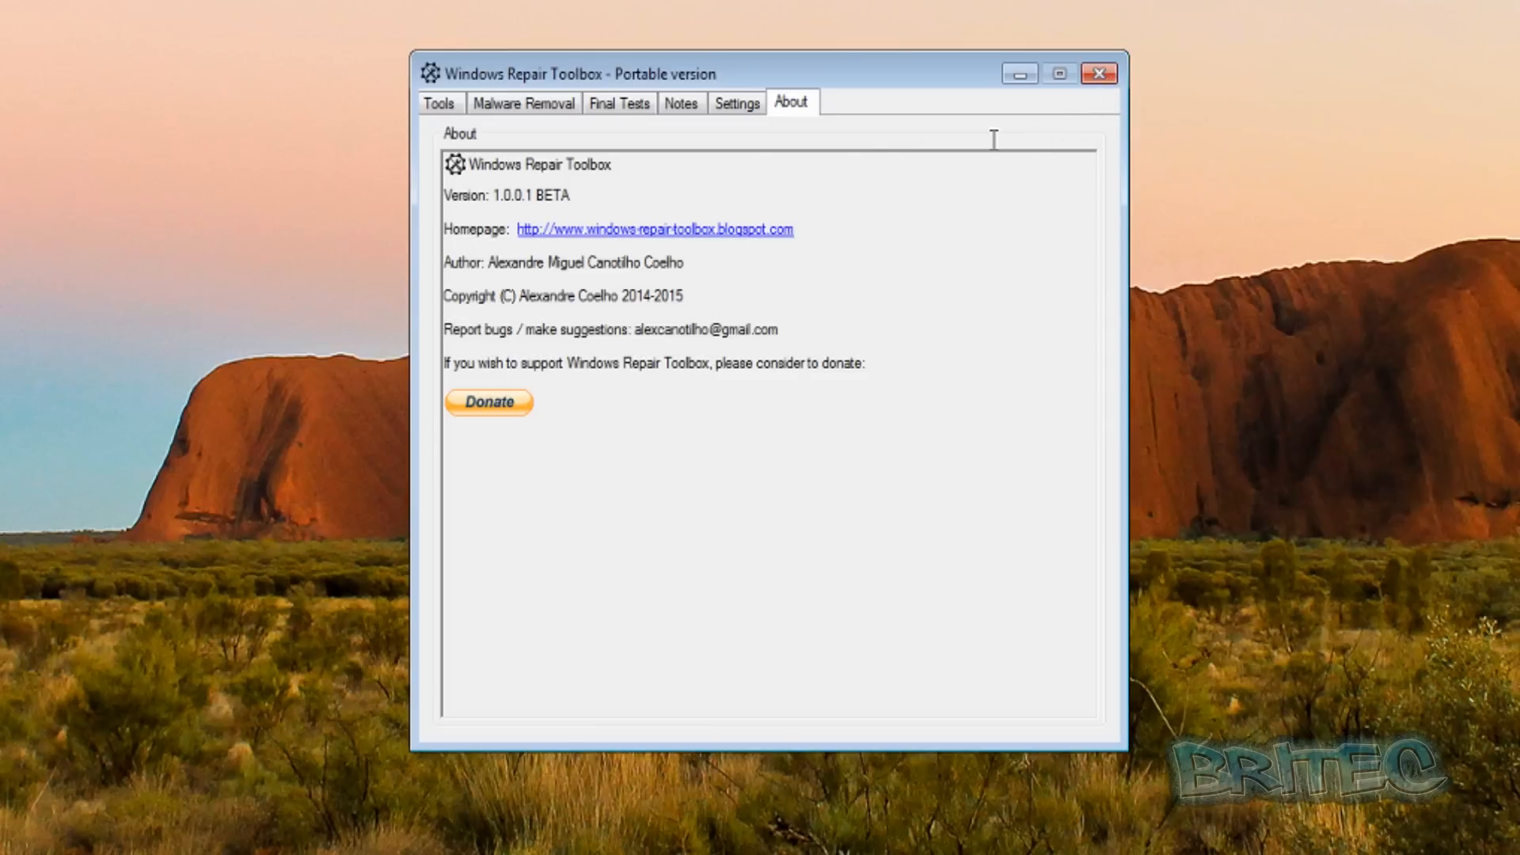
mouse_move(554, 329)
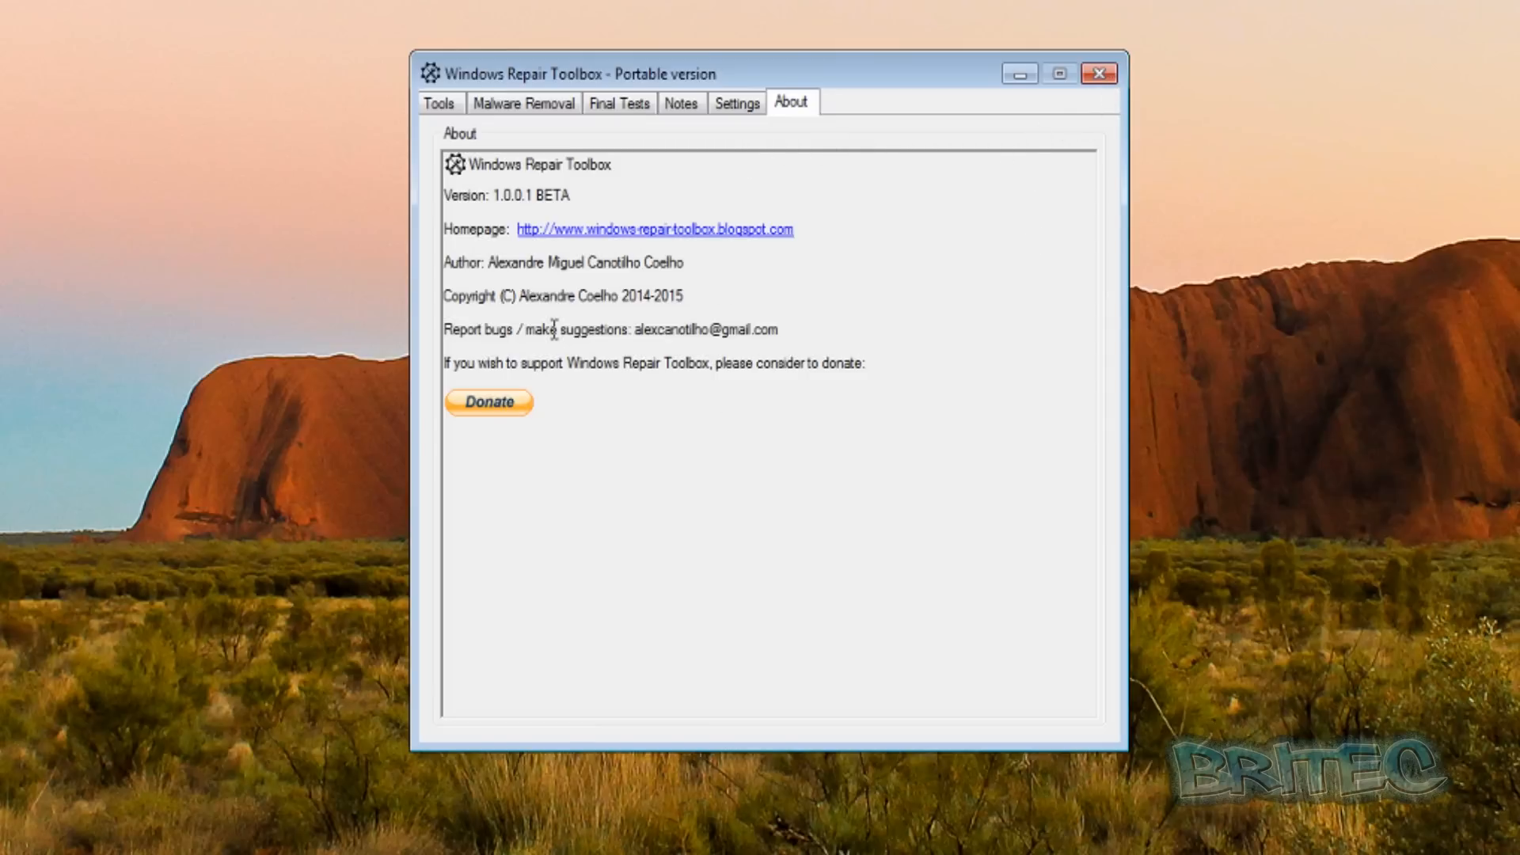
mouse_move(528, 279)
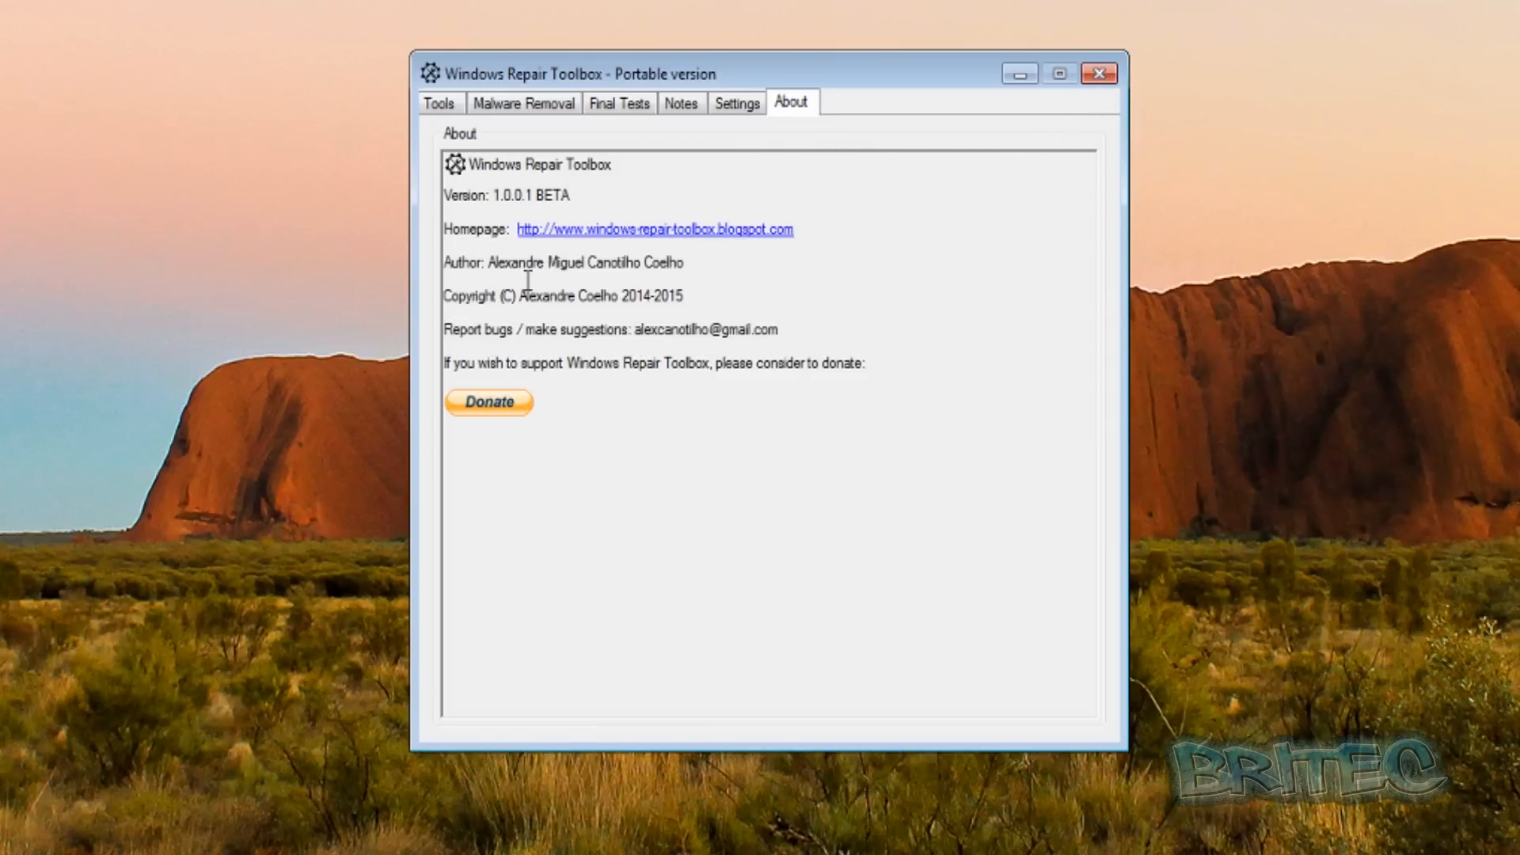
mouse_move(1089, 104)
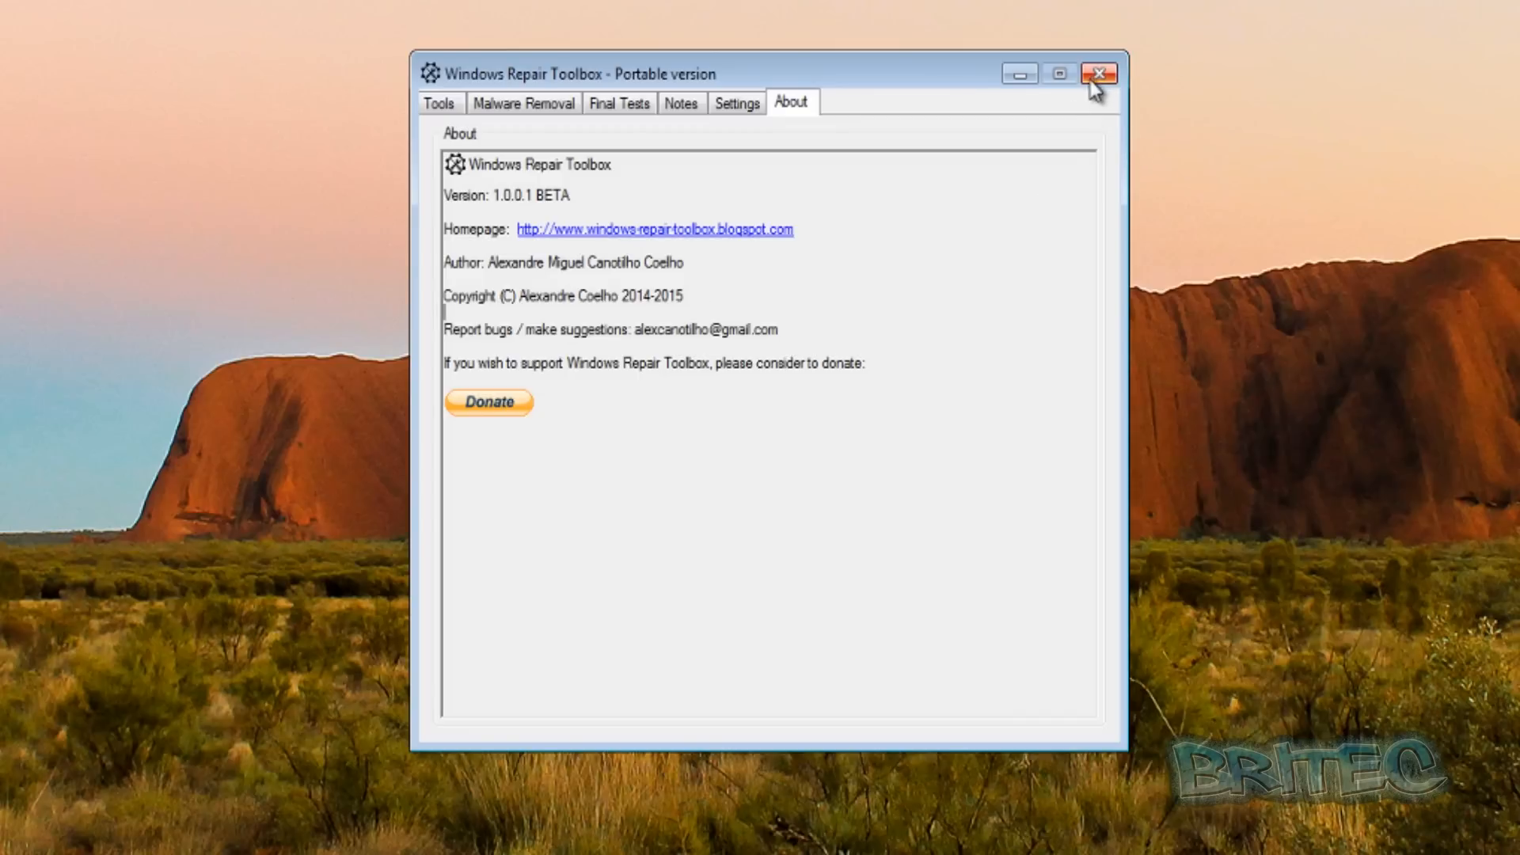
left_click(1098, 72)
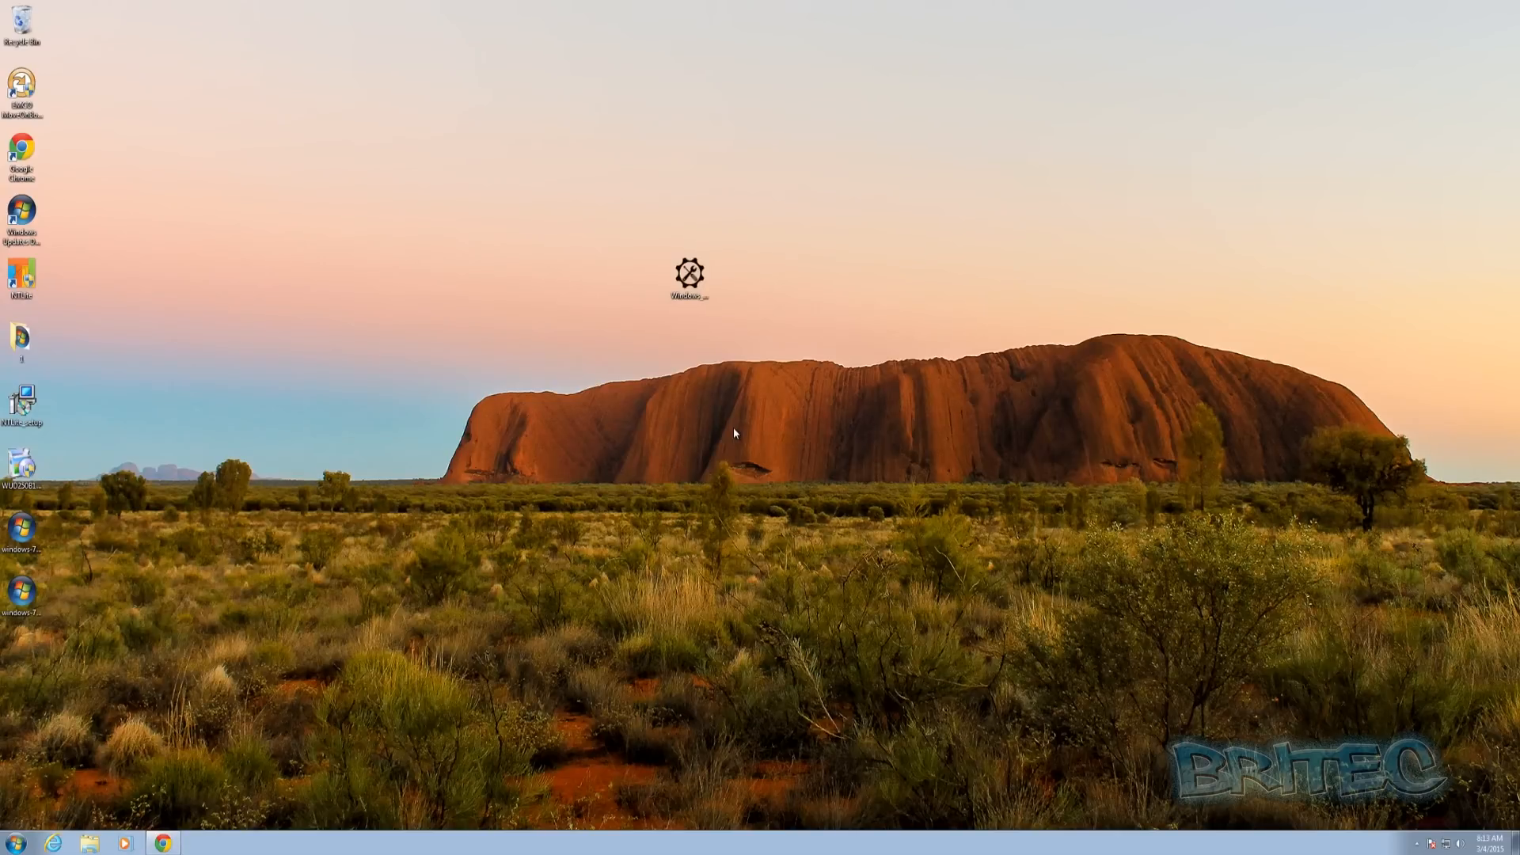